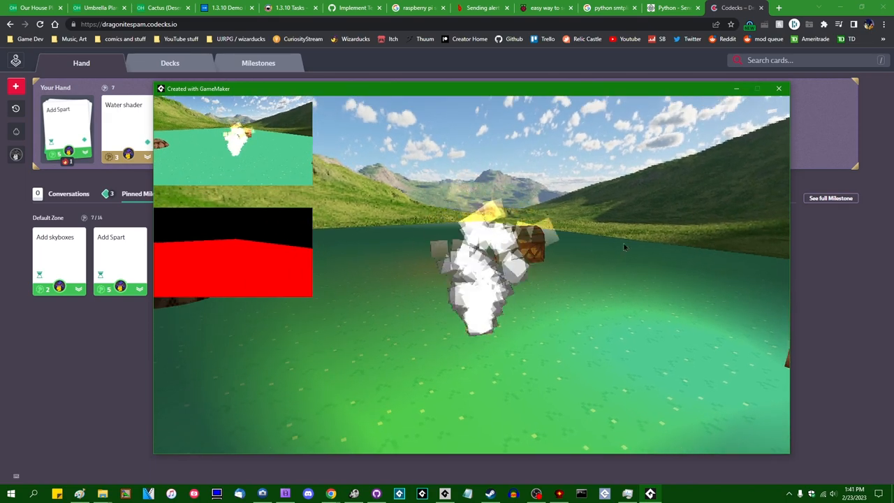
# - Drag the GameMaker lake-scene game window aside and close it
pyautogui.moveTo(471, 89); pyautogui.dragTo(538, 130)
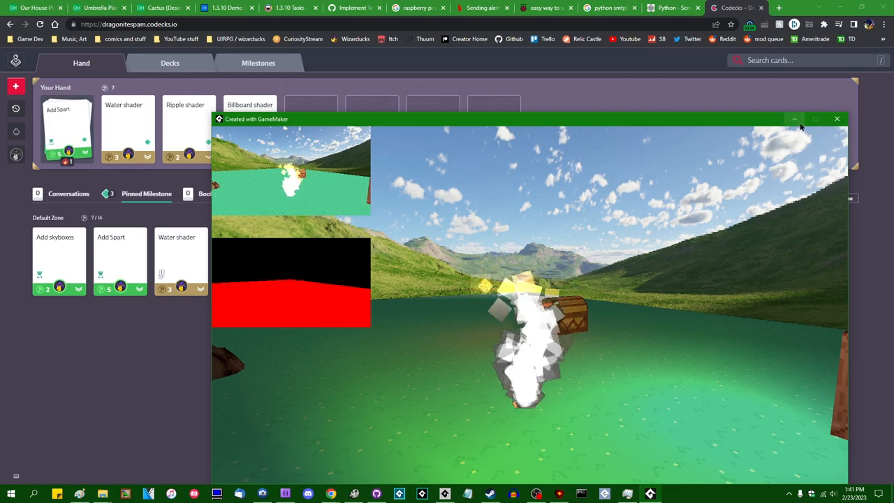
pyautogui.moveTo(837, 119)
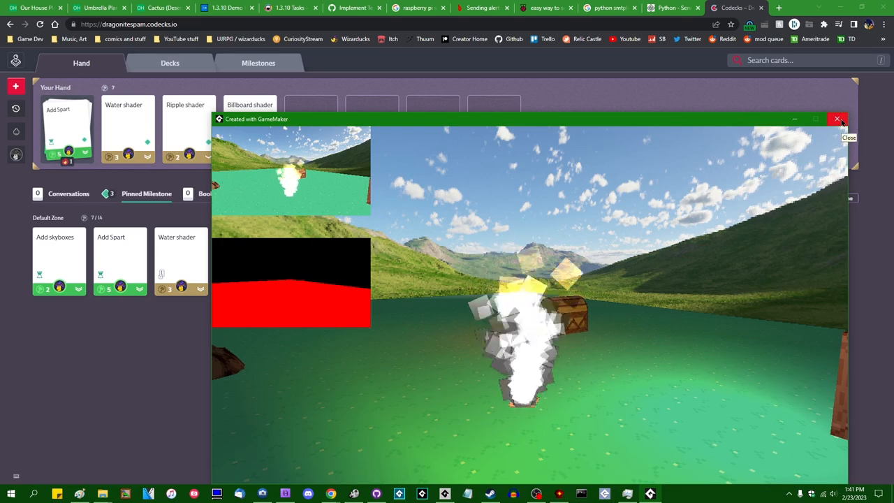
pyautogui.click(837, 119)
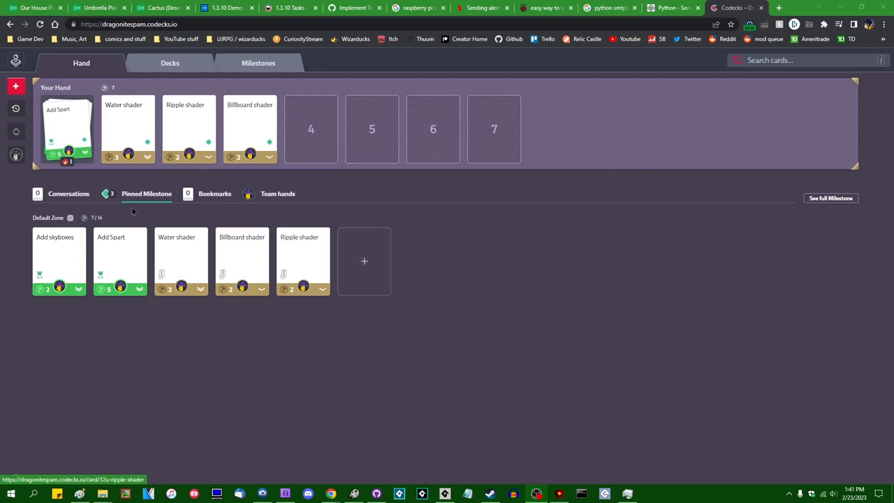
pyautogui.moveTo(328, 308)
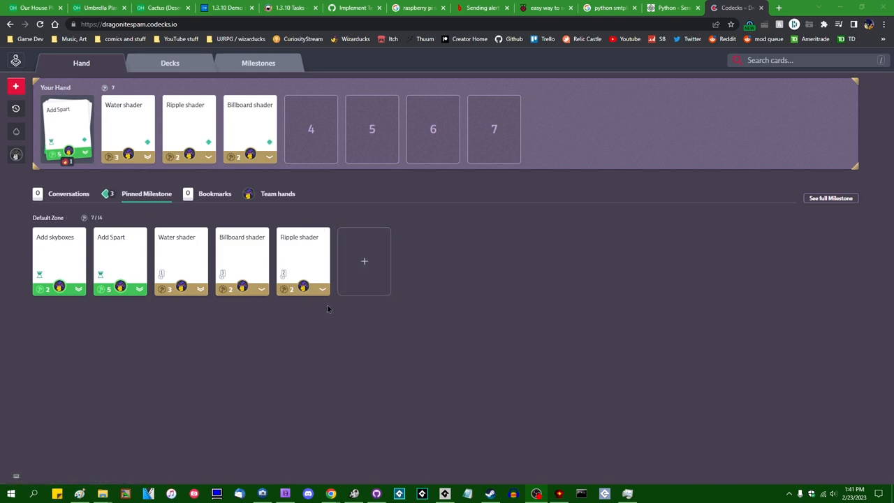
pyautogui.moveTo(389, 226)
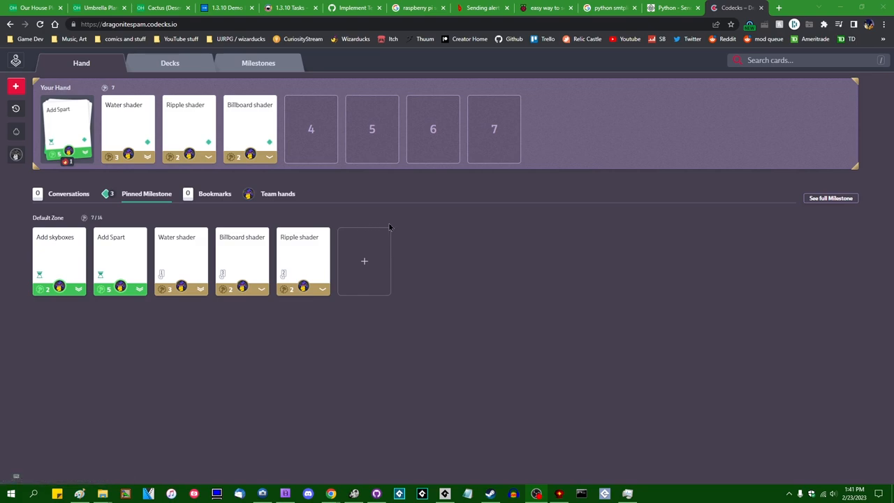
pyautogui.moveTo(309, 263)
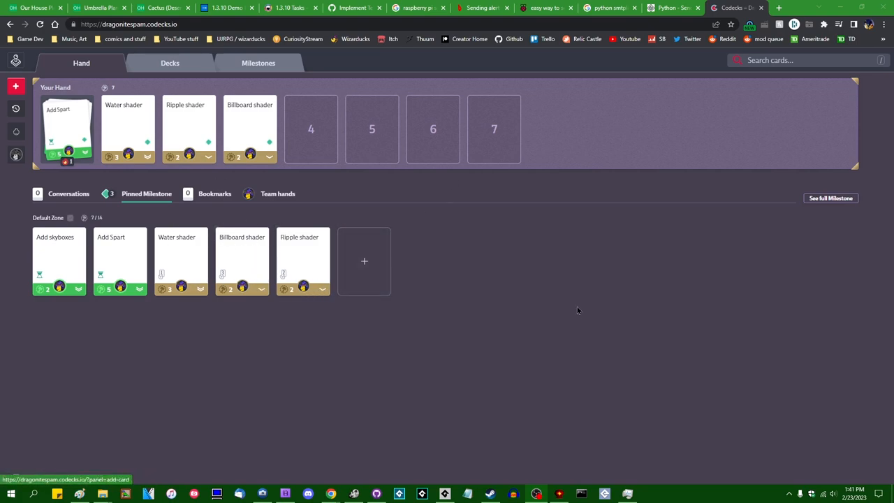
pyautogui.moveTo(670, 196)
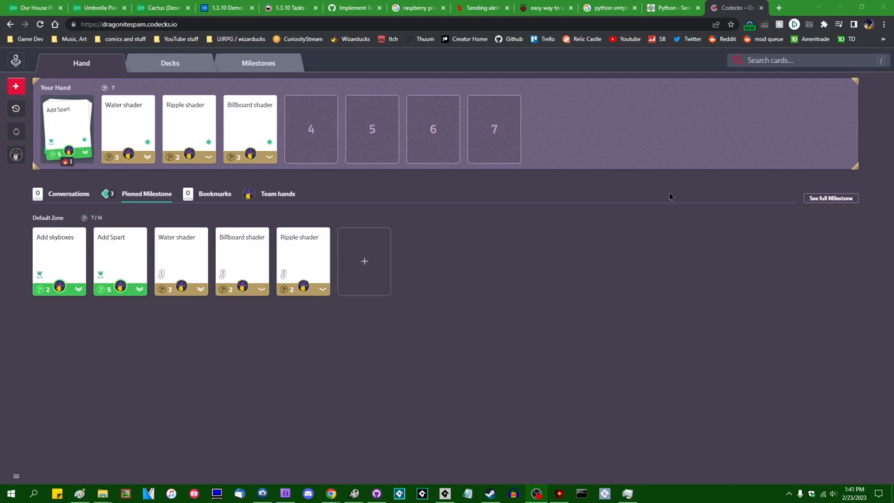
pyautogui.moveTo(558, 319)
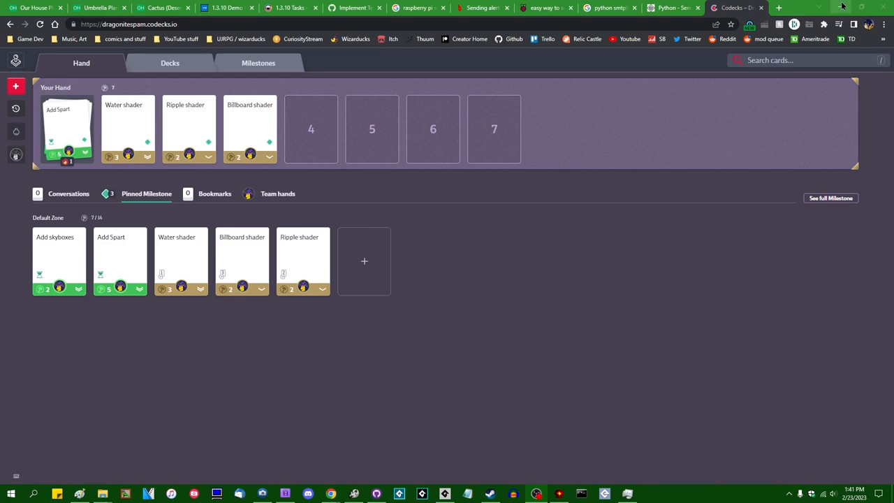
pyautogui.moveTo(511, 182)
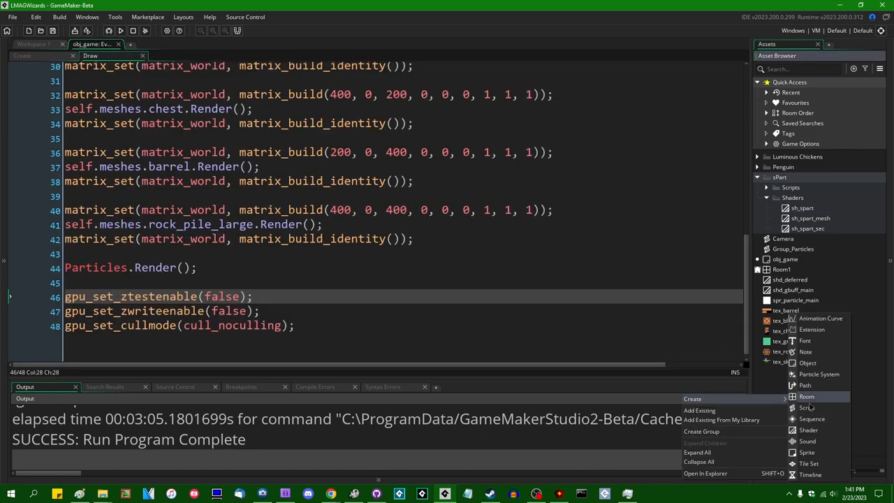
pyautogui.moveTo(807, 452)
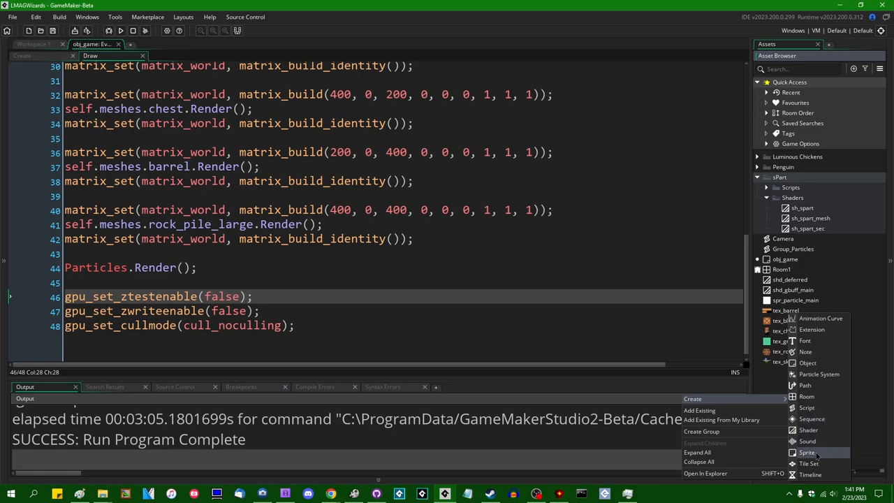
pyautogui.moveTo(807, 408)
pyautogui.write('spr_billboard_test')
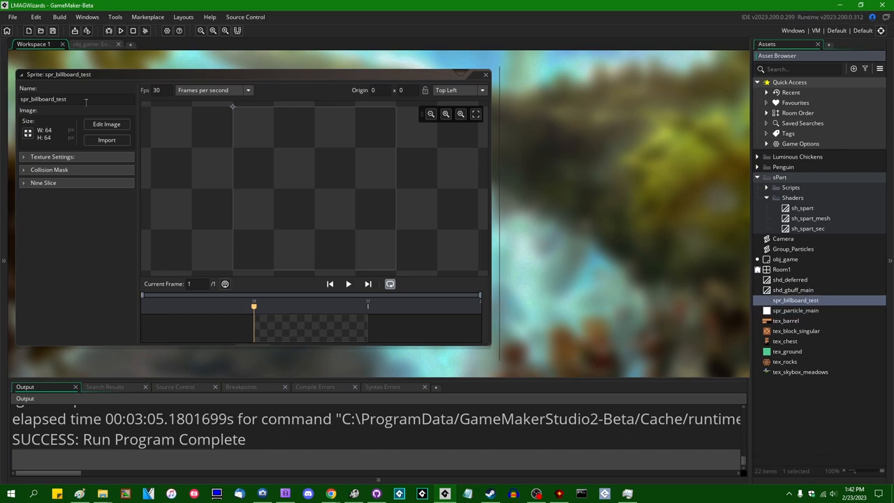
# - Paint a black smiley with white outlines into spr_billboard_test, then close the image editor
pyautogui.click(106, 123)
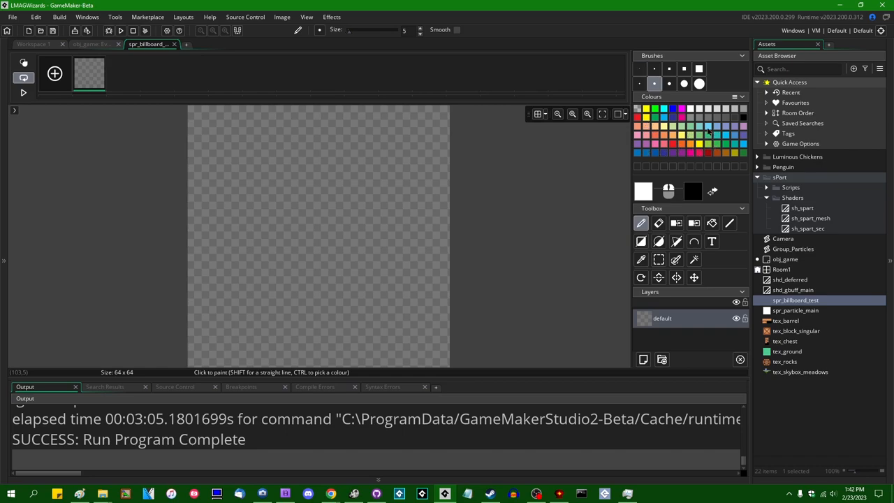
pyautogui.click(271, 176)
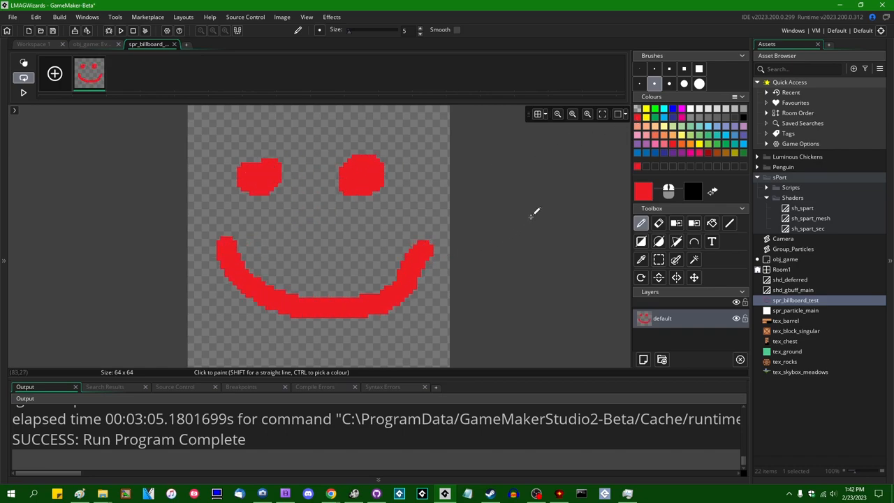
pyautogui.click(711, 223)
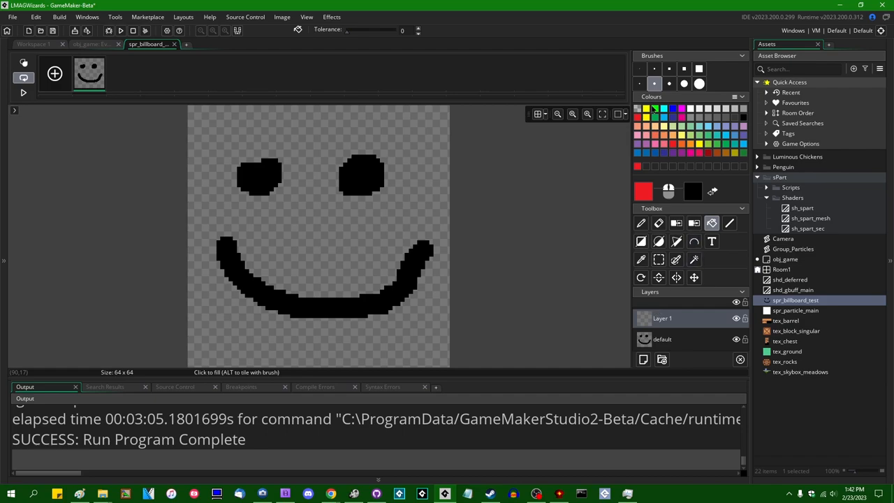
pyautogui.click(640, 223)
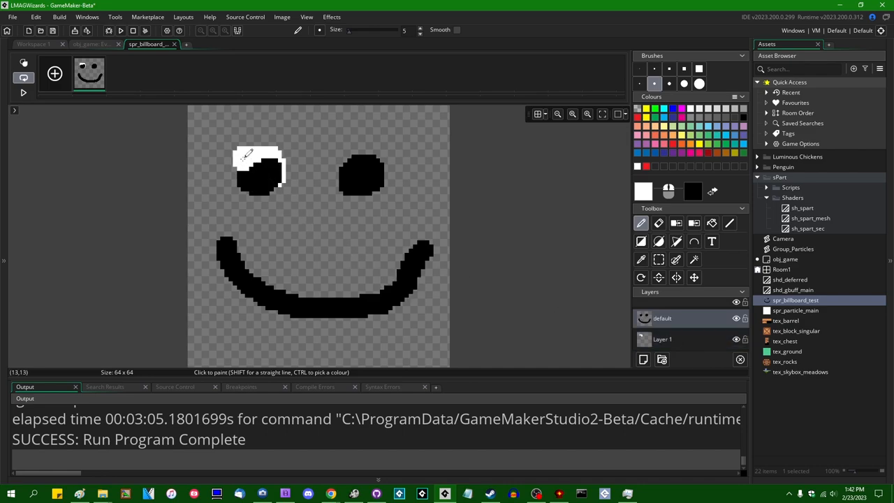
pyautogui.click(259, 175)
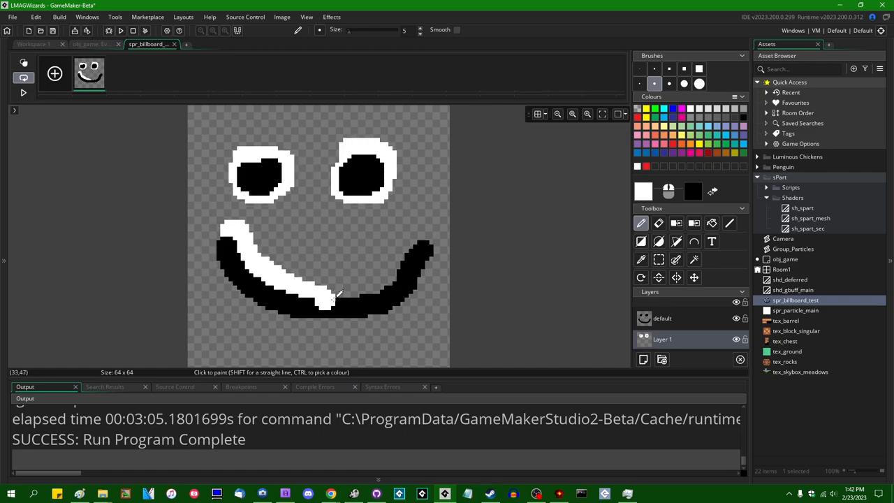
pyautogui.click(318, 318)
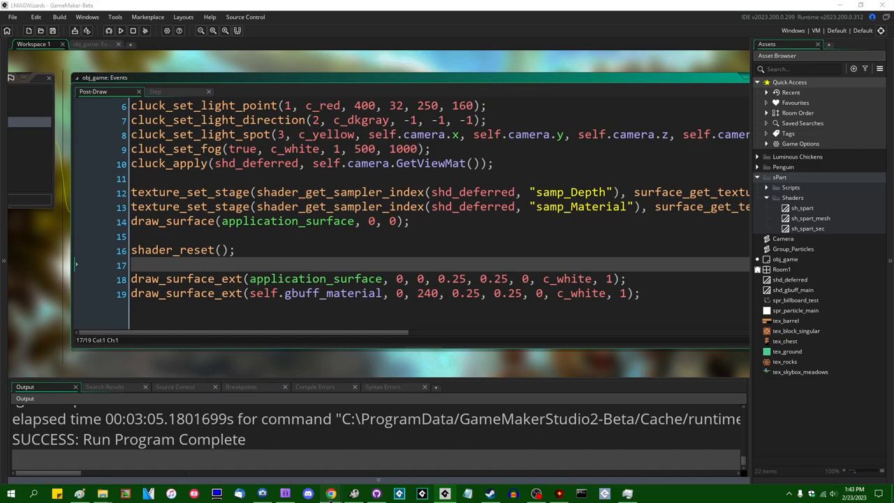
# - Search GitHub for 'billboard' and open the 3DTutorial26BillboardingShaders repository
pyautogui.click(331, 493)
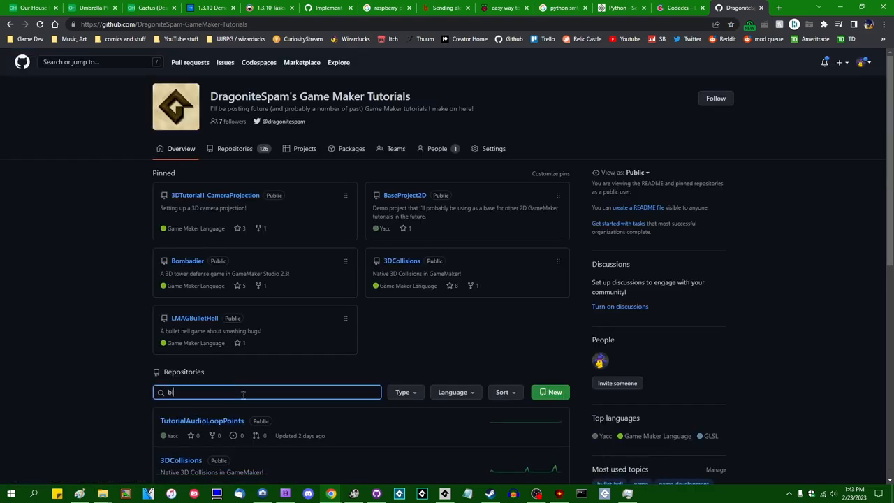
pyautogui.write('billboard')
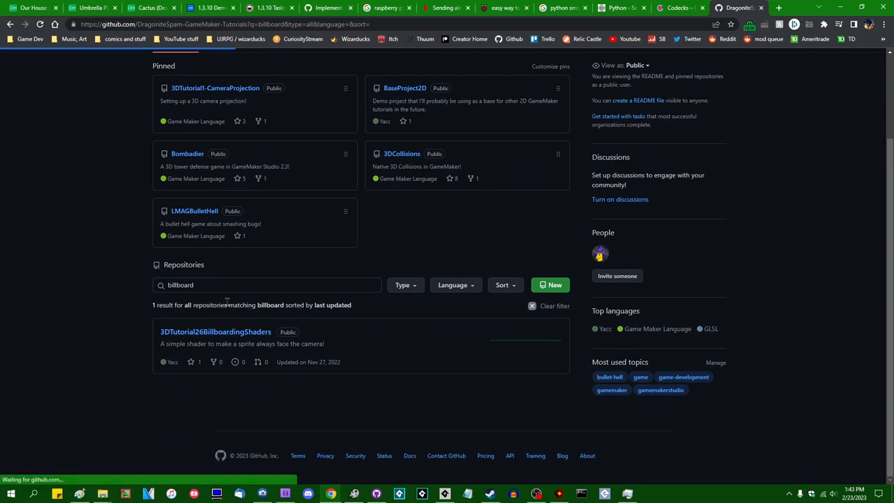
pyautogui.click(215, 331)
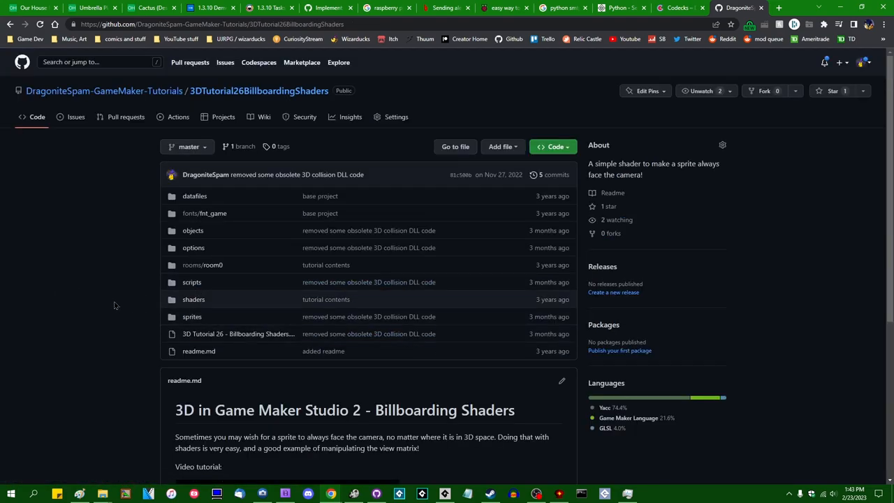
pyautogui.moveTo(99, 171)
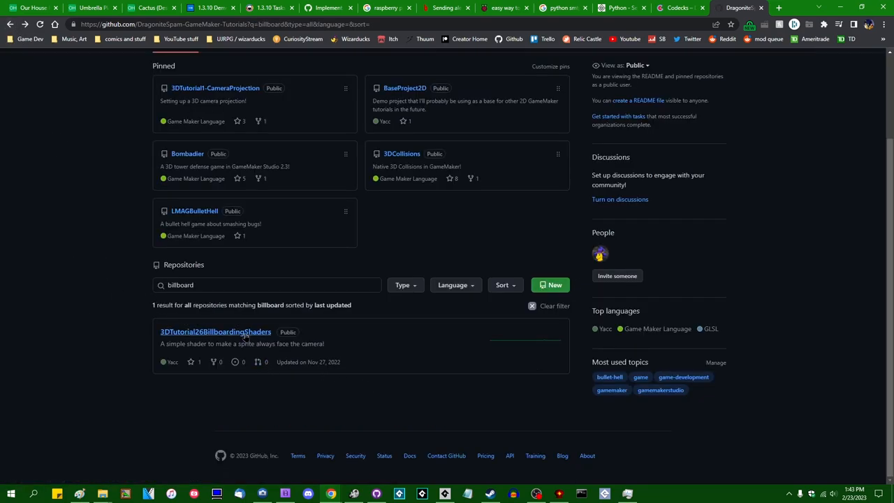
pyautogui.click(215, 331)
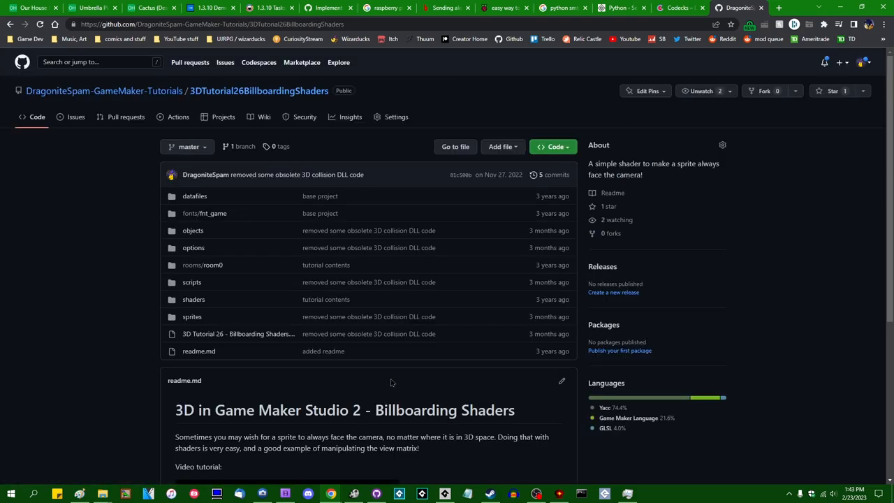
pyautogui.moveTo(553, 196)
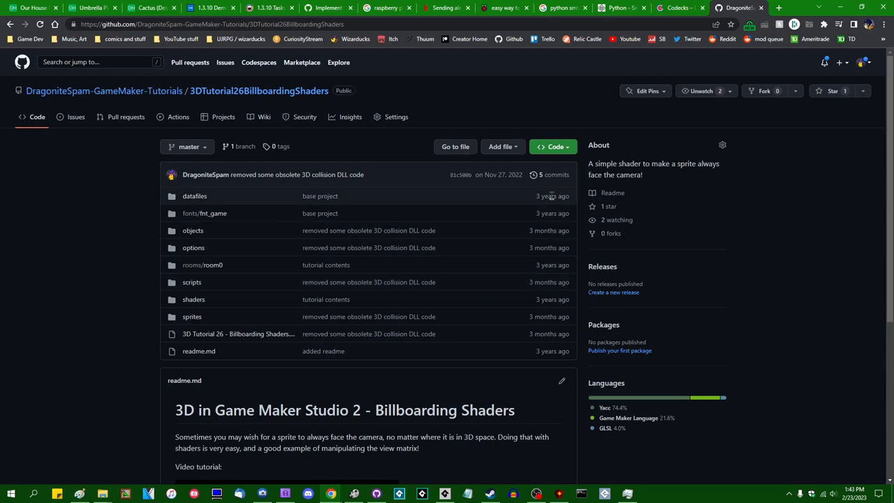
# - View the repository's commits, then browse scripts to the draw_sprite_billboard code
pyautogui.click(549, 175)
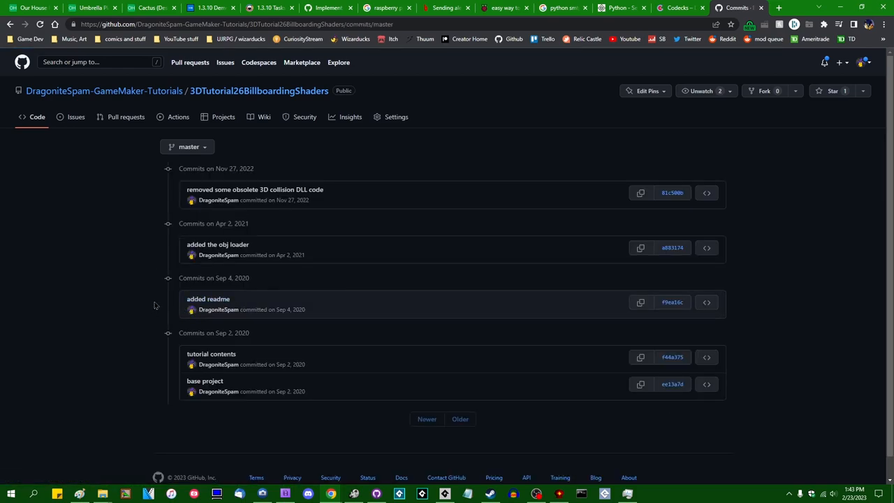
pyautogui.moveTo(282, 91)
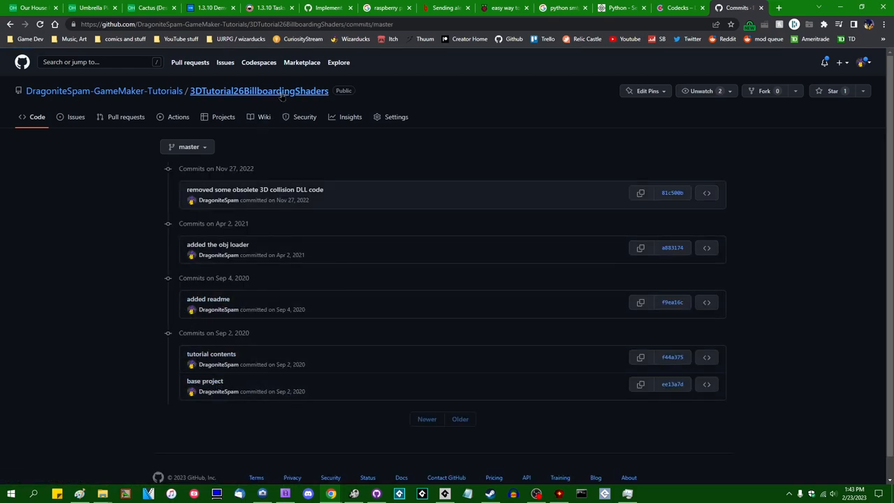
pyautogui.click(258, 91)
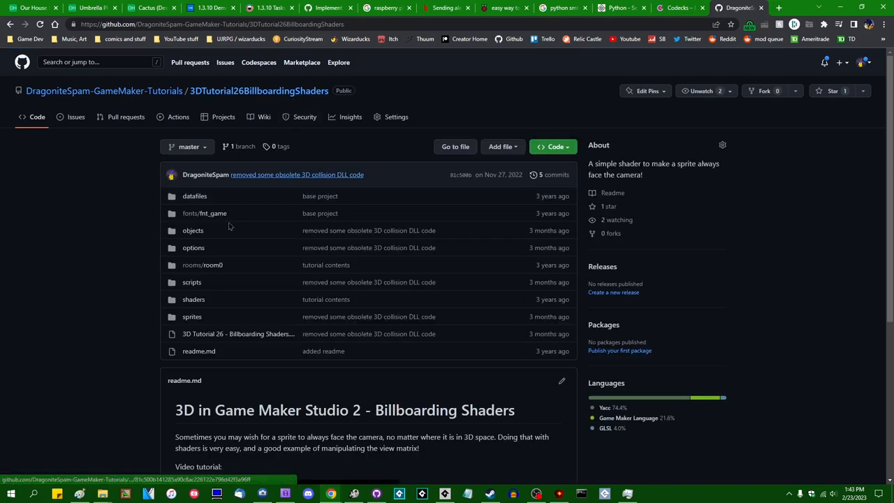
pyautogui.click(191, 282)
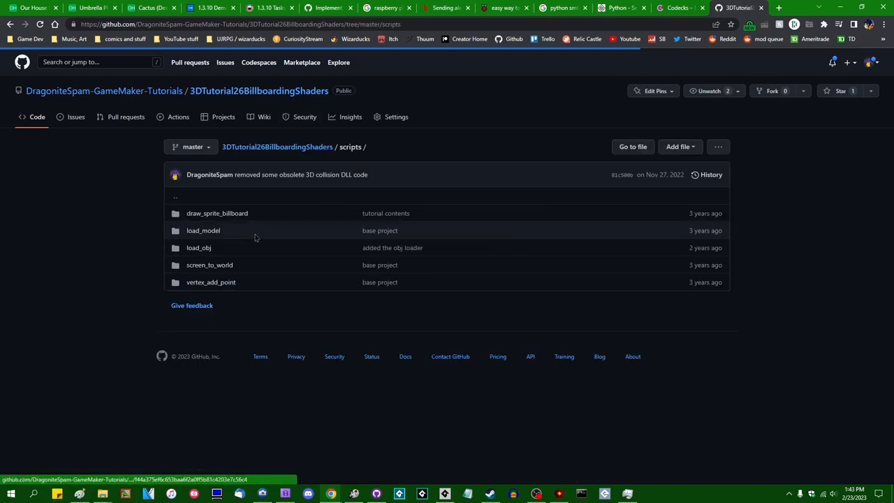
pyautogui.click(216, 213)
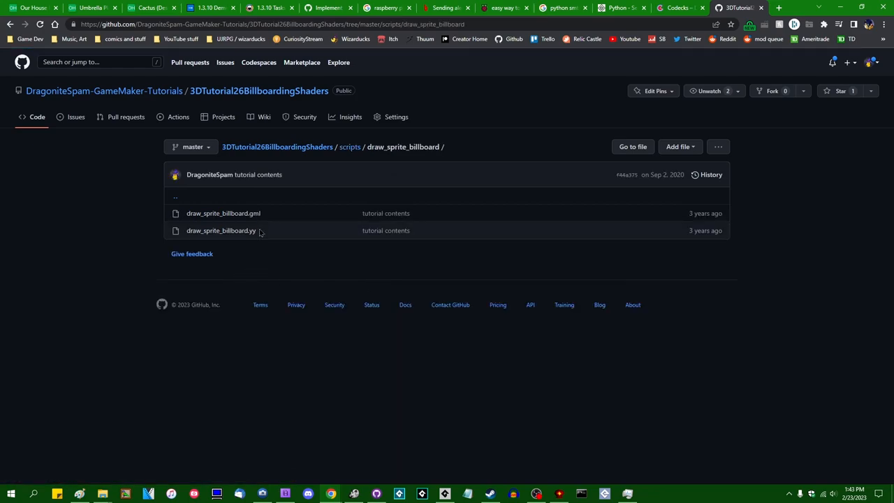
pyautogui.click(222, 213)
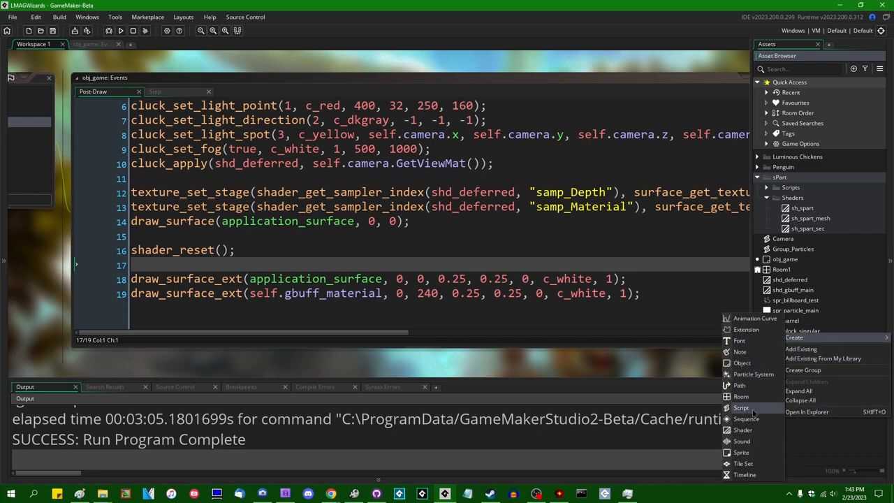
# - Create the draw_sprite_billboard script asset and return to the tutorial repository in the browser
pyautogui.click(741, 407)
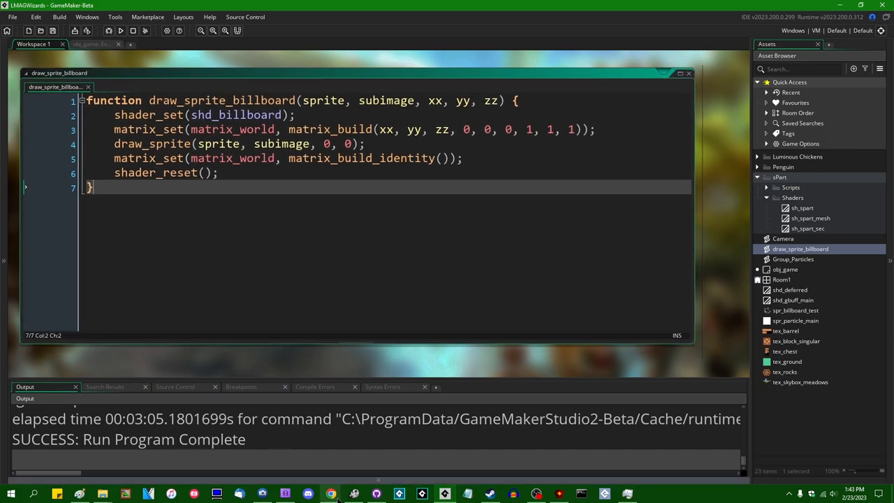
pyautogui.click(331, 494)
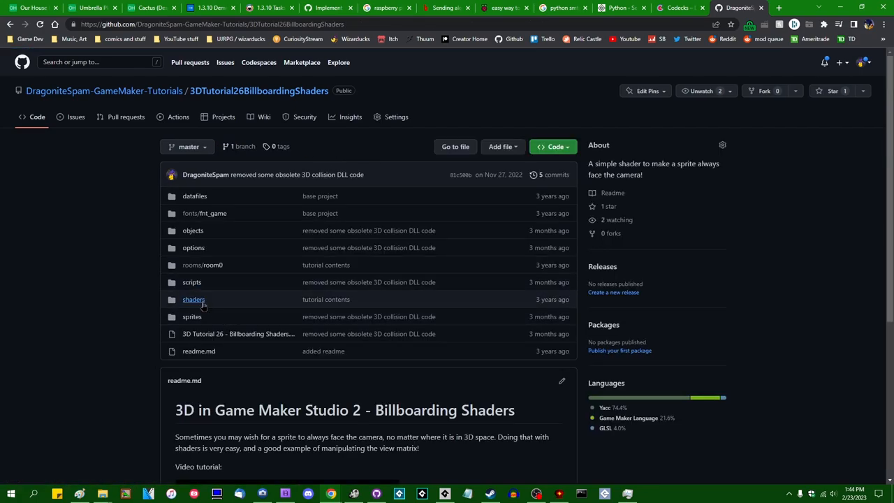
# - Read shaders/shd_billboard/shd_billboard.fsh, then open shd_billboard.vsh
pyautogui.click(193, 299)
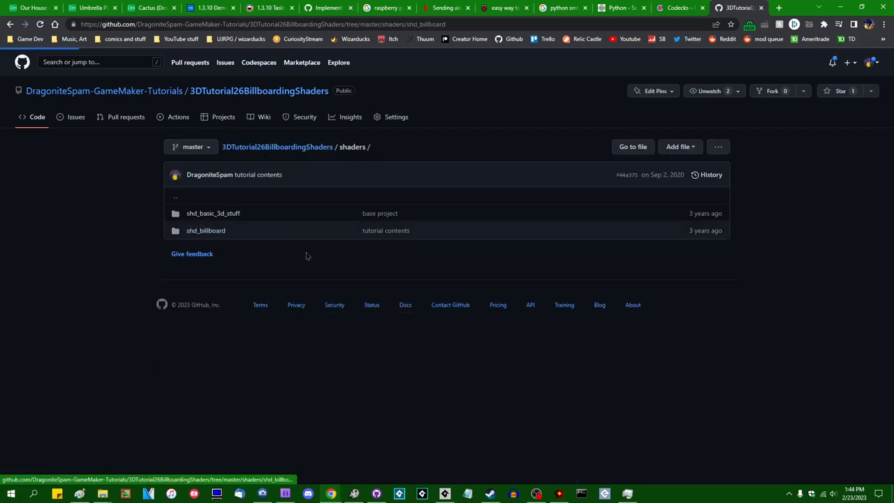
pyautogui.click(205, 230)
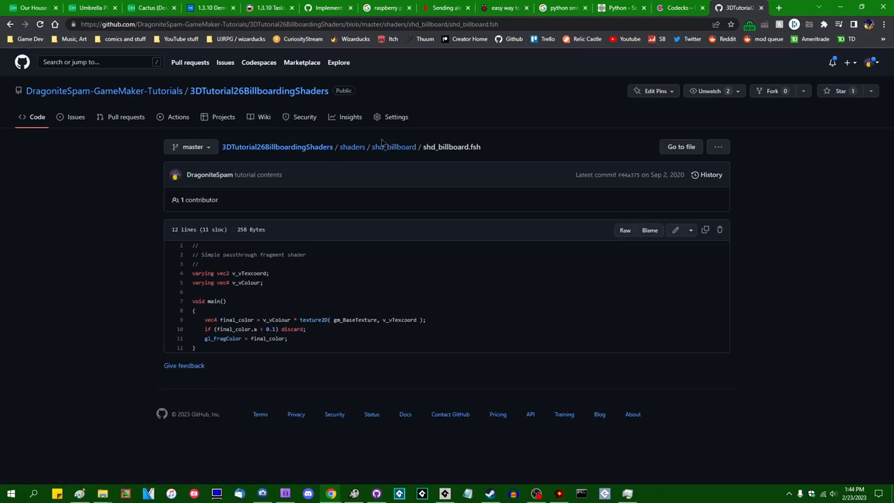
pyautogui.click(393, 147)
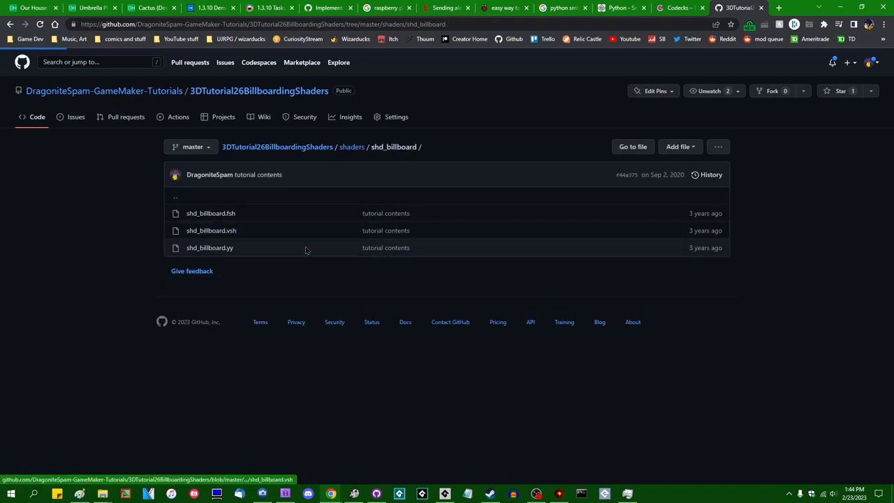
pyautogui.click(211, 230)
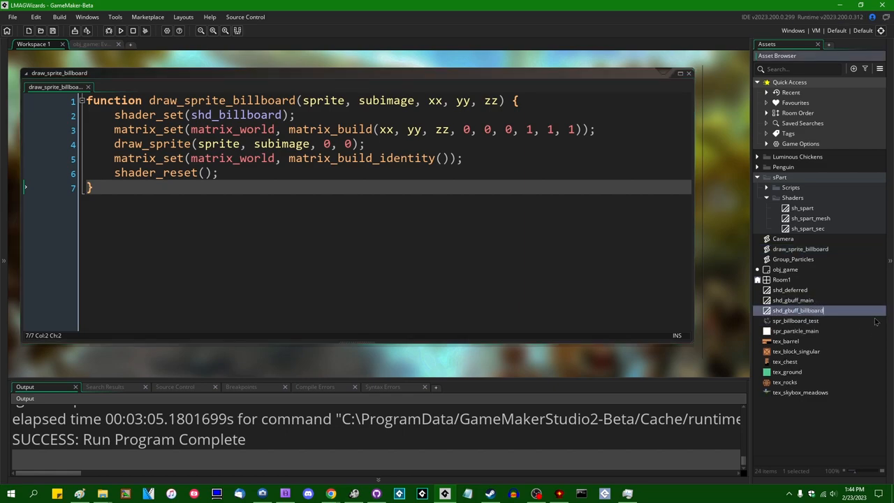
# - Open shd_gbuff_billboard and review its worldView expressions and commented up-vector lines
pyautogui.doubleClick(797, 299)
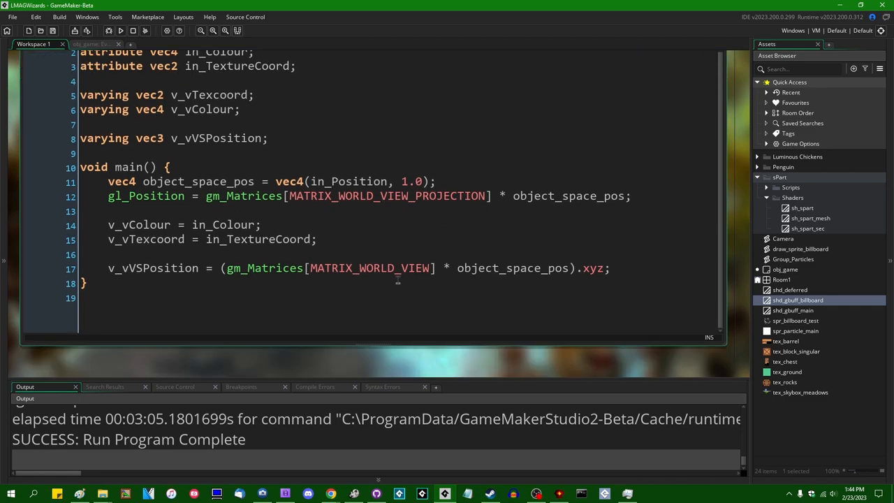
pyautogui.scroll(-3)
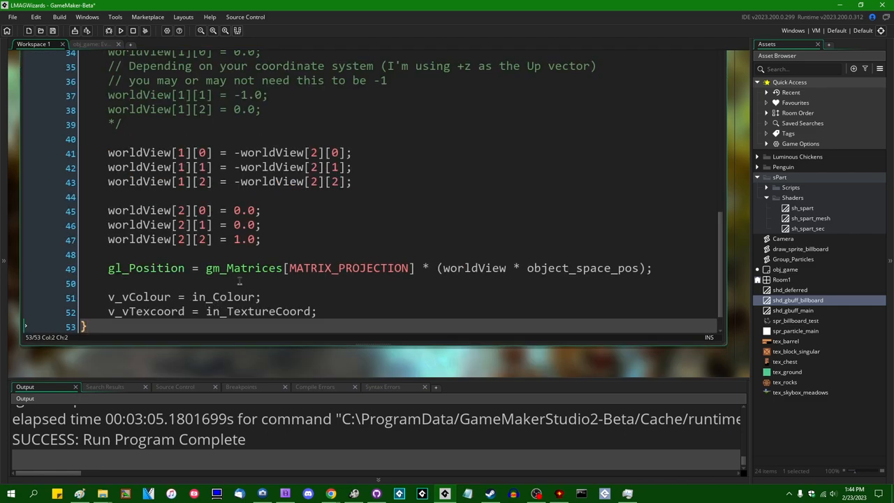
pyautogui.scroll(-3)
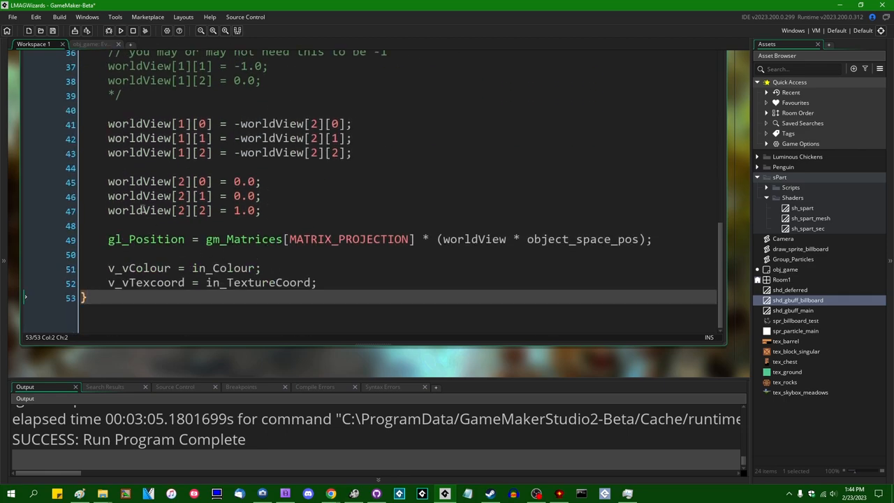
pyautogui.click(182, 211)
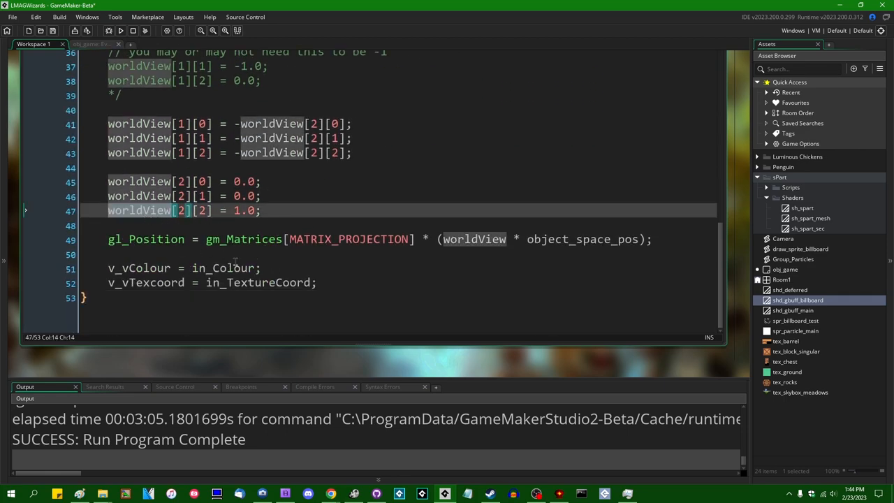
pyautogui.click(647, 238)
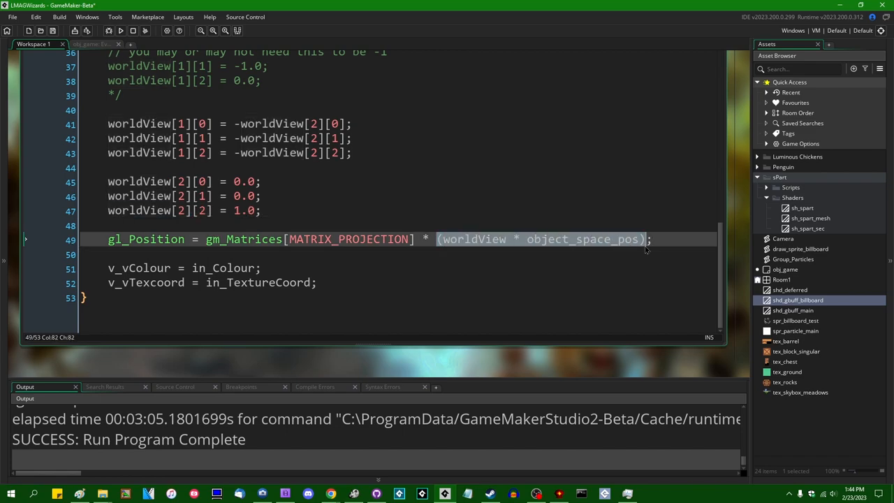
pyautogui.scroll(3)
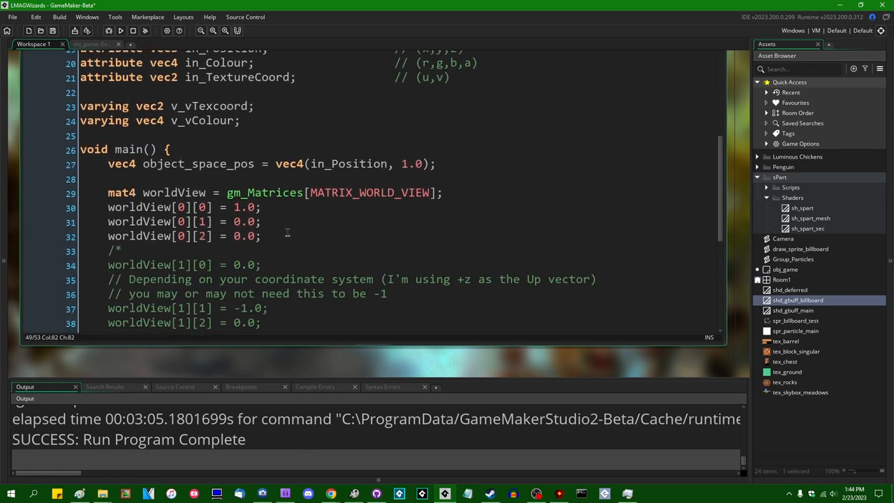
pyautogui.scroll(-3)
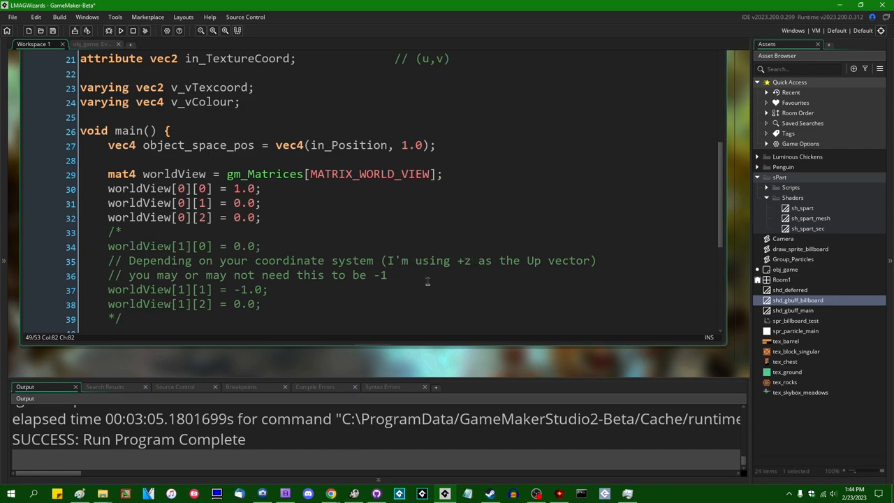
pyautogui.click(186, 289)
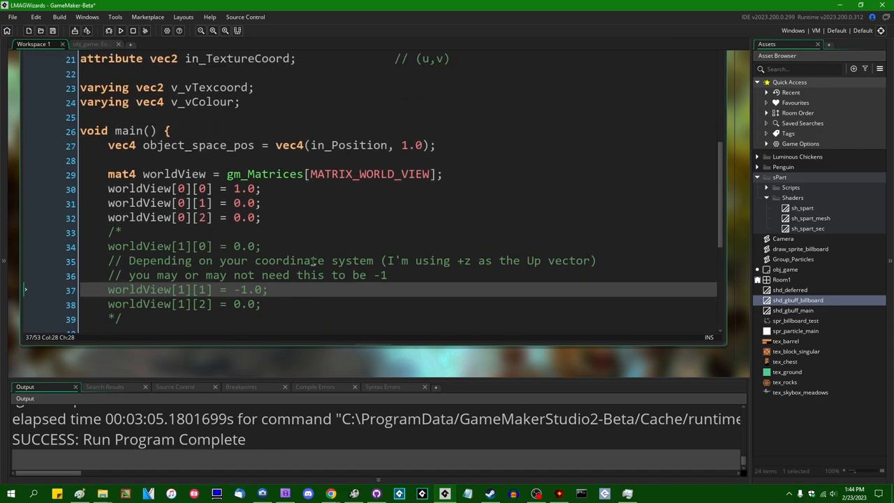
pyautogui.scroll(3)
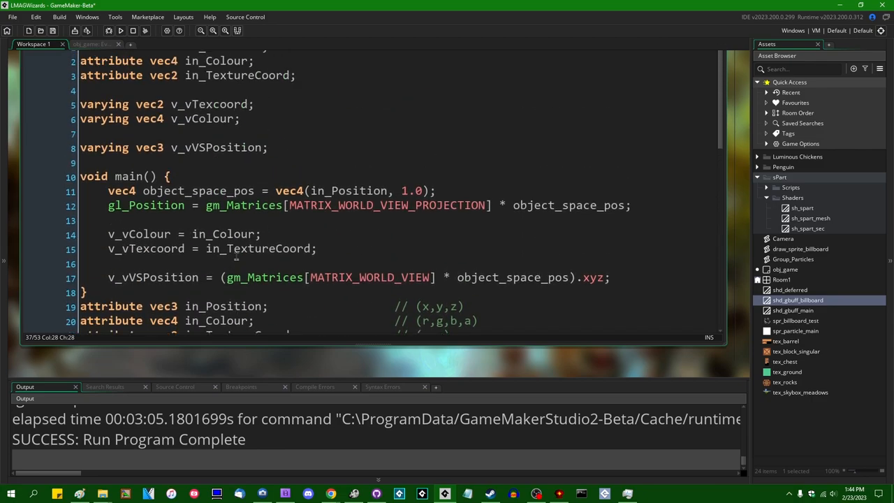
pyautogui.scroll(-3)
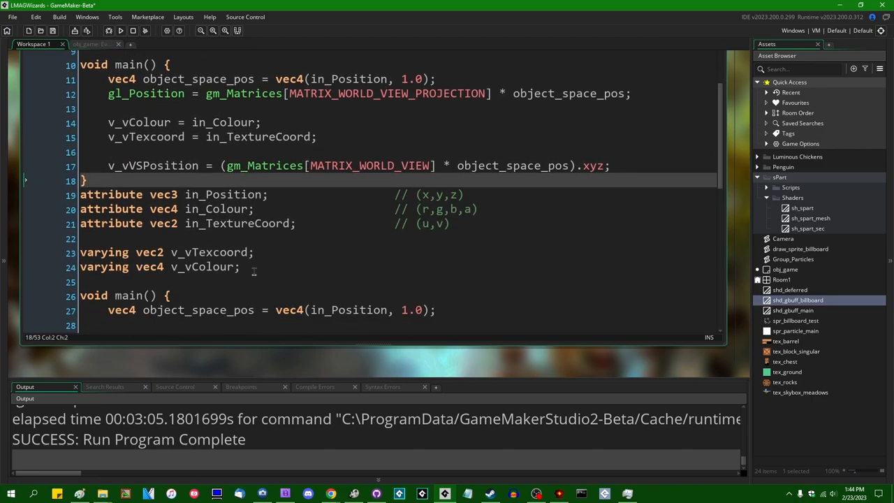
pyautogui.scroll(-3)
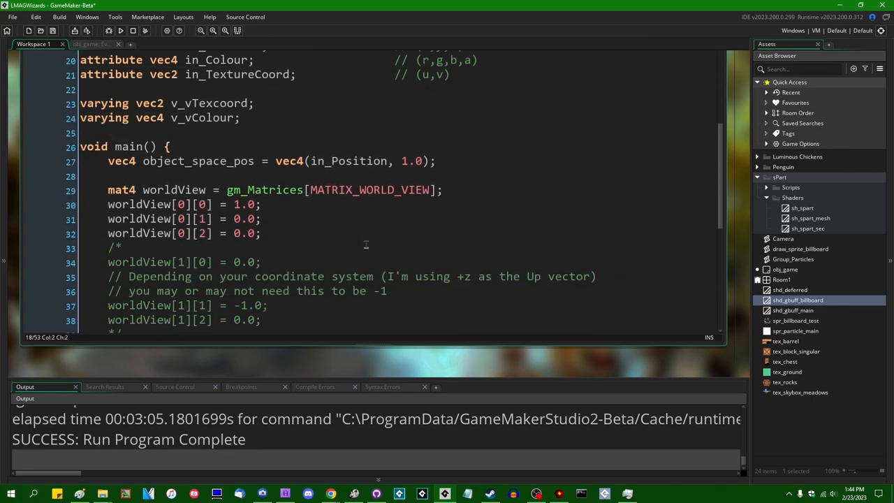
pyautogui.scroll(3)
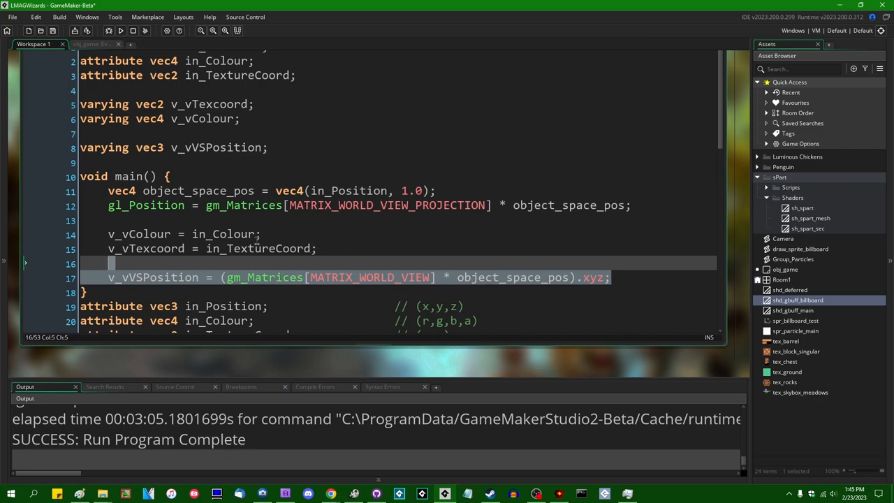
pyautogui.scroll(-3)
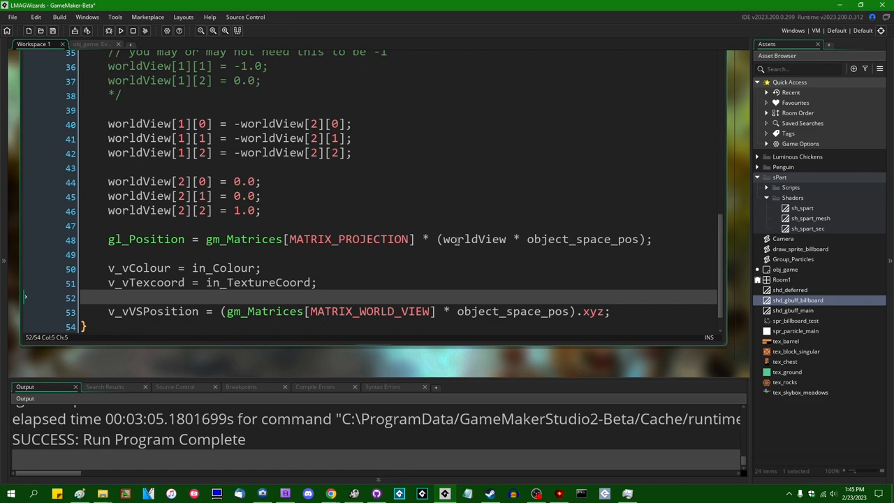
# - Replace the world-view matrix lookup with worldView and check its other uses
pyautogui.click(223, 310)
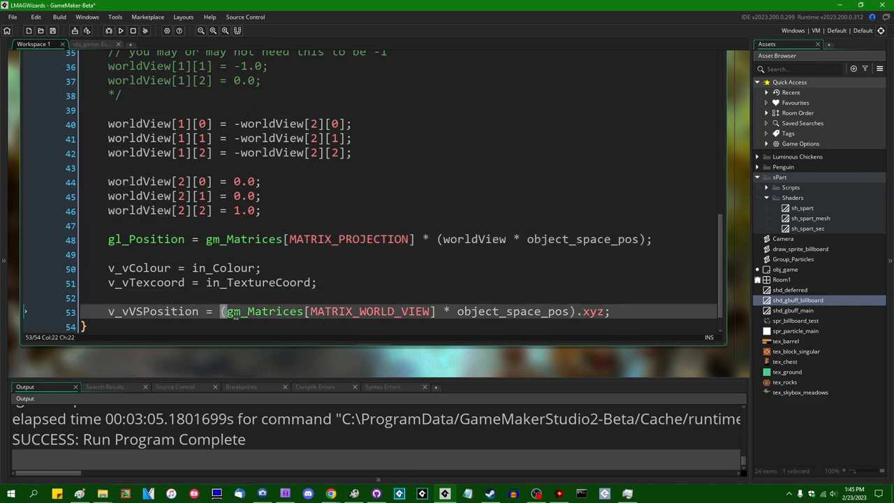
pyautogui.write('worldView')
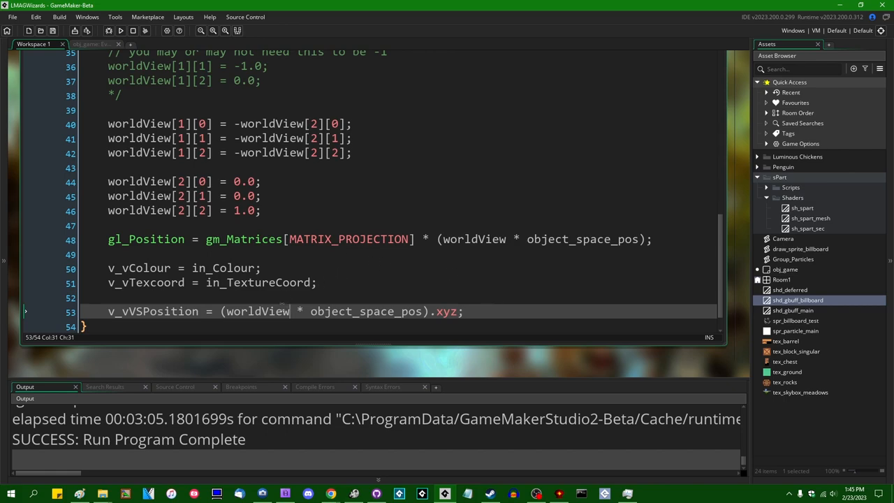
pyautogui.doubleClick(257, 311)
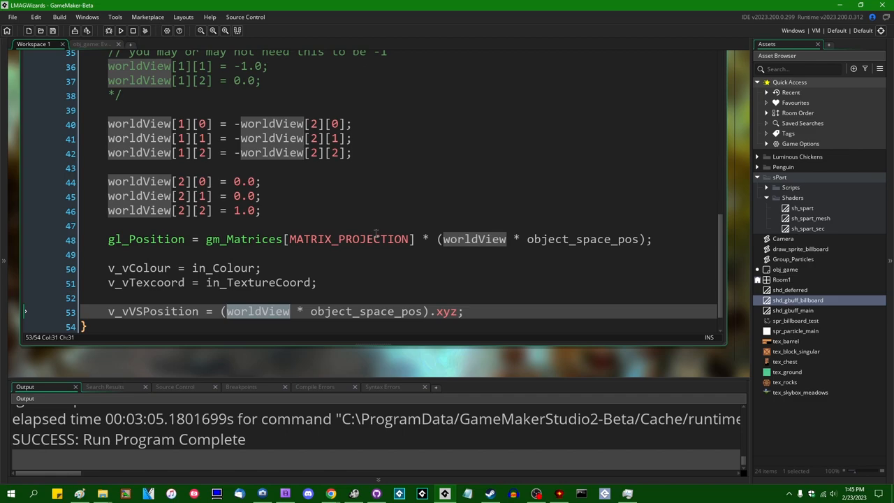
pyautogui.scroll(3)
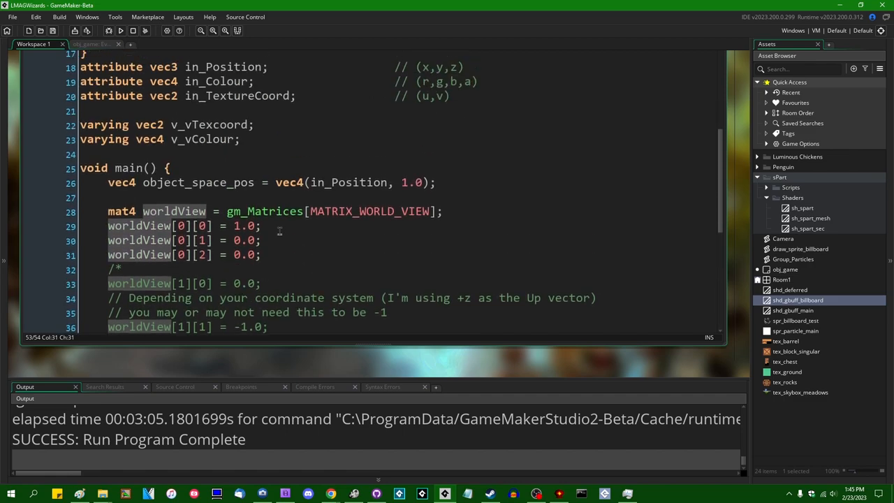
pyautogui.scroll(3)
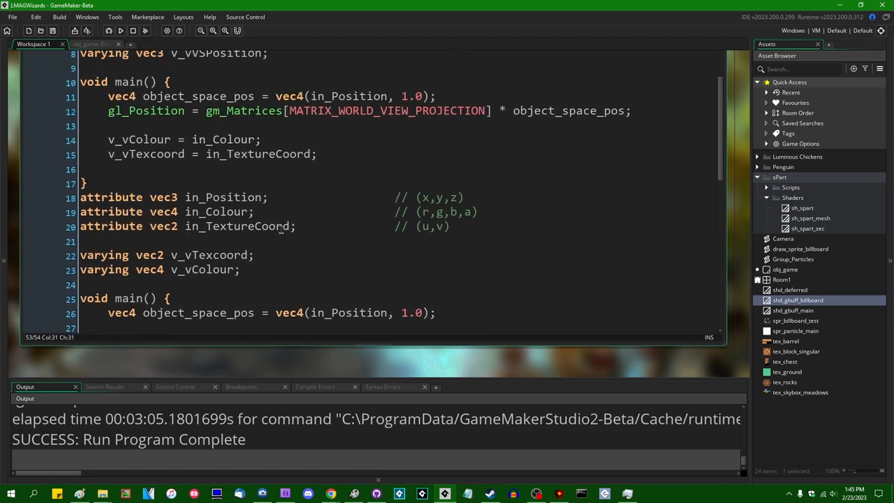
pyautogui.scroll(-3)
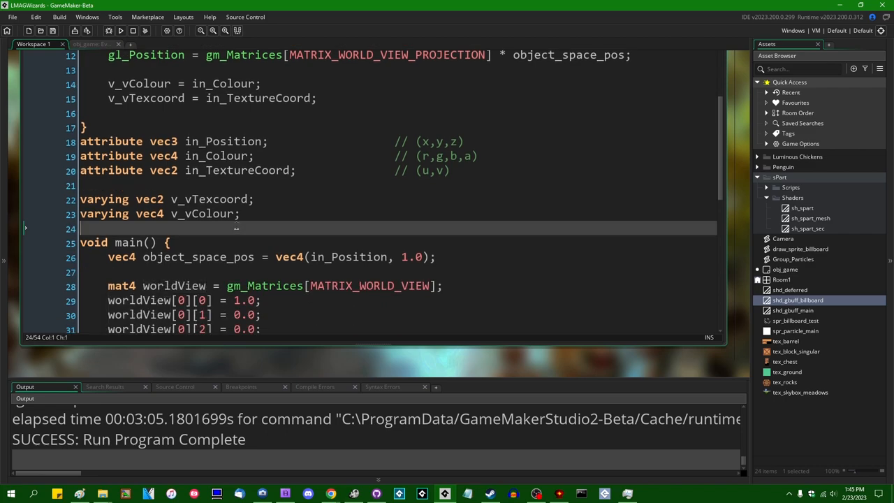
pyautogui.scroll(3)
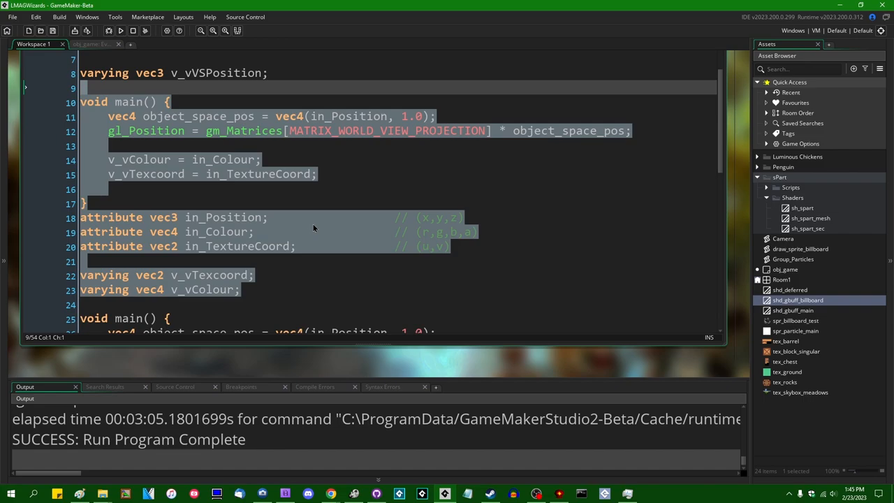
pyautogui.scroll(3)
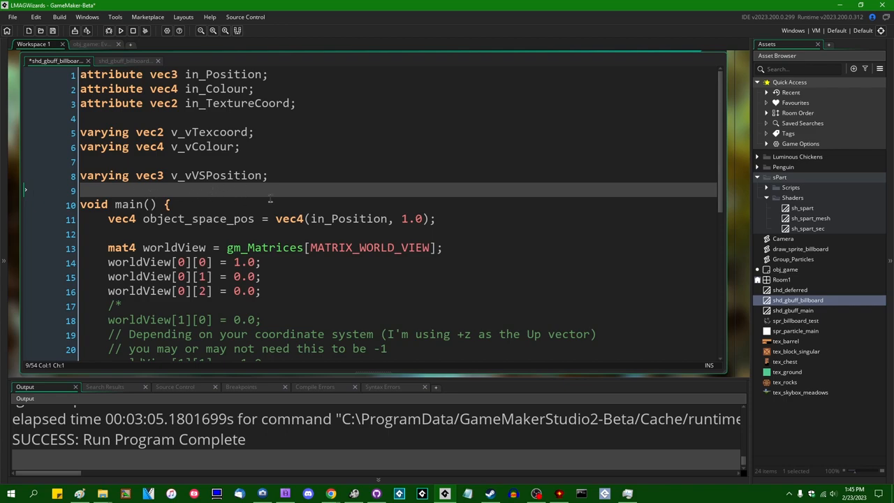
# - Add 'vec4 vsPosition = worldView * object_space_pos;' and use it for gl_Position and v_vVSPosition
pyautogui.click(126, 60)
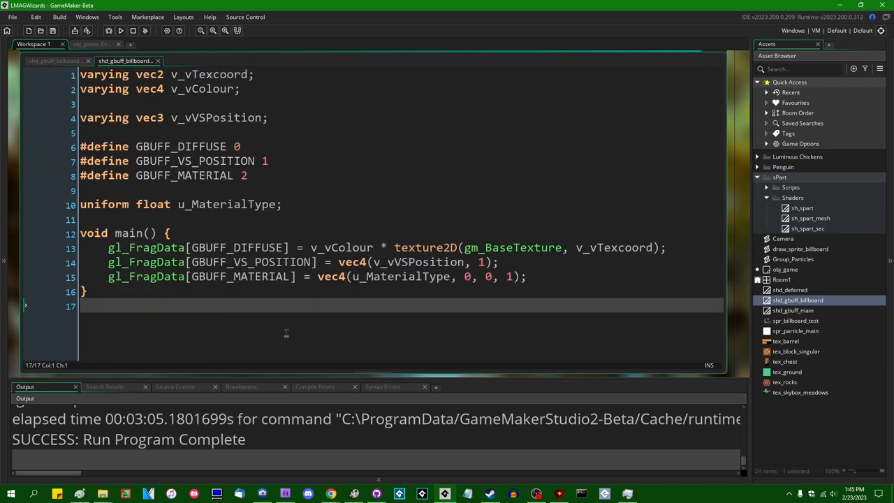
pyautogui.click(53, 61)
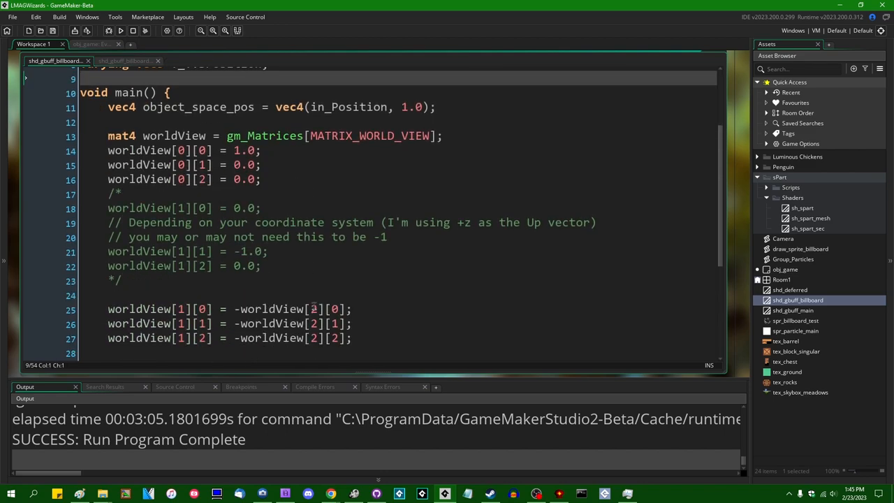
pyautogui.scroll(-3)
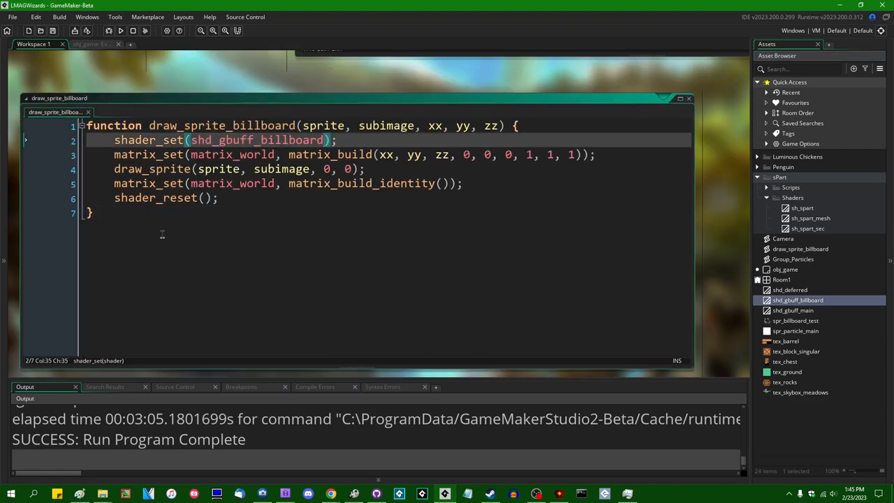
pyautogui.doubleClick(797, 299)
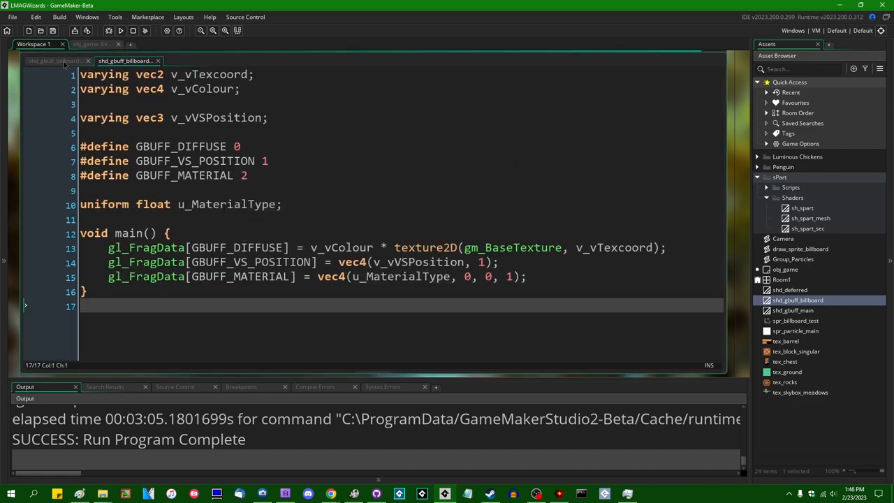
pyautogui.click(52, 61)
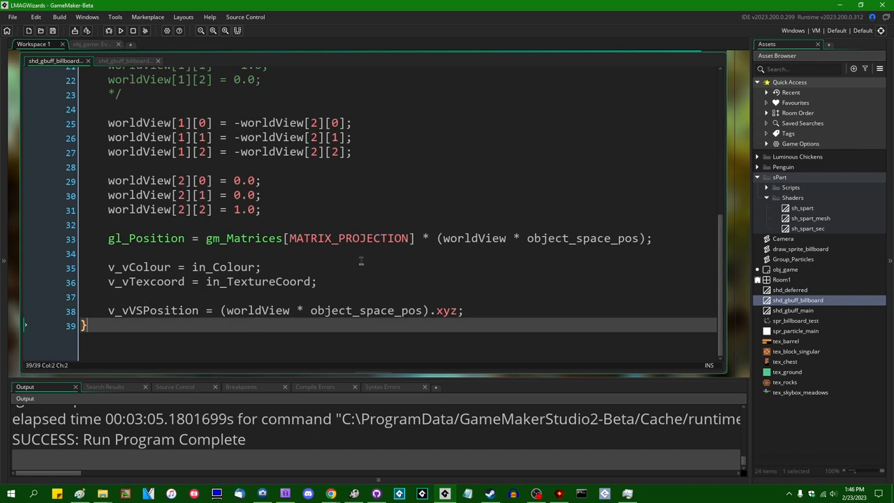
pyautogui.click(645, 238)
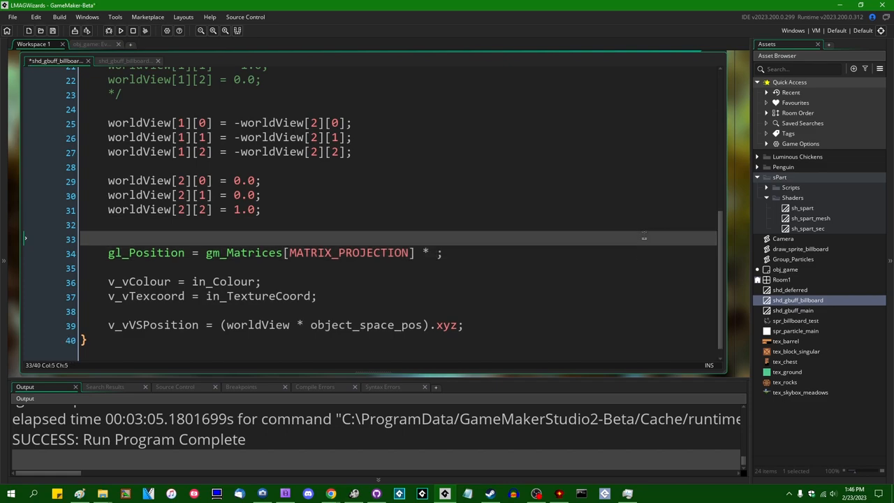
pyautogui.write('vec4 vsPosition = (worldView * object_space_pos);')
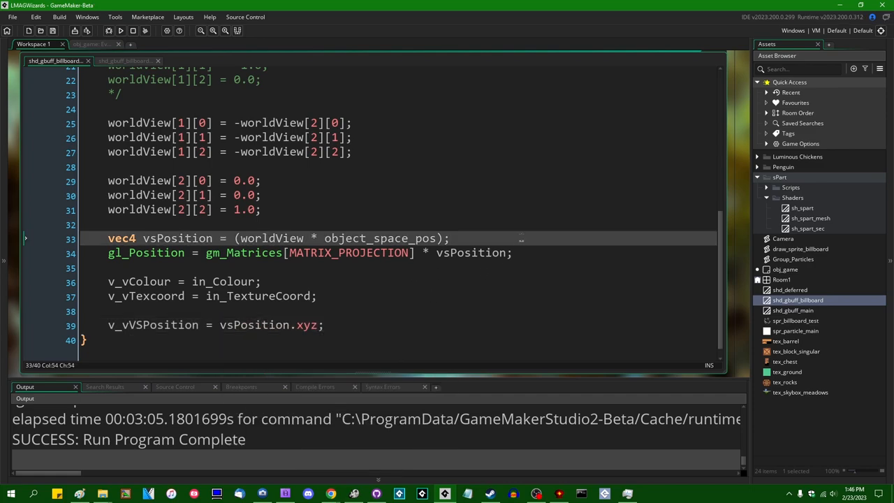
pyautogui.scroll(3)
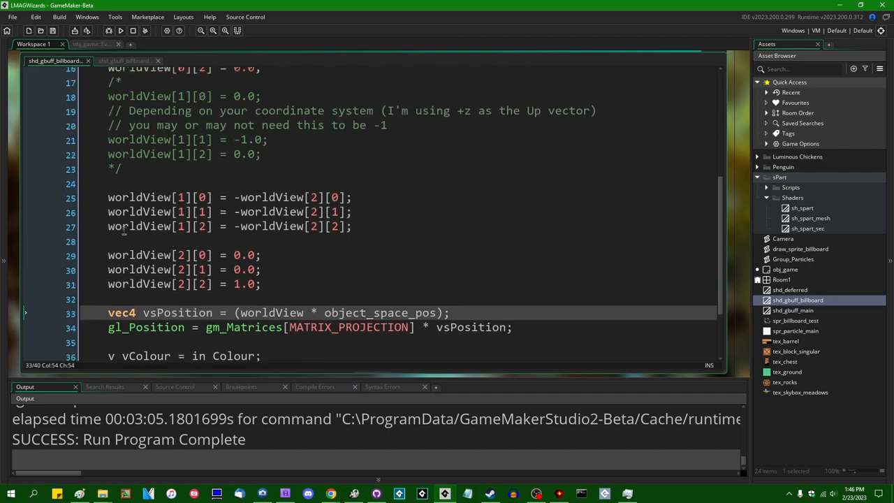
pyautogui.scroll(-3)
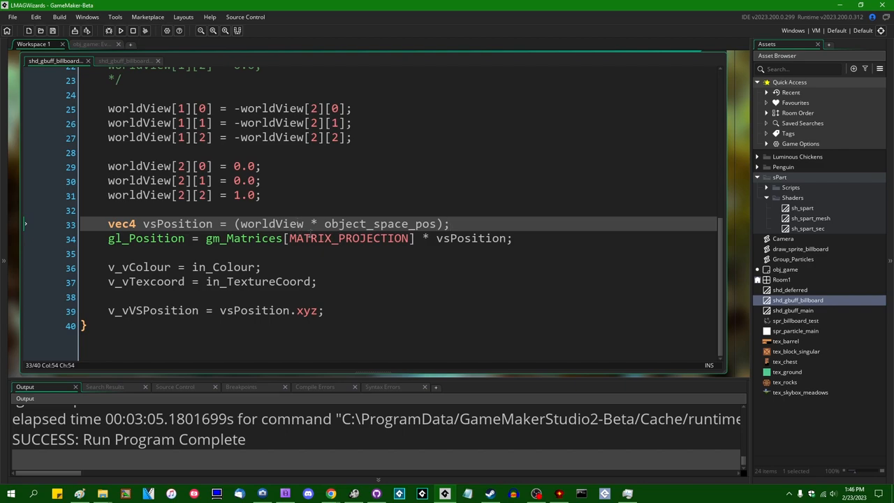
pyautogui.moveTo(316, 268)
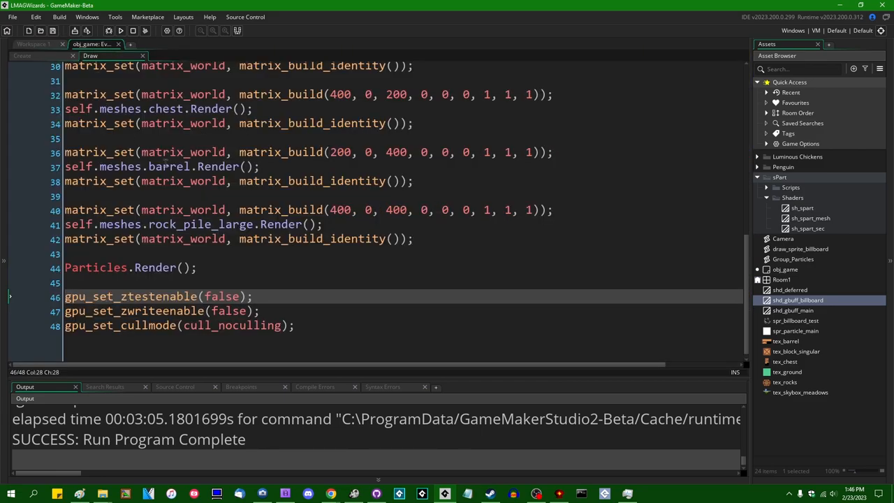
# - Add draw_sprite_billboard(spr_billboard_test, 0, 400, 40, 100) above Particles.Render() and run the game
pyautogui.click(413, 238)
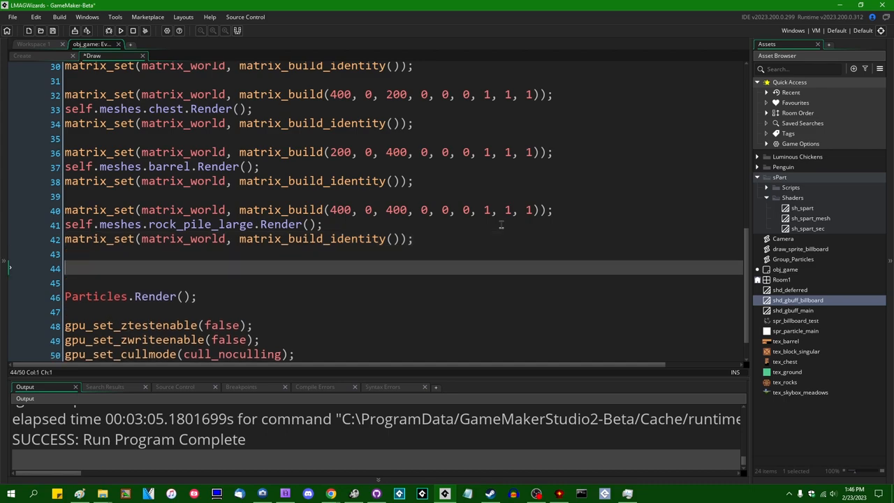
pyautogui.write('draw_sprite_billboa')
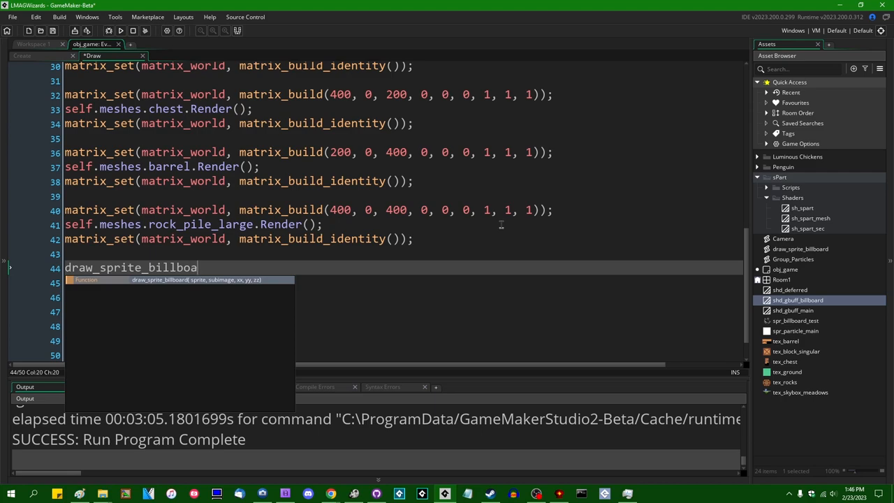
pyautogui.write('(sopr')
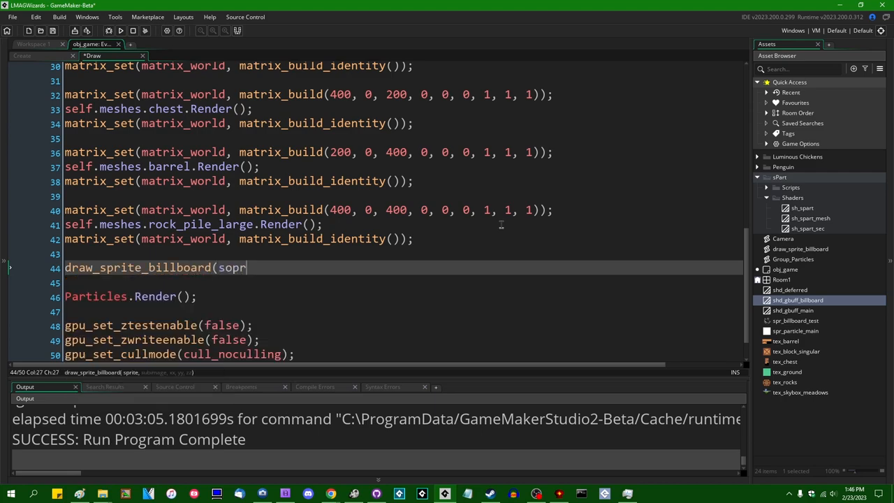
pyautogui.write('spr_billboard_test, 0, 400, 10')
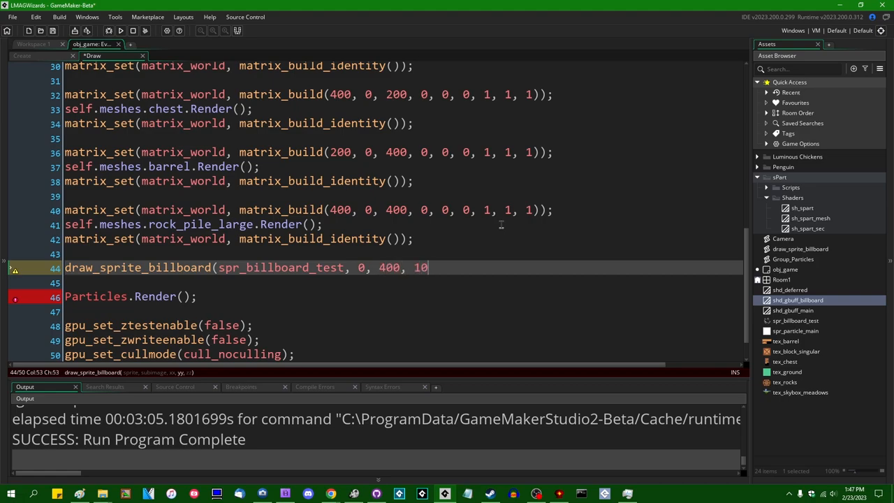
pyautogui.press('Backspace')
pyautogui.write('40,')
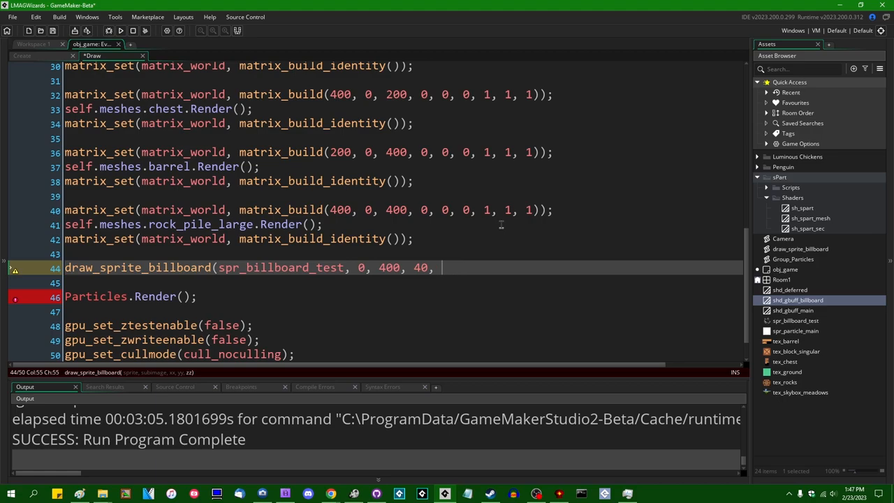
pyautogui.write('100);')
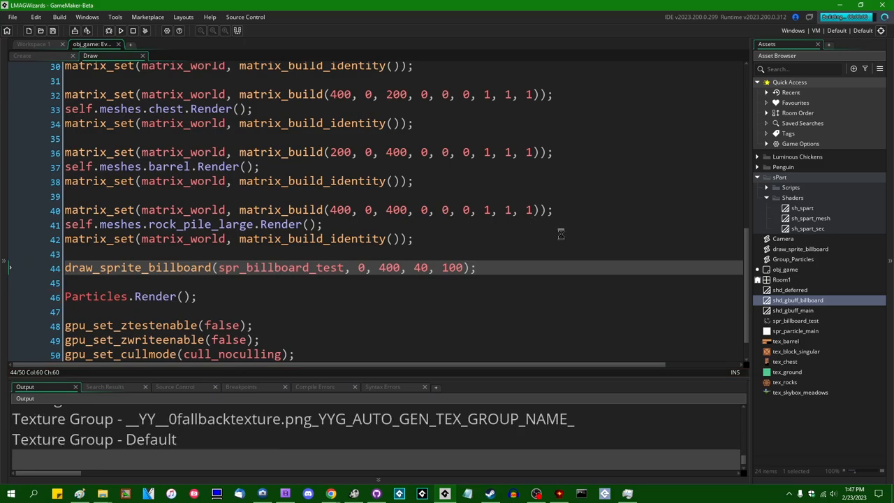
pyautogui.click(120, 30)
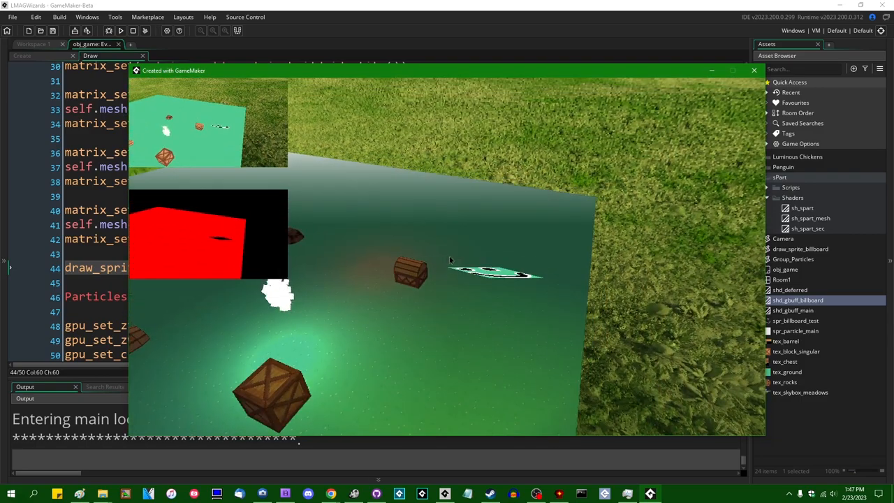
# - Close the game, comment out the -worldView[2] up-vector rows, and rerun
pyautogui.click(753, 70)
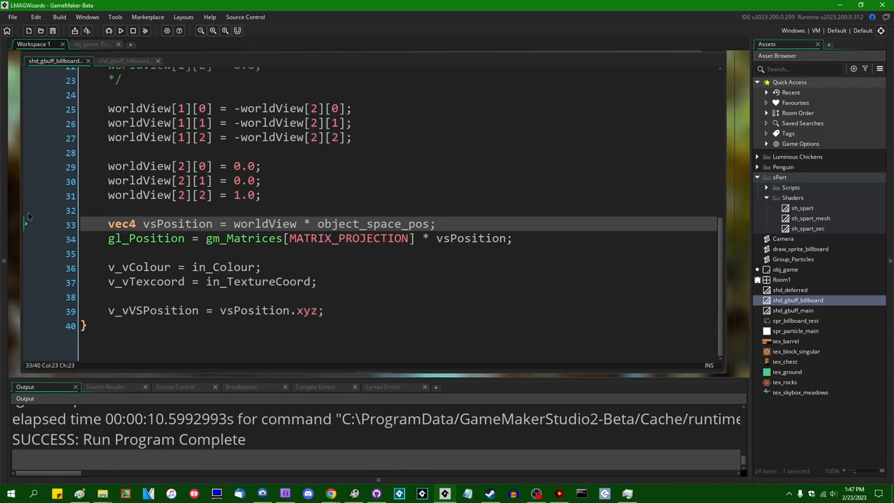
pyautogui.scroll(3)
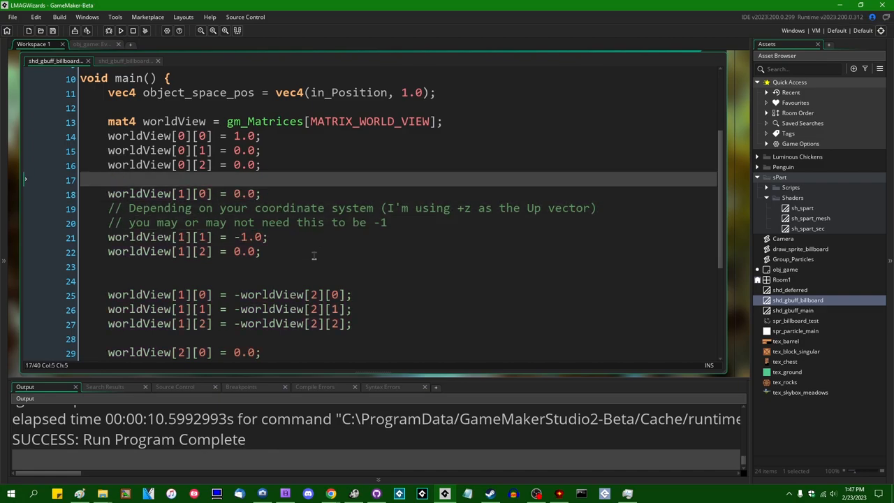
pyautogui.click(120, 31)
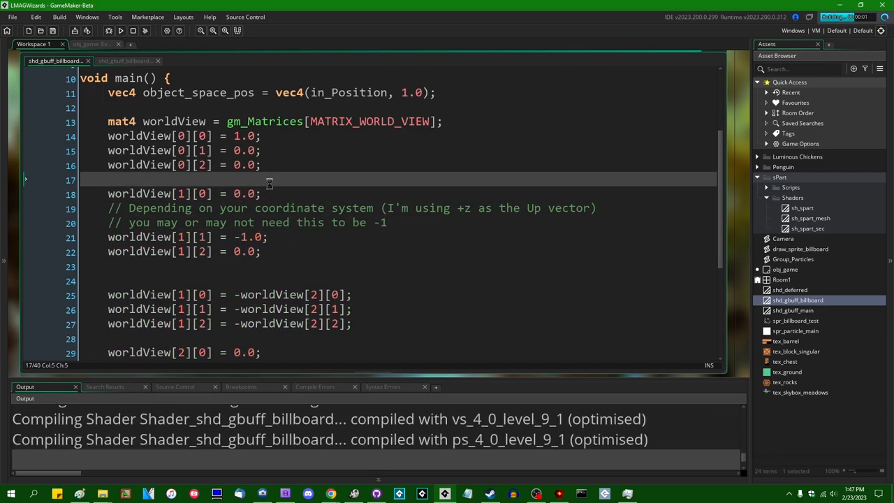
pyautogui.click(120, 30)
pyautogui.write('/*')
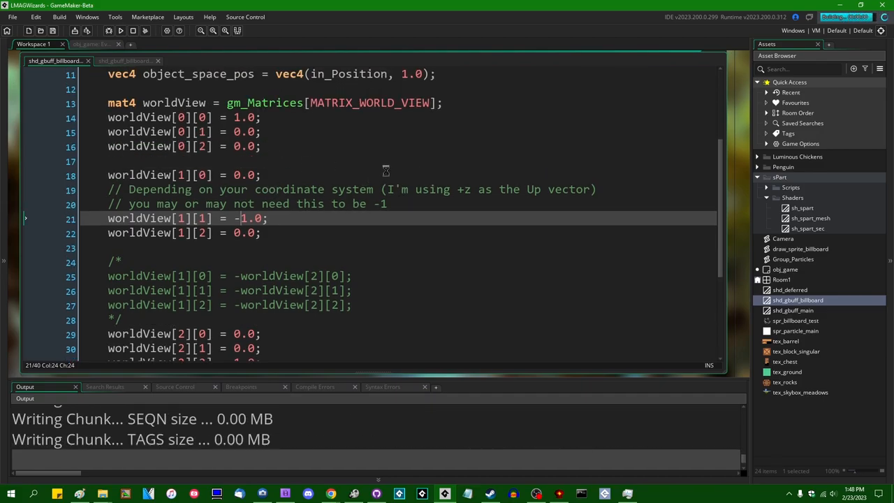
pyautogui.click(120, 30)
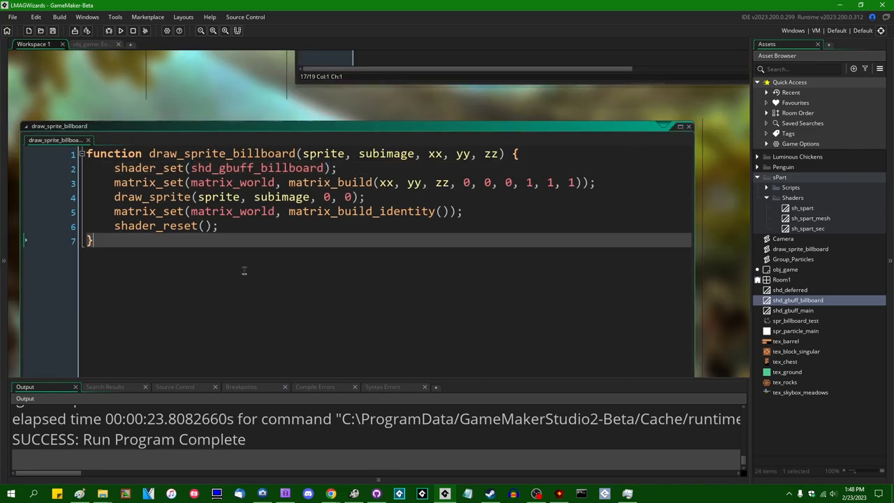
# - Add 'if (gl_FragData[GBUFF_DIFFUSE].a < 0.9) { discard; }' to shd_gbuff_billboard.fsh
pyautogui.doubleClick(797, 300)
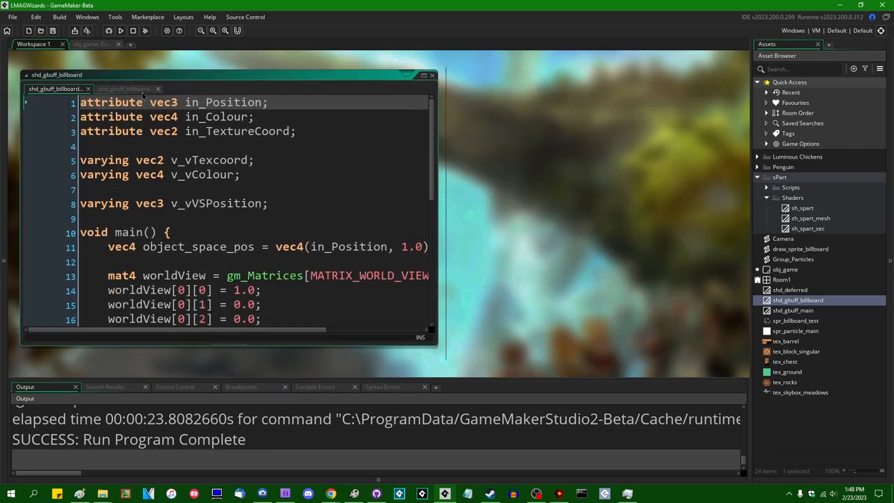
pyautogui.click(125, 88)
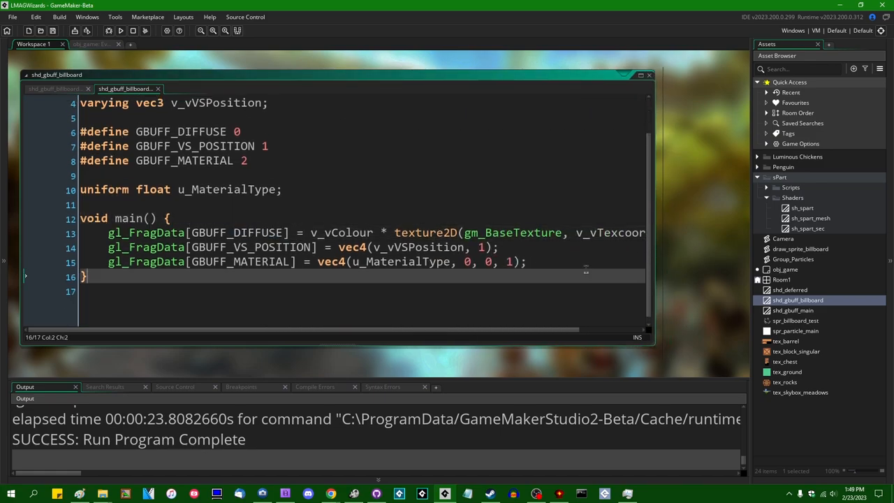
pyautogui.write('if (gl_FragData[GBUFF_DIFFUSE]')
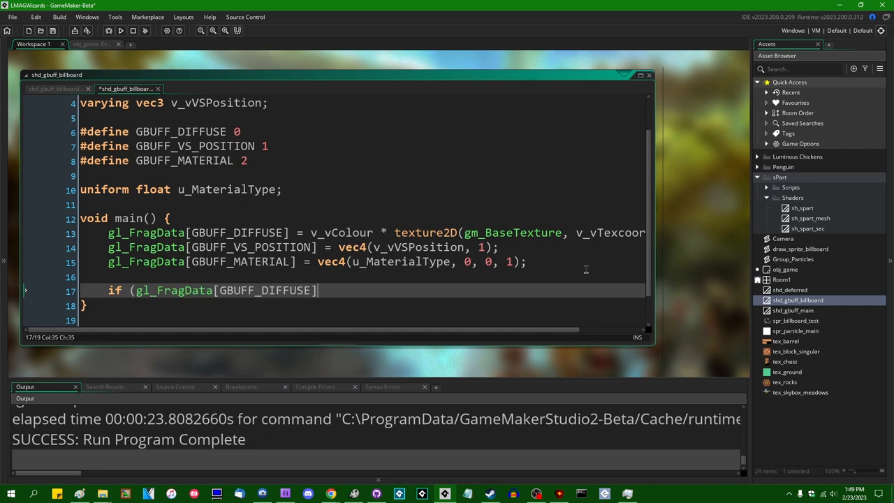
pyautogui.write('< 0.9')
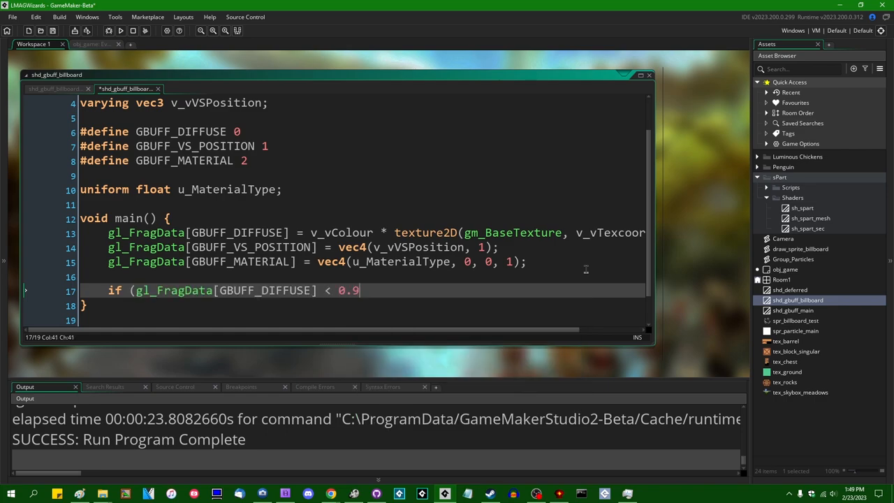
pyautogui.write(') {')
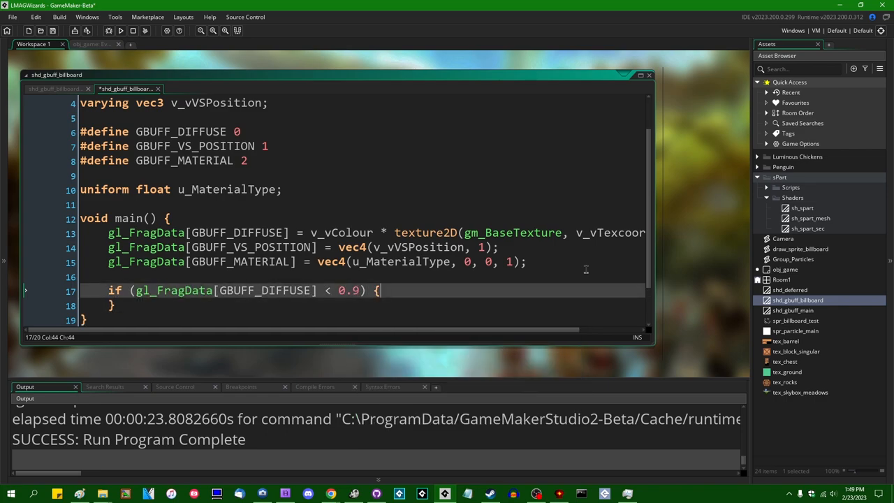
pyautogui.write('discard;')
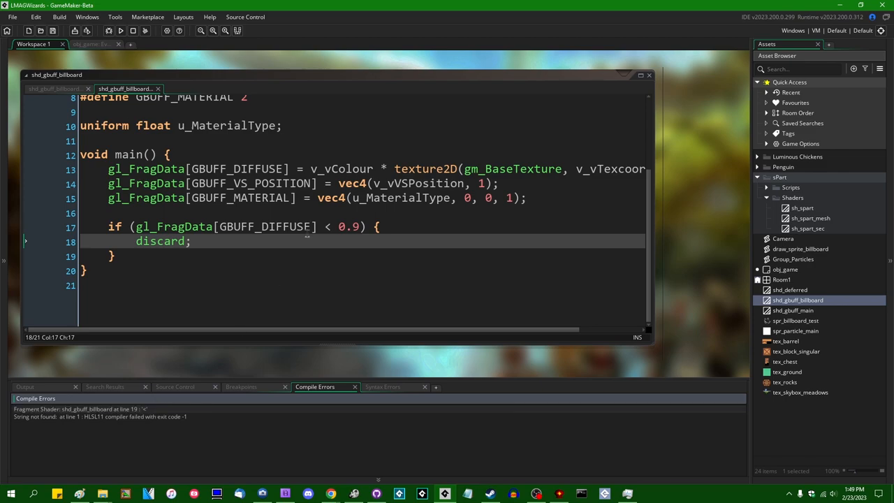
pyautogui.write('.a')
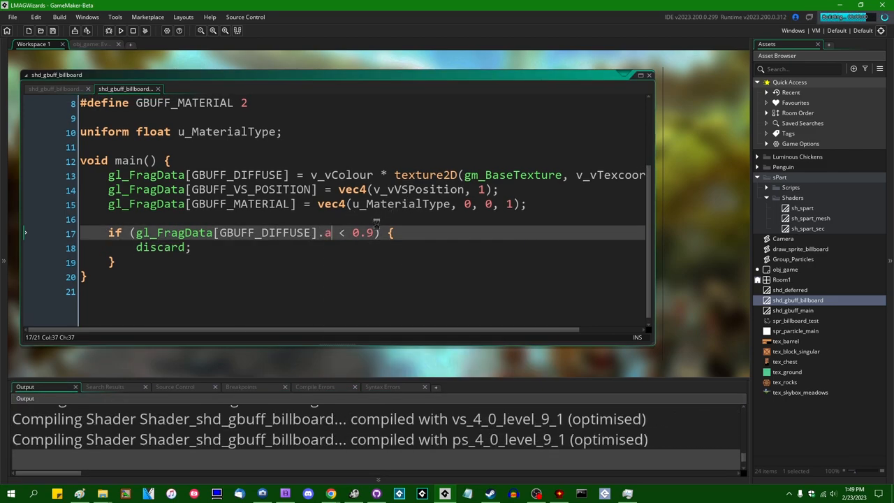
# - Run the game to test the billboard, then open GitHub Desktop's commit history
pyautogui.click(120, 30)
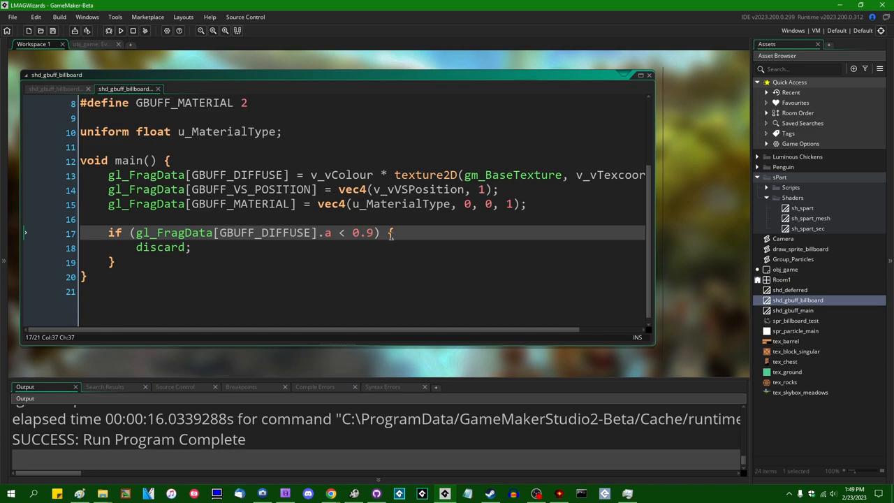
pyautogui.doubleClick(363, 232)
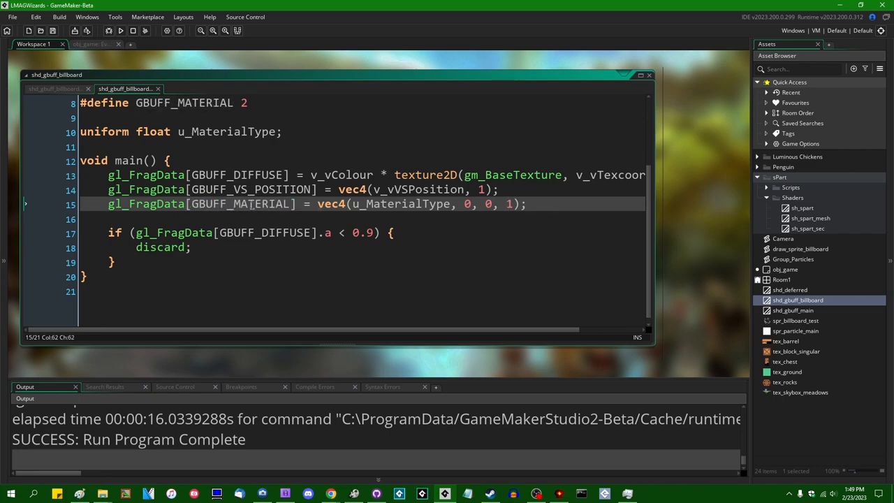
pyautogui.click(278, 204)
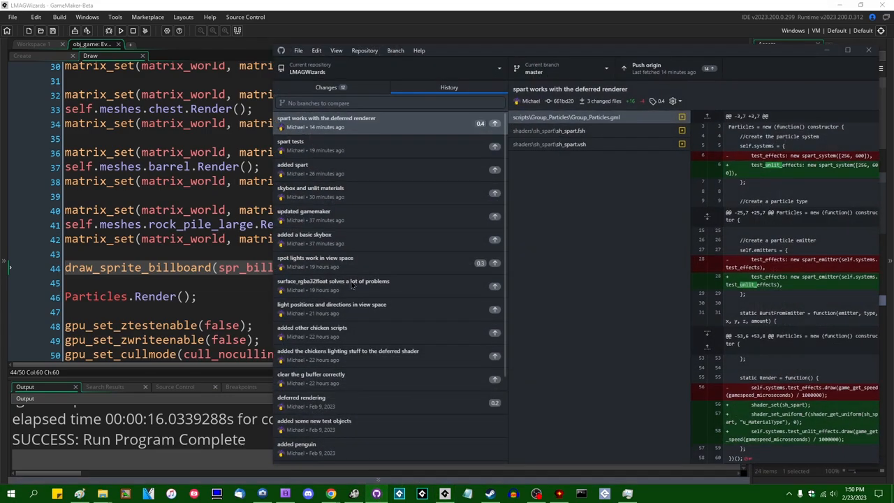
# - Review the changed files and commit them to master with the summary 'billboard shader'
pyautogui.click(325, 86)
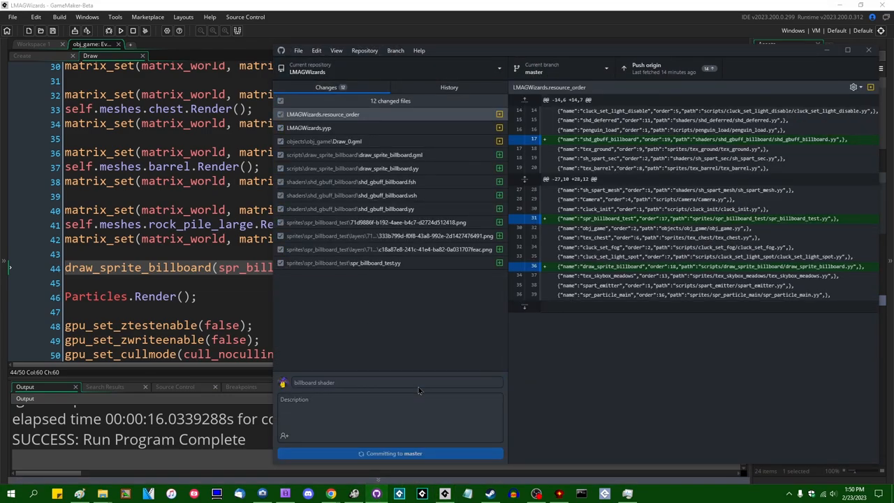
pyautogui.click(389, 453)
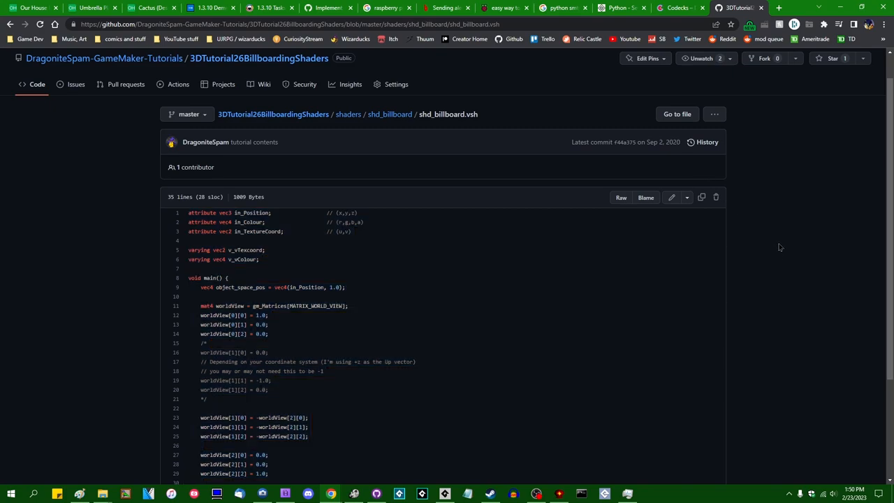
pyautogui.moveTo(347, 114)
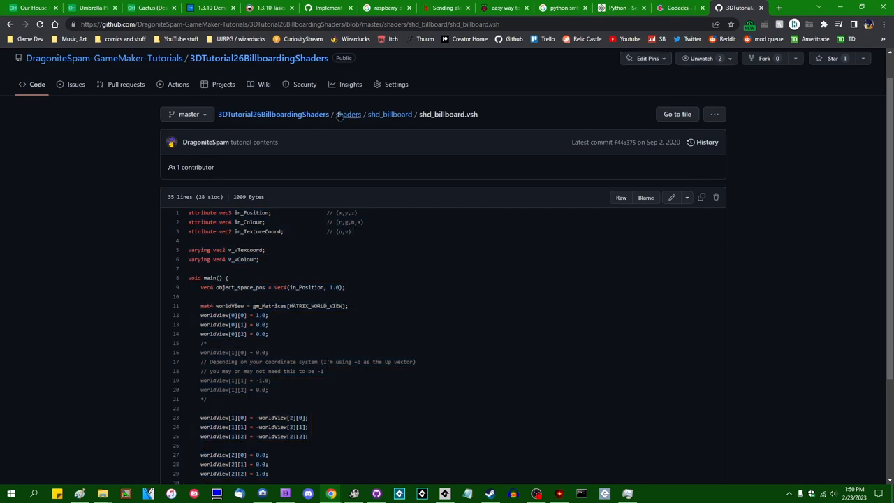
# - Search the tutorials organization for 'water' and open ShaderWaterTexture's shaders/shd_water folder
pyautogui.click(259, 114)
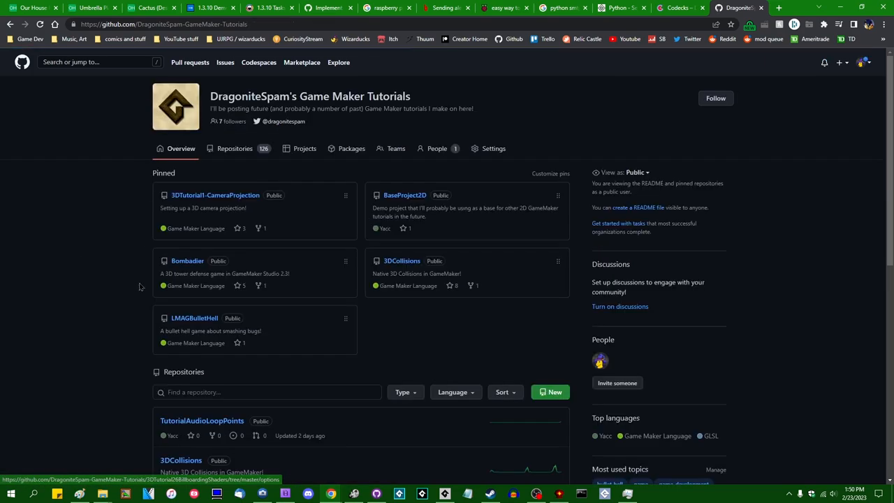
pyautogui.write('water')
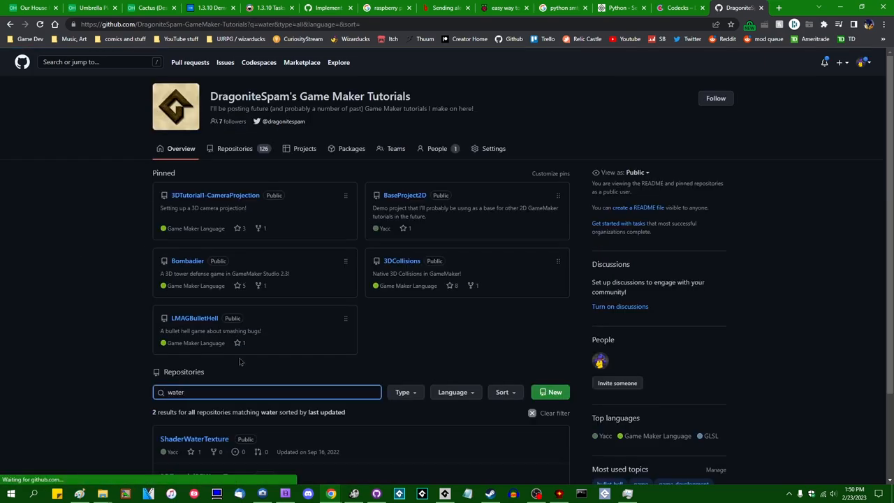
pyautogui.scroll(-3)
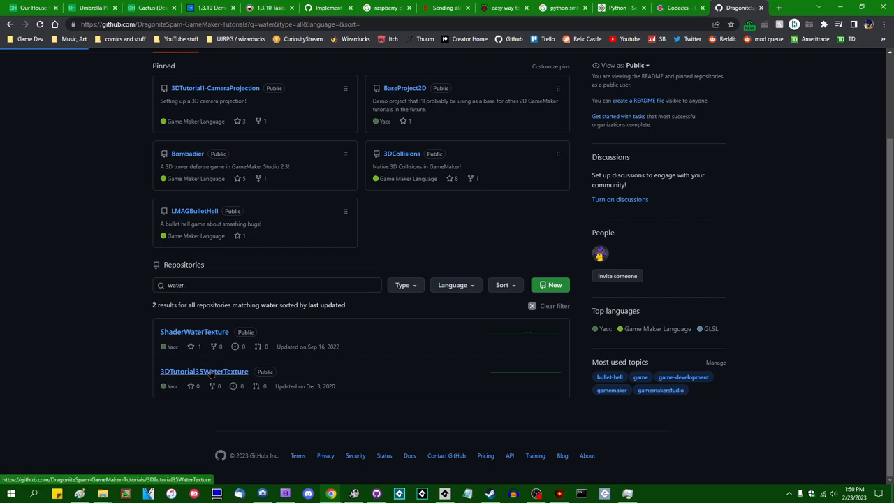
pyautogui.click(204, 371)
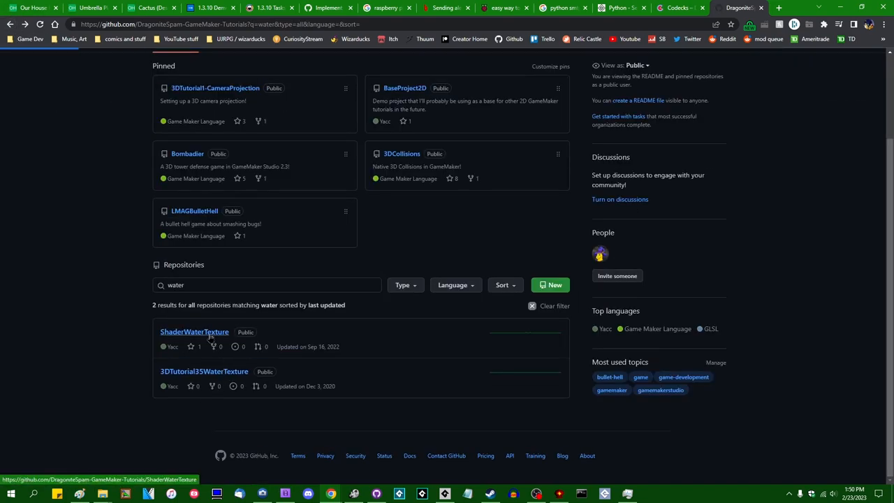
pyautogui.click(194, 331)
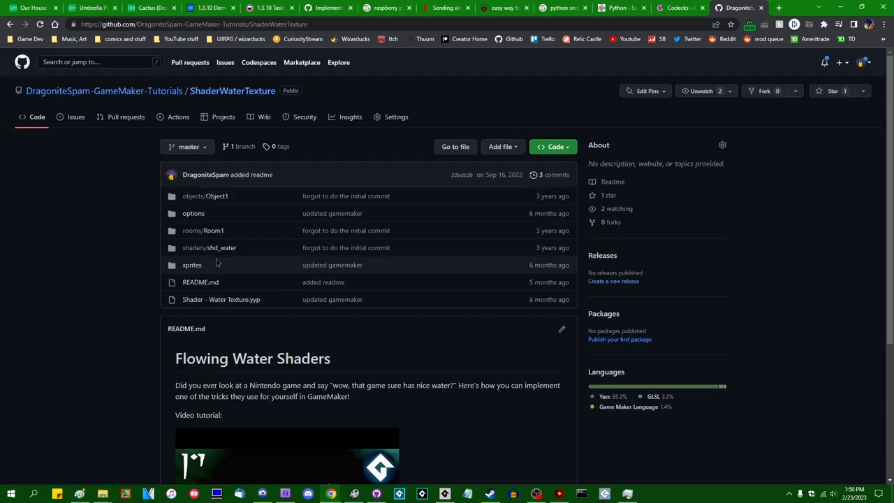
pyautogui.click(209, 247)
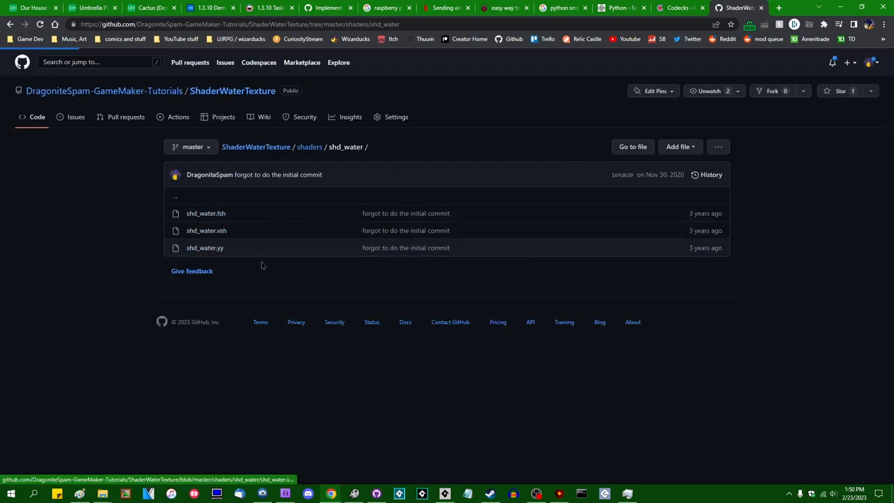
pyautogui.click(205, 213)
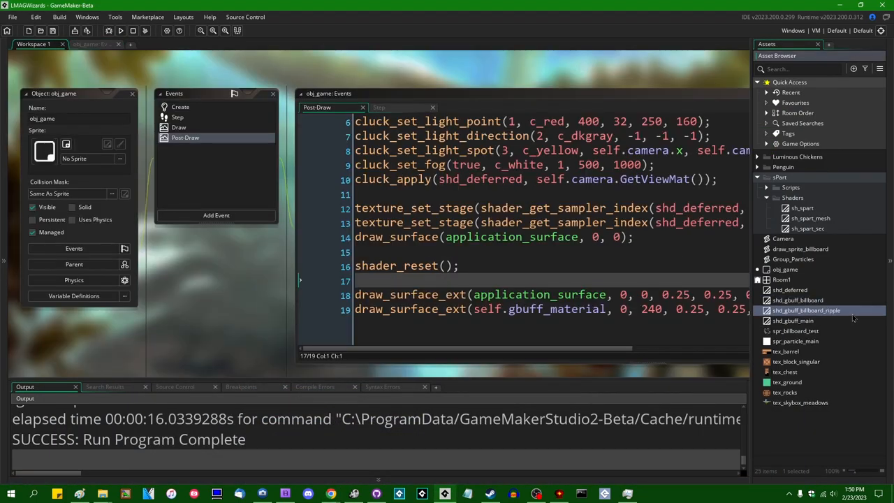
# - Edit shd_gbuff_billboard_ripple so the diffuse texcoord is offset by u_Time-driven displacement
pyautogui.doubleClick(806, 310)
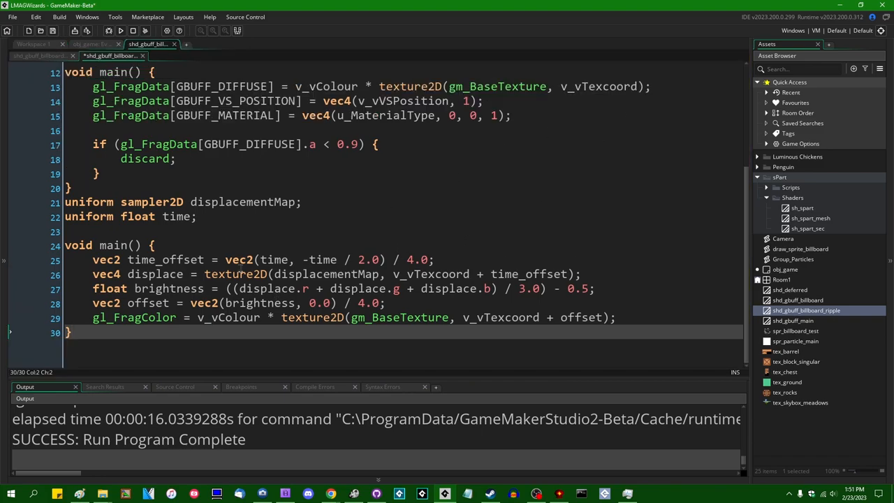
pyautogui.scroll(3)
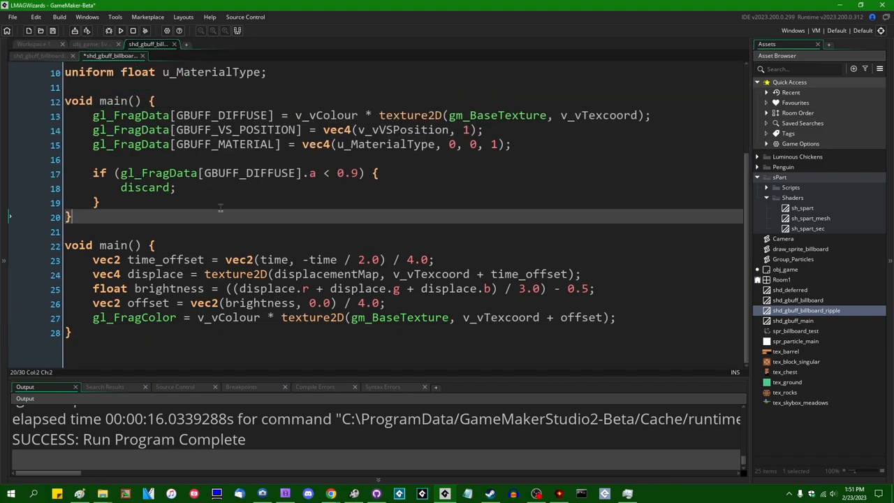
pyautogui.scroll(3)
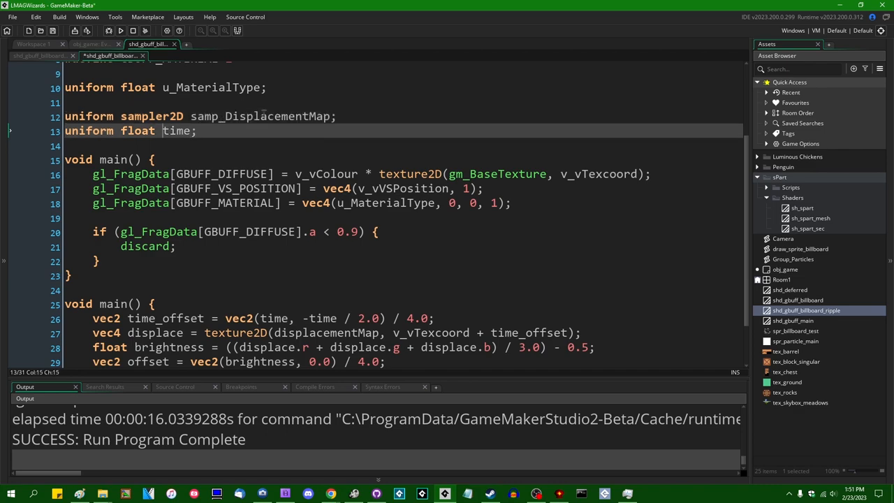
pyautogui.write('u_Time')
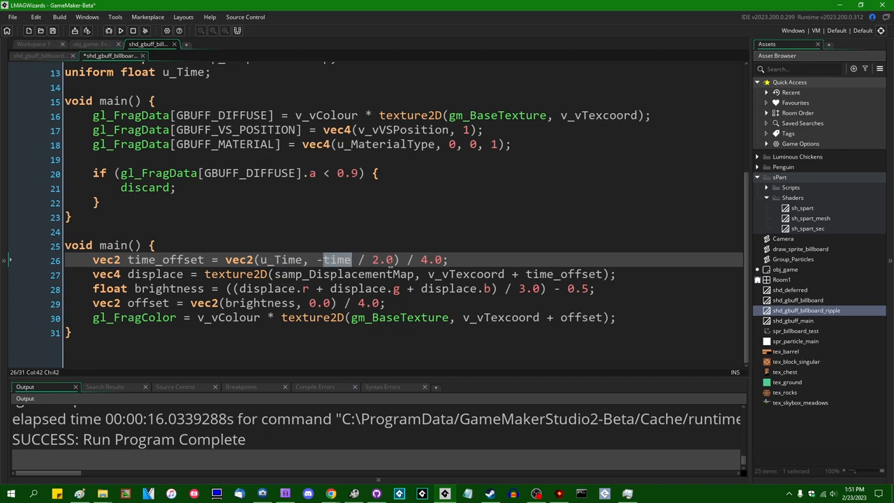
pyautogui.write('u_Time')
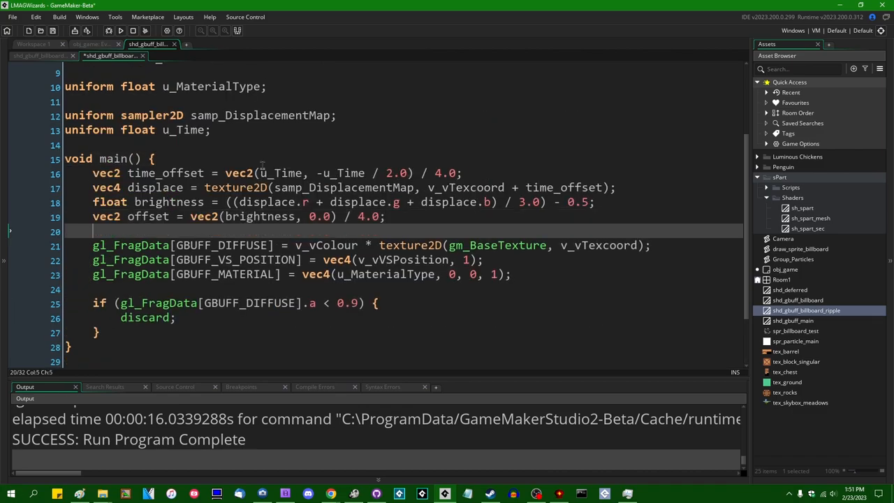
pyautogui.scroll(-3)
pyautogui.write(' + offset')
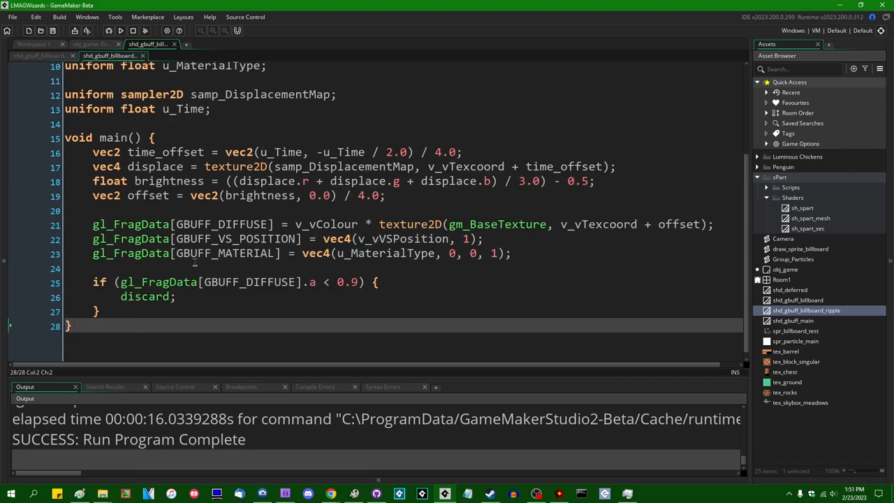
pyautogui.scroll(3)
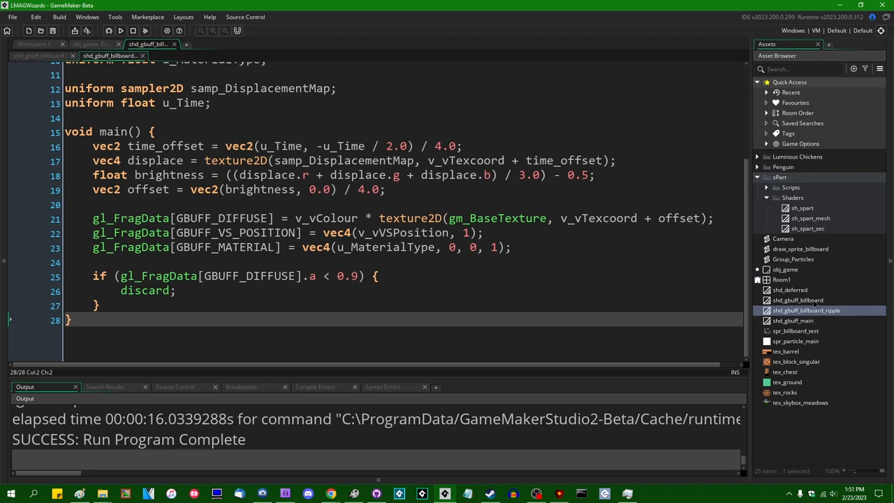
pyautogui.doubleClick(800, 248)
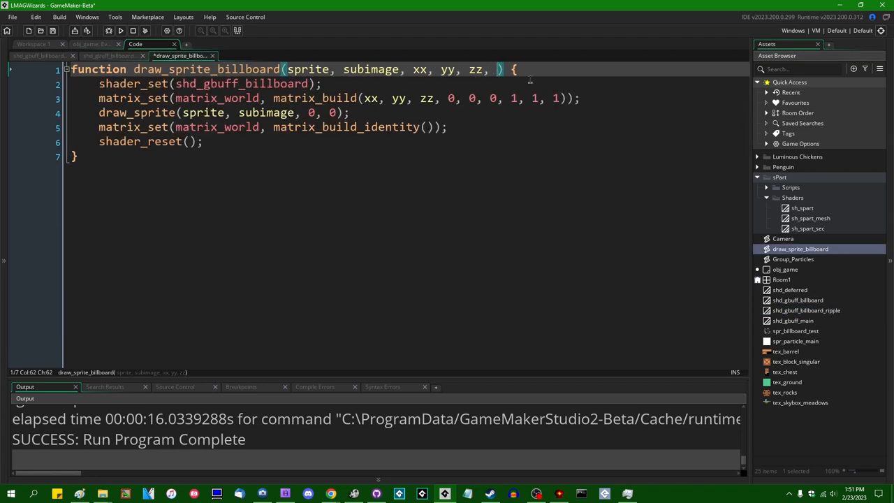
# - Add optional parameter shader = shd_gbuff_billboard and draw the test billboard with shd_gbuff_billboard_ripple
pyautogui.write('shader = shd_gbuff_billboard')
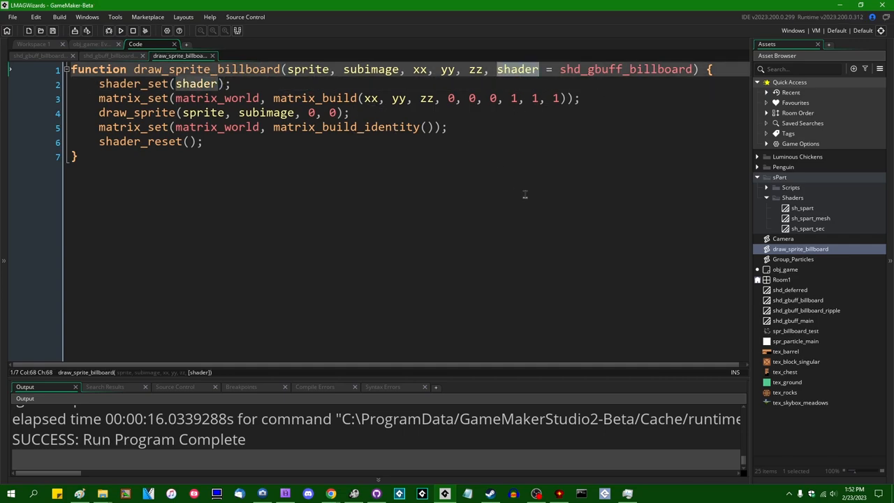
pyautogui.click(76, 157)
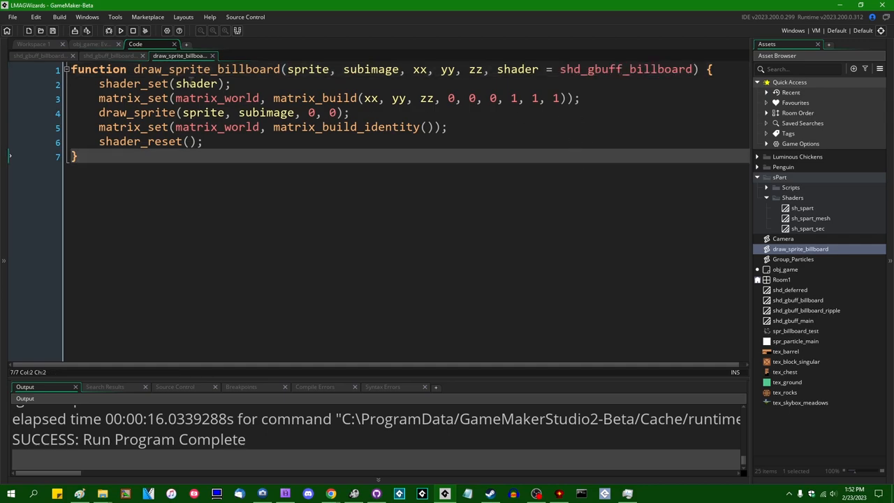
pyautogui.click(108, 55)
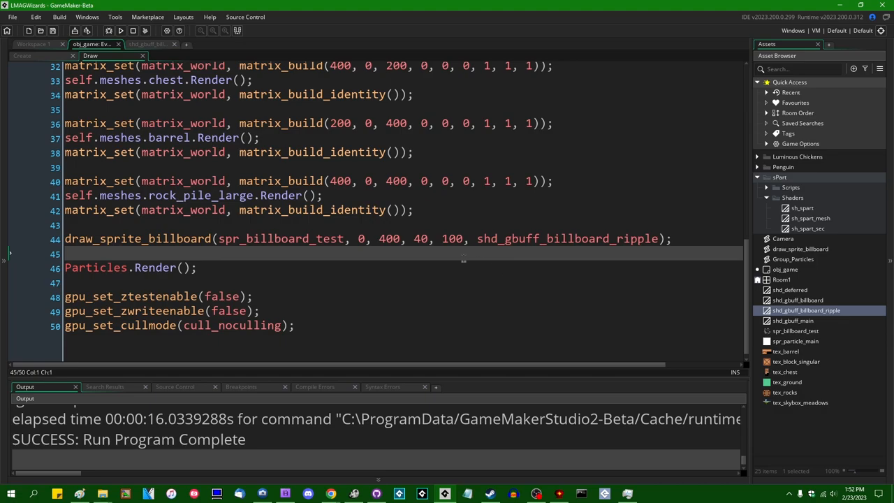
pyautogui.moveTo(330, 494)
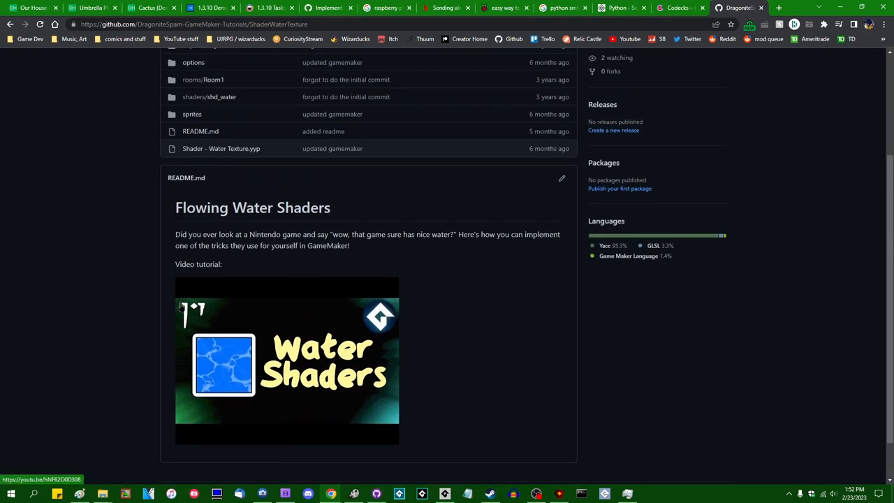
# - Save the spr_water_displace noise .png from the repository's sprites folder into Downloads
pyautogui.scroll(3)
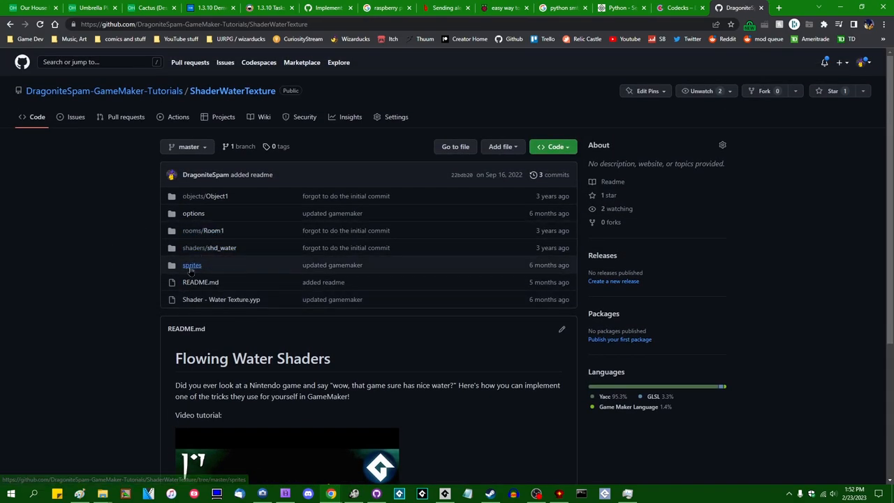
pyautogui.click(191, 265)
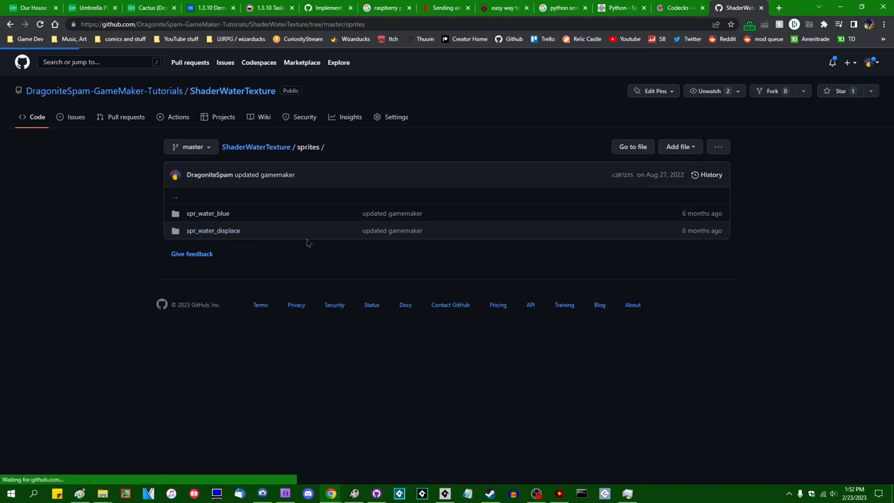
pyautogui.click(213, 230)
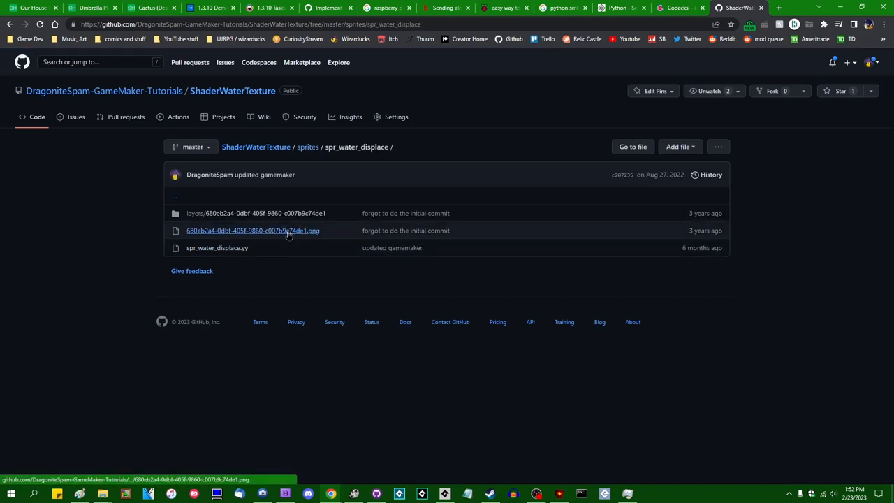
pyautogui.click(253, 230)
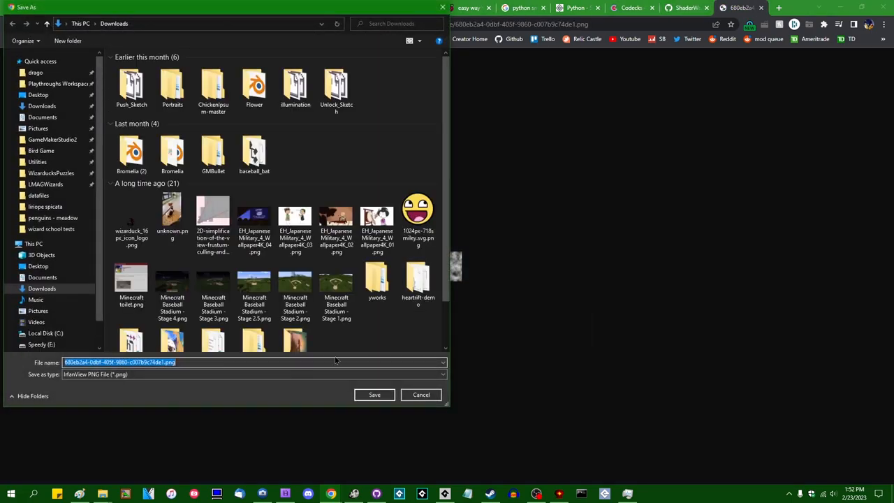
pyautogui.click(374, 395)
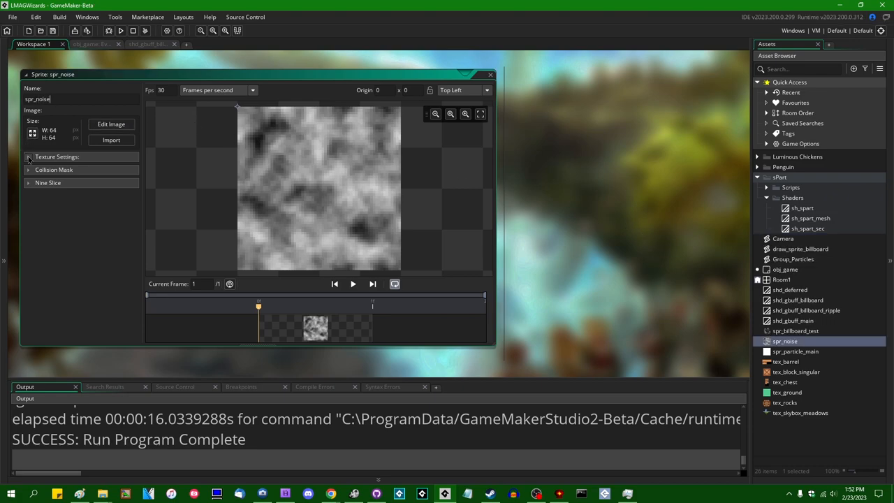
# - Import the downloaded png as a 64×64 sprite named spr_noise
pyautogui.click(30, 156)
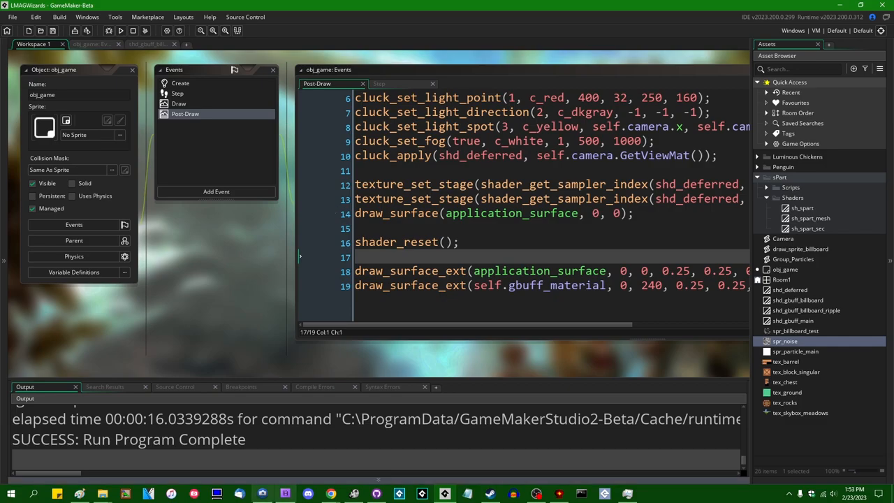
# - Return to the ShaderWaterTexture repository and open objects/Object1/Draw_0.gml
pyautogui.click(331, 494)
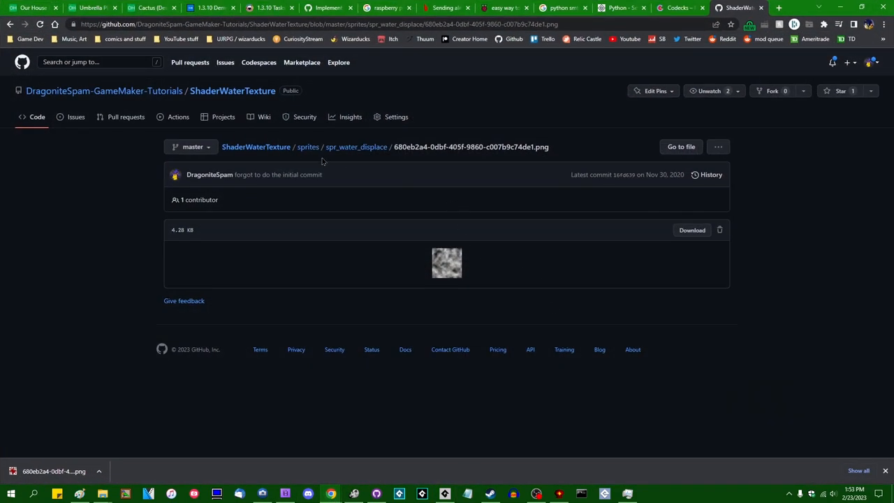
pyautogui.click(233, 90)
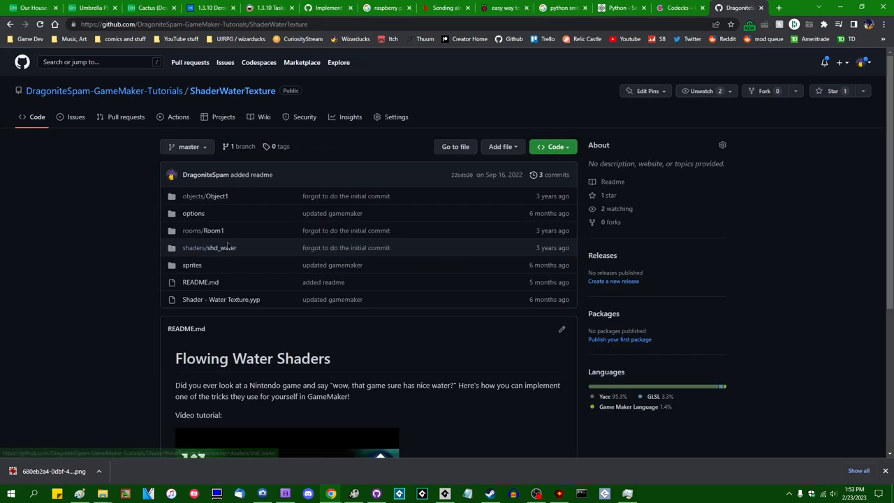
pyautogui.moveTo(209, 247)
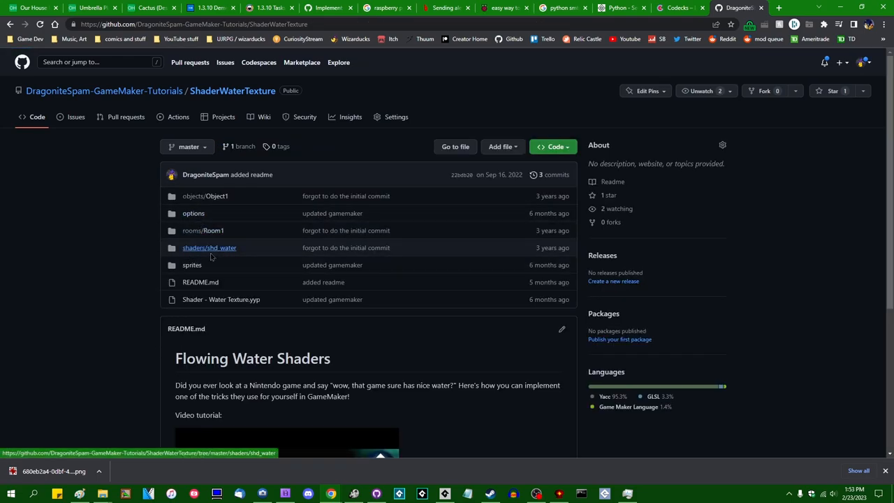
pyautogui.moveTo(205, 195)
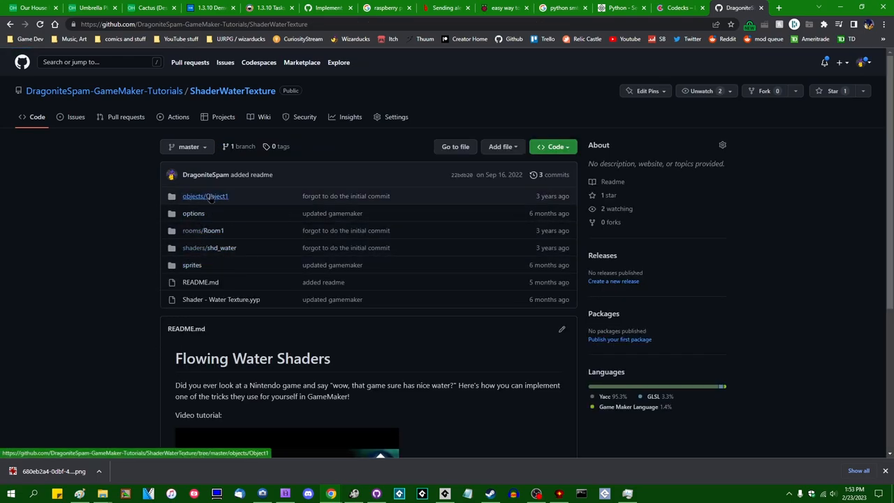
pyautogui.click(205, 196)
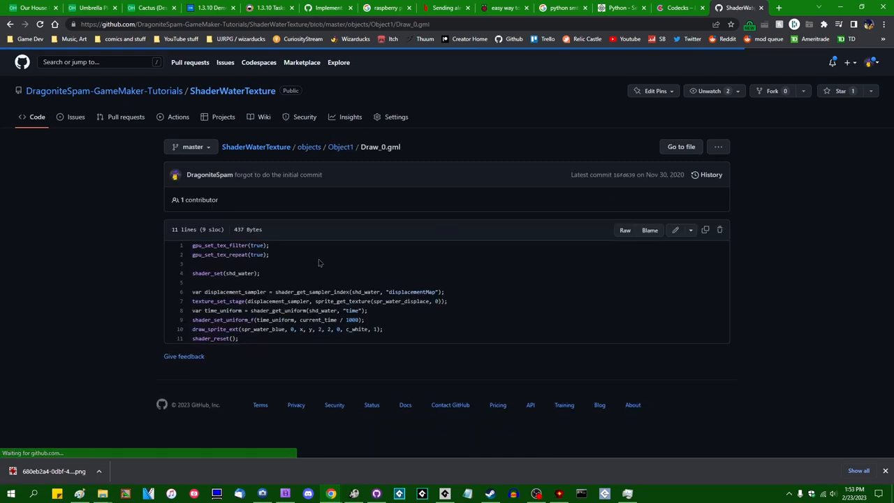
pyautogui.moveTo(391, 332)
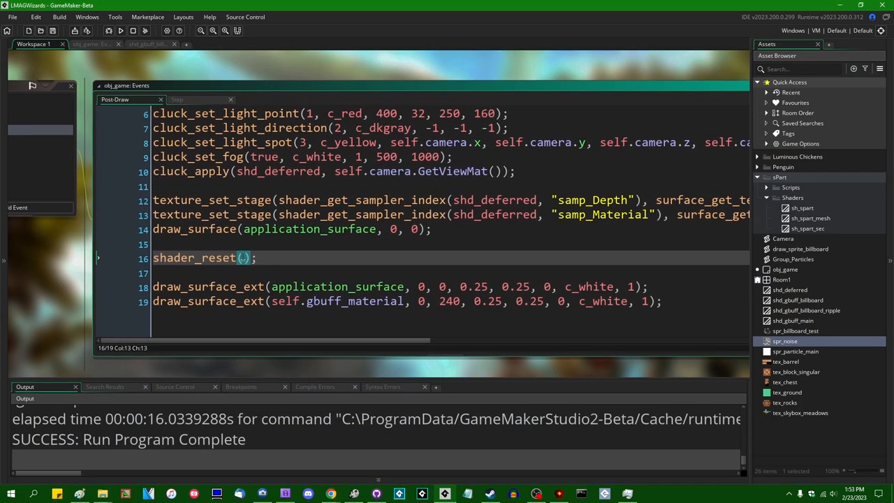
# - Paste the displacement and time uniform code into draw_sprite_billboard, using the shader argument and spr_noise
pyautogui.click(90, 55)
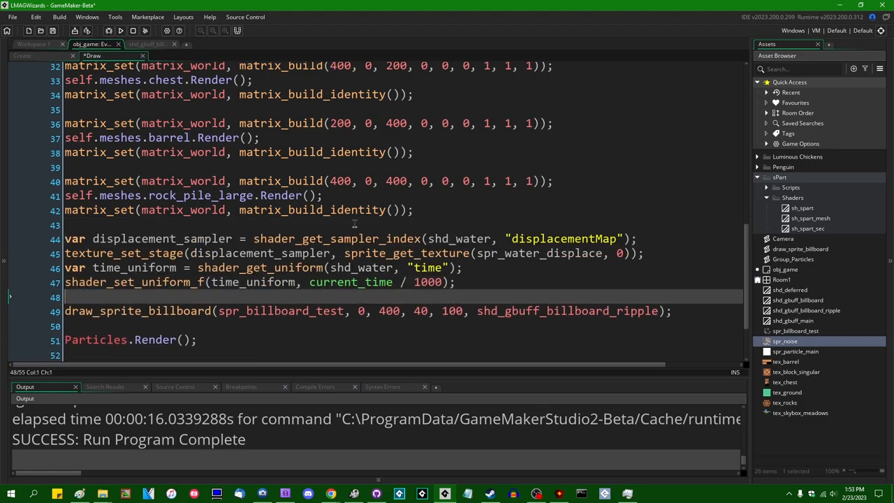
pyautogui.write('shader = shd_gbuff_billboard) {')
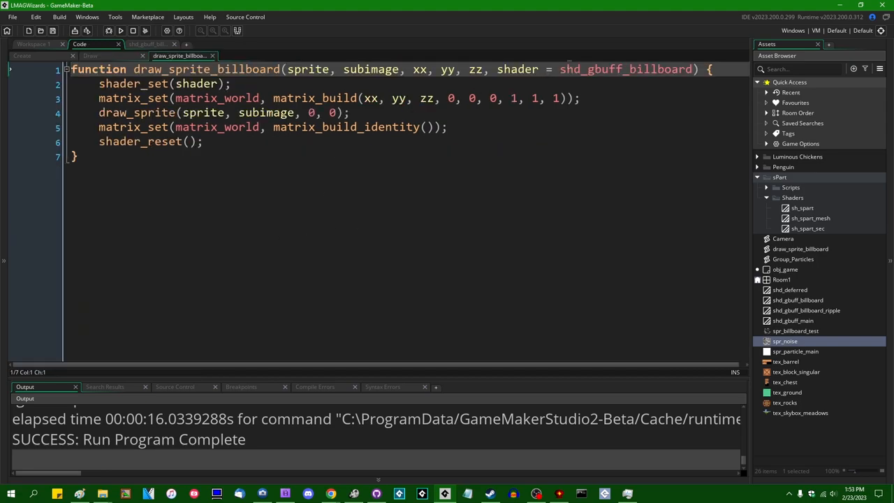
pyautogui.write('shader_set(shd_gbuff_billboard_ripple);')
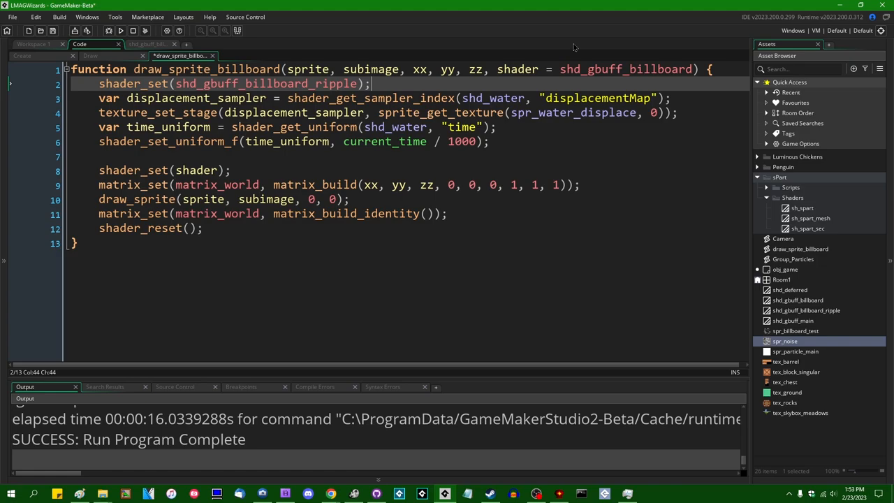
pyautogui.click(279, 141)
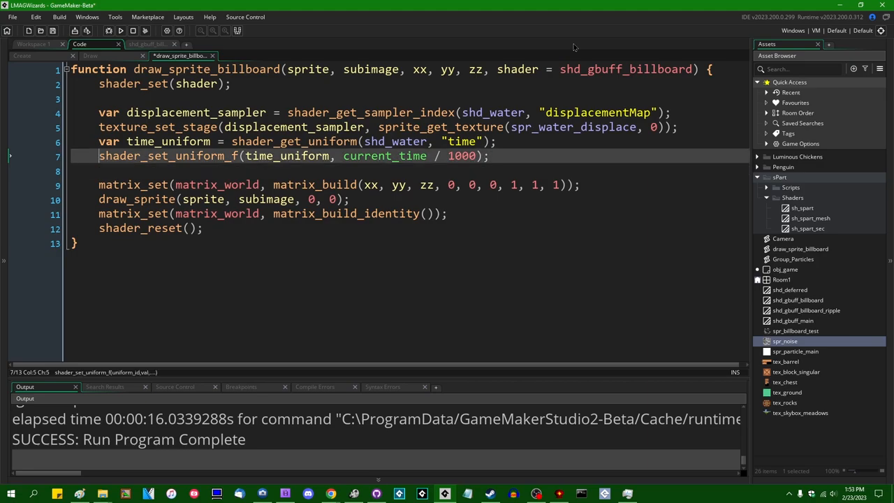
pyautogui.click(203, 84)
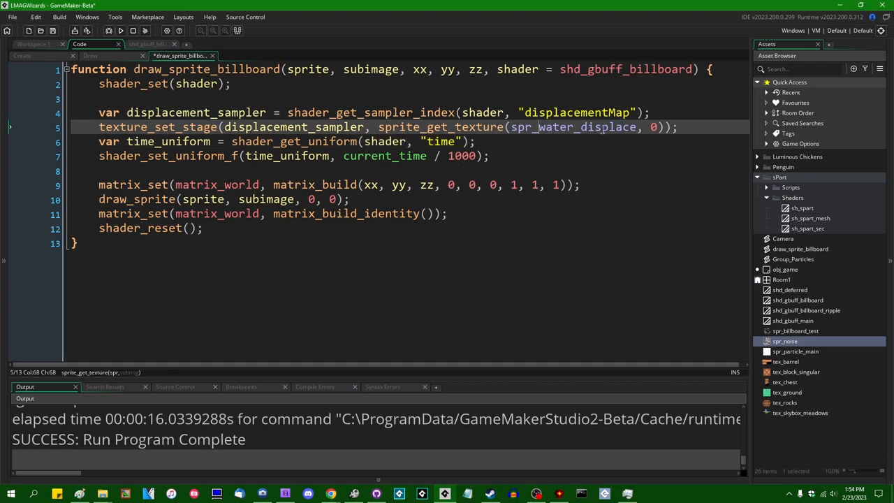
pyautogui.write('spr_noise')
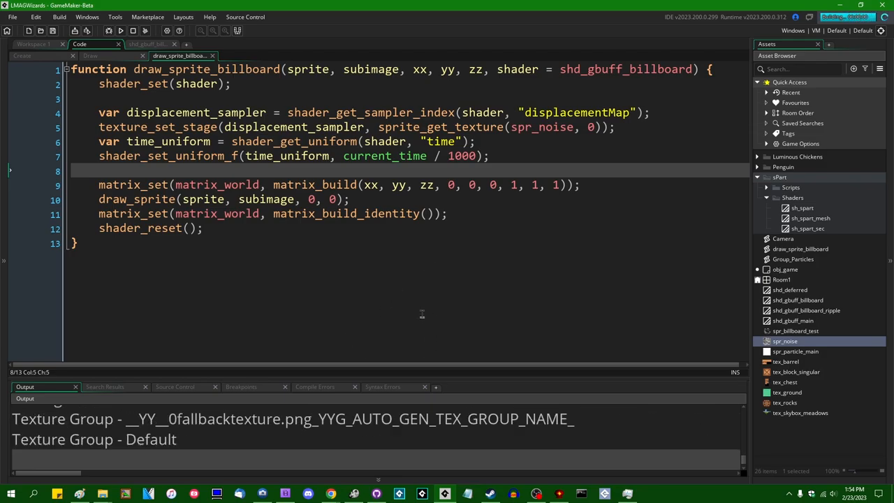
# - Test-run the game, rename the uniforms to samp_DisplacementMap and u_Time, and run again
pyautogui.click(121, 30)
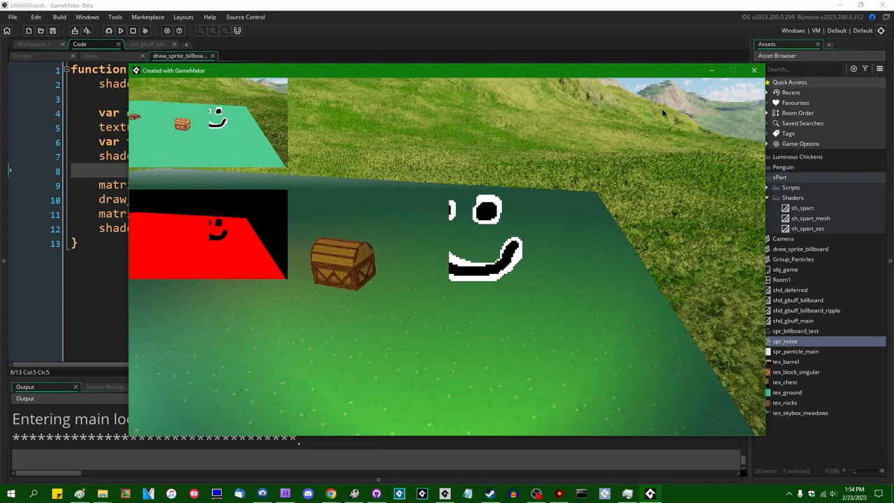
pyautogui.moveTo(753, 70)
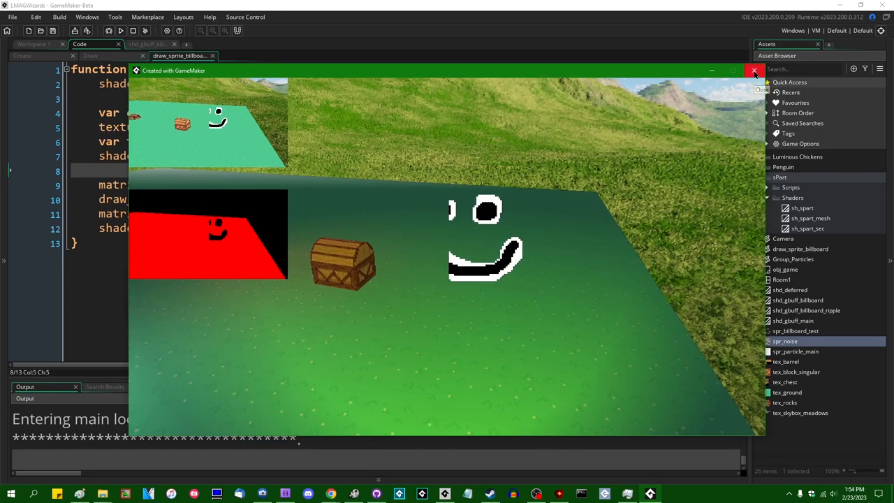
pyautogui.click(754, 70)
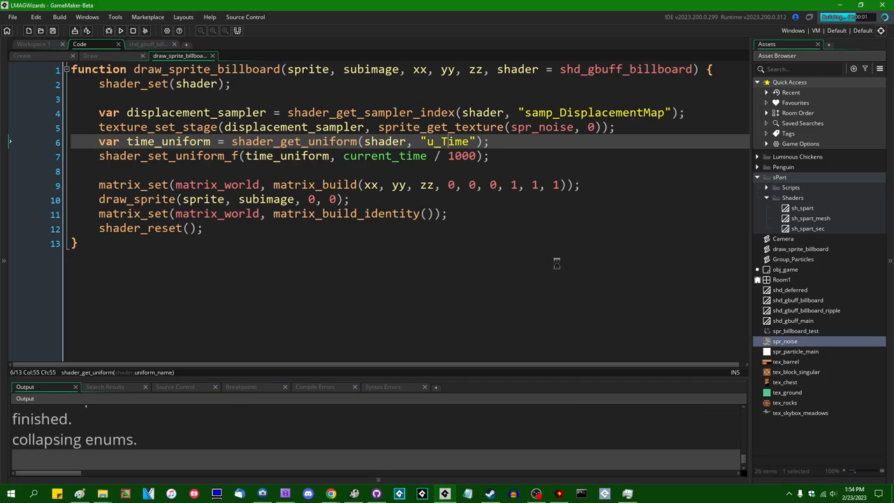
pyautogui.click(120, 30)
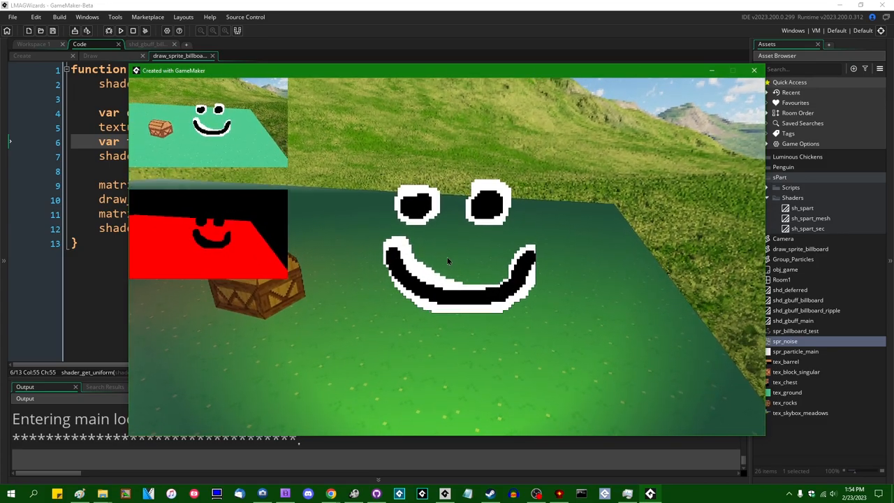
pyautogui.click(754, 70)
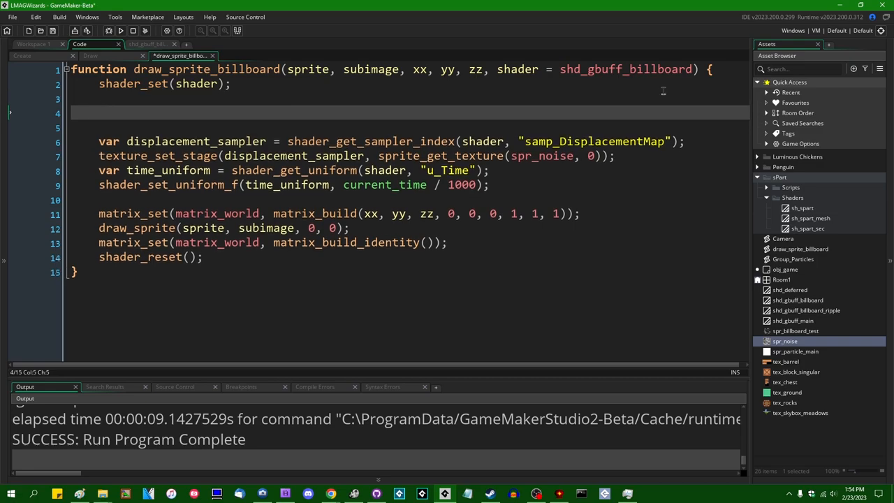
# - Add gpu_set_tex_repeat(true) and gpu_set_tex_filter(true) below shader_set
pyautogui.write('gpu_set_tex_repeat(true);')
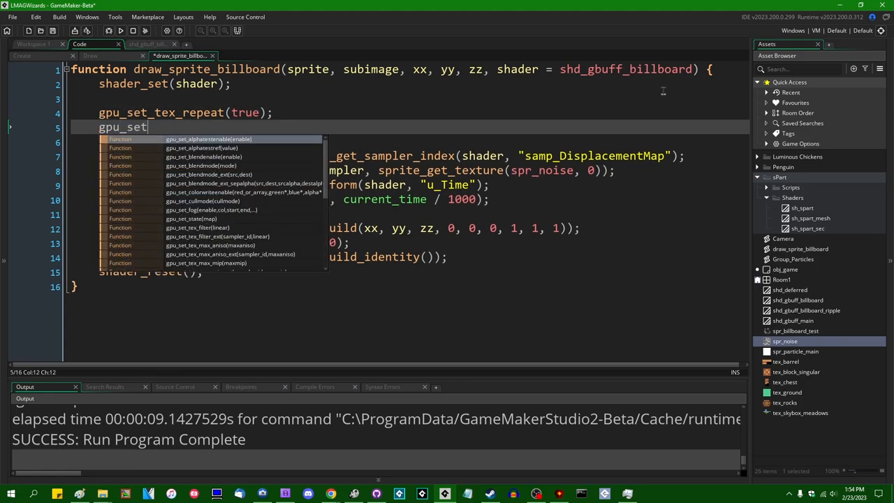
pyautogui.write('_tex_filter(true);')
pyautogui.write('gpu_set_tex_filter(false);')
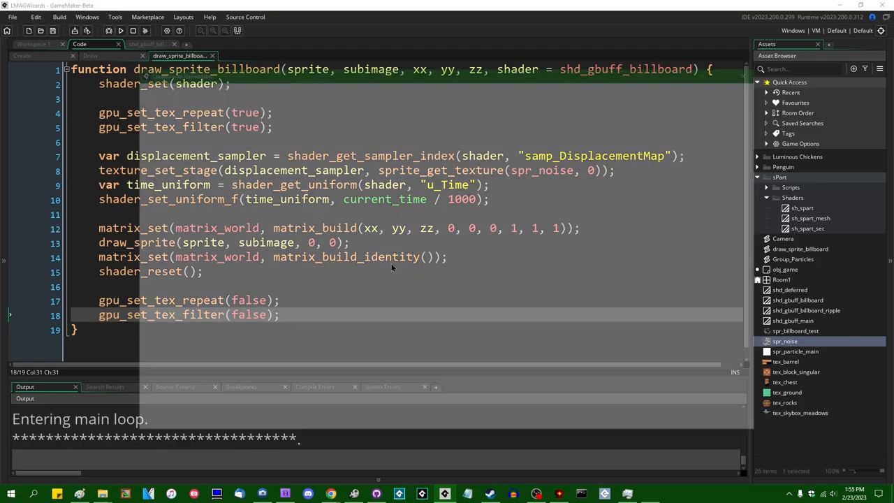
# - Test-run the game to see the smiley billboard ripple, then reopen the shd_gbuff_billboard_ripple code
pyautogui.click(108, 30)
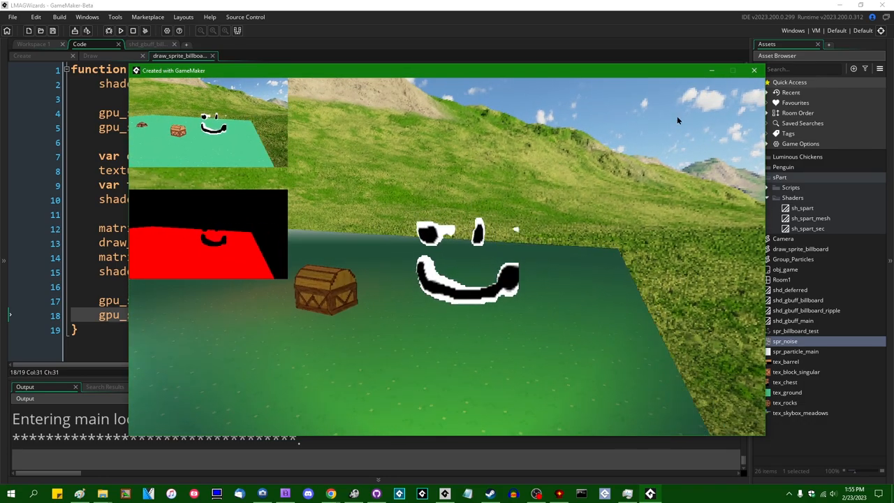
pyautogui.click(754, 69)
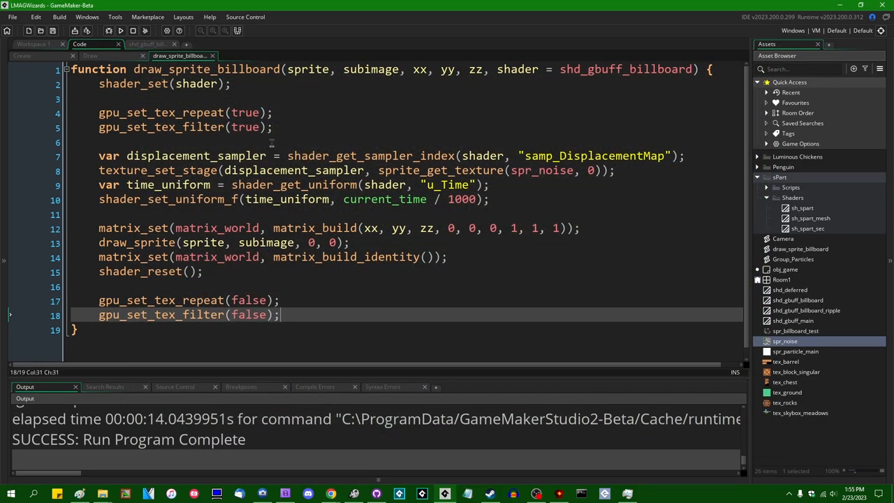
pyautogui.doubleClick(806, 310)
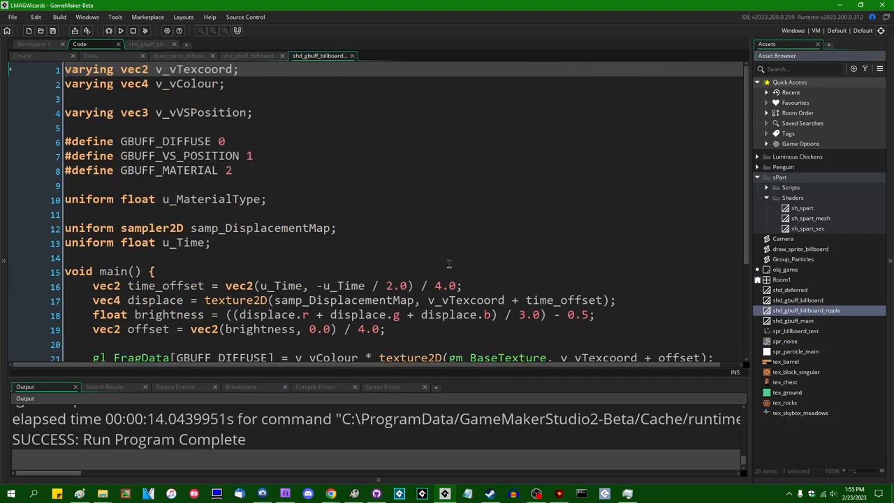
# - Compute the offset as (displace.rg - 0.5) / 64.0, test-running the game between edits
pyautogui.scroll(-3)
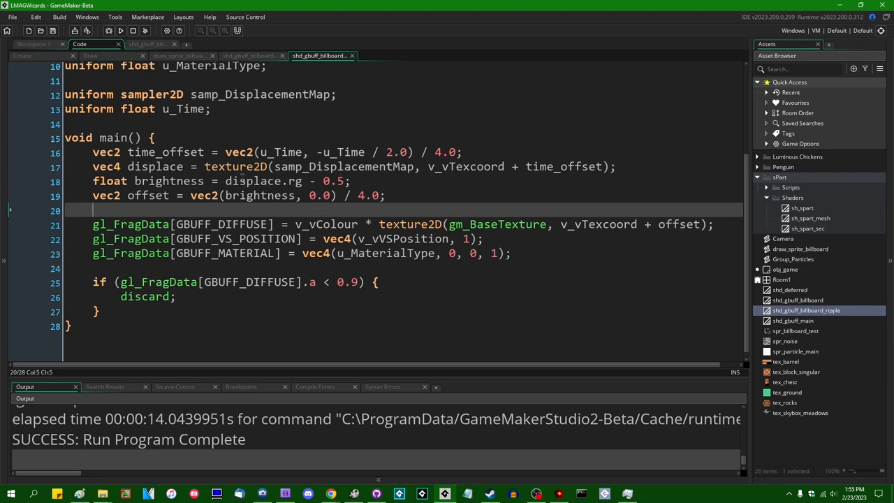
pyautogui.click(290, 180)
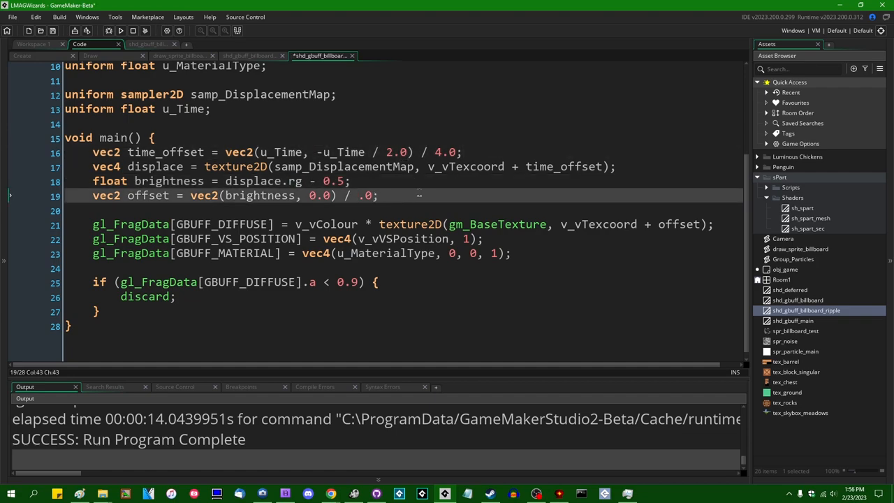
pyautogui.write('16')
pyautogui.click(404, 181)
pyautogui.write('vec2')
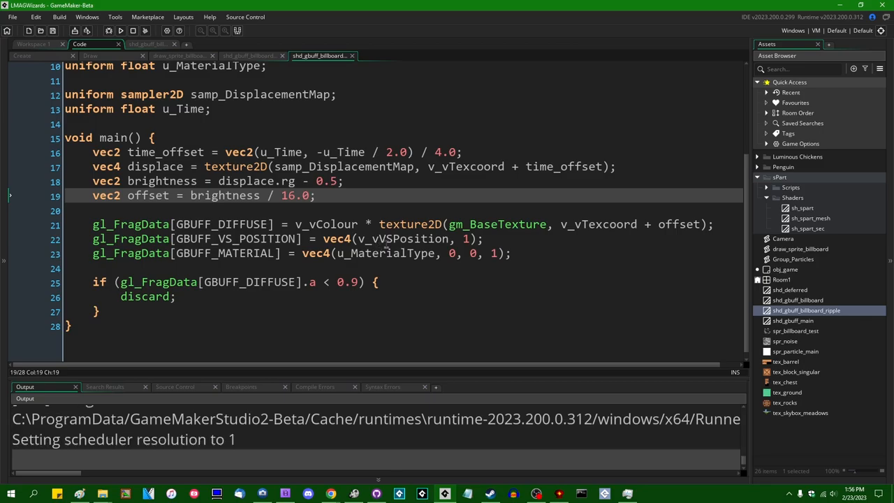
pyautogui.click(120, 30)
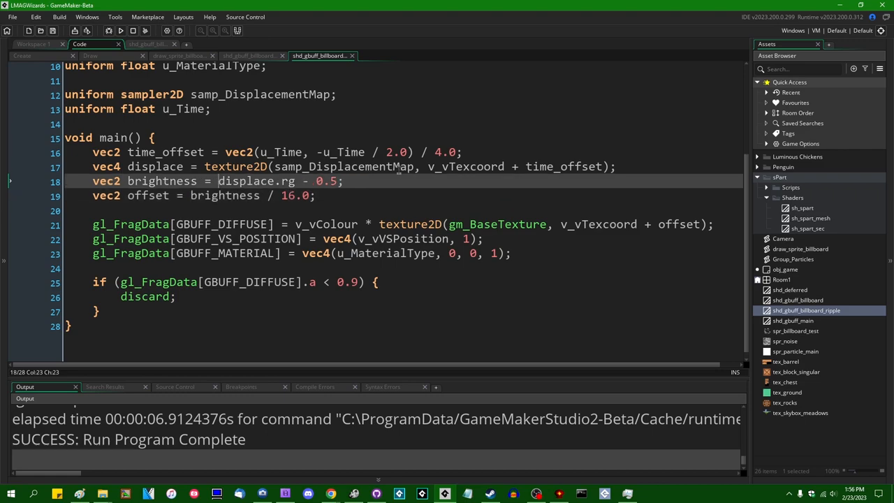
pyautogui.write('tex')
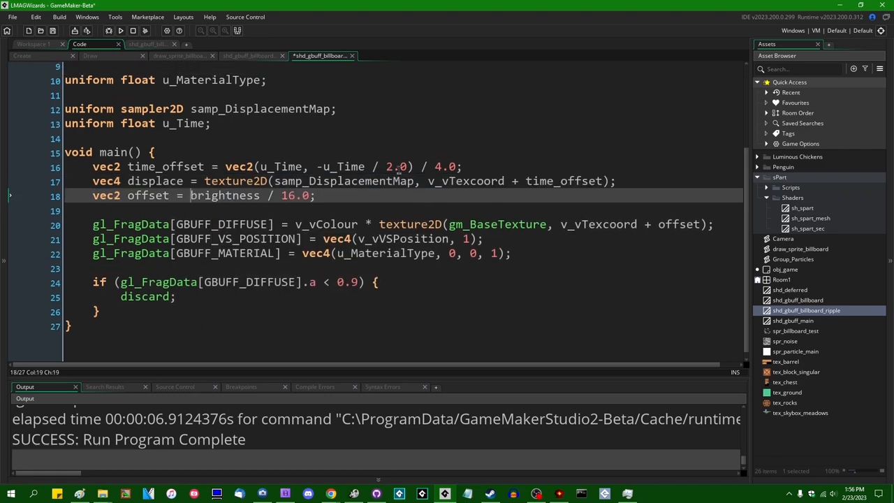
pyautogui.write('displace.rg - 0.5)')
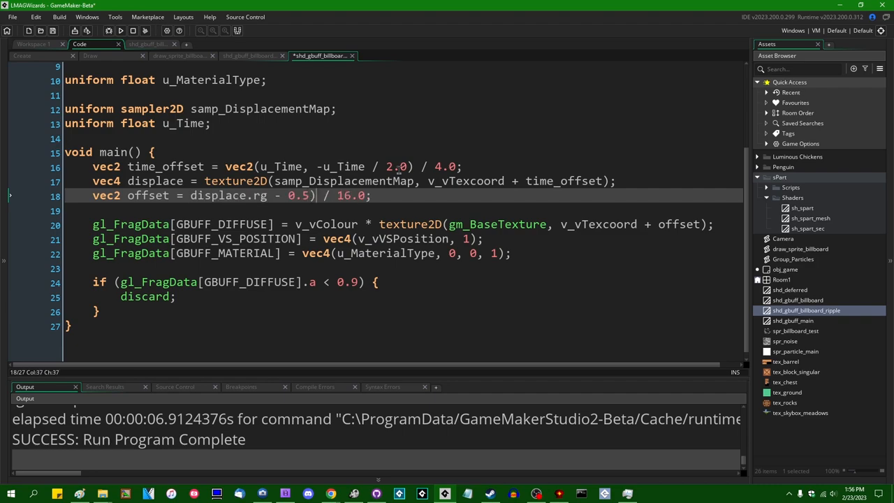
pyautogui.click(190, 196)
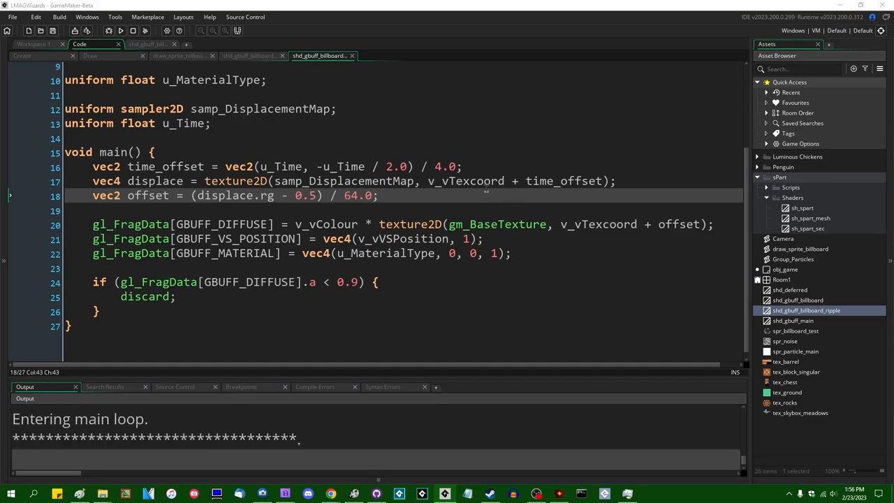
# - Remove the extra divide from time_offset and rerun the game to check the scrolling ripple
pyautogui.click(120, 30)
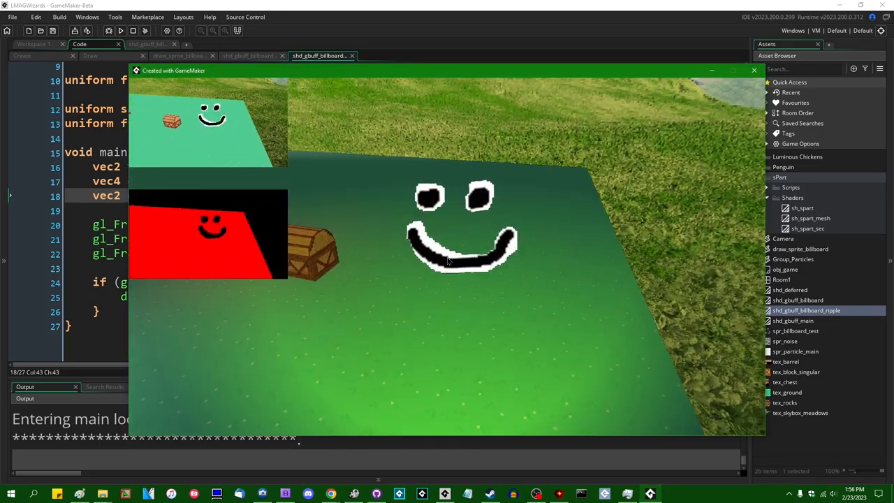
pyautogui.click(753, 70)
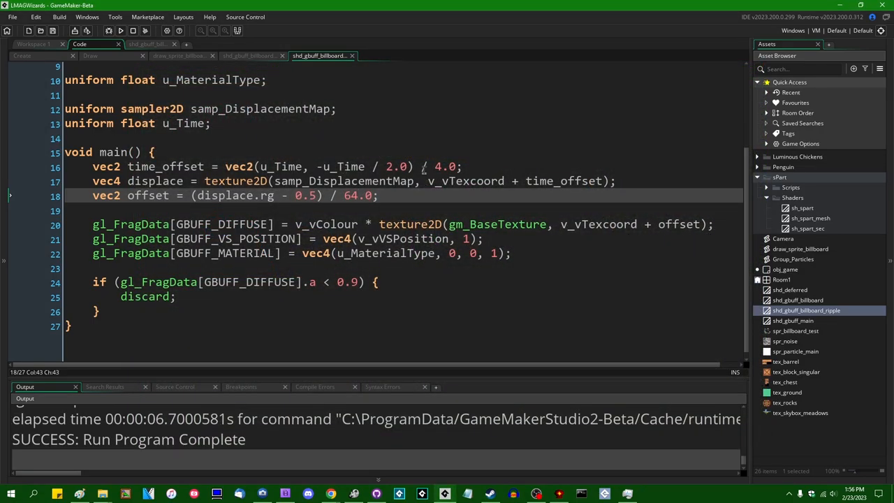
pyautogui.click(436, 167)
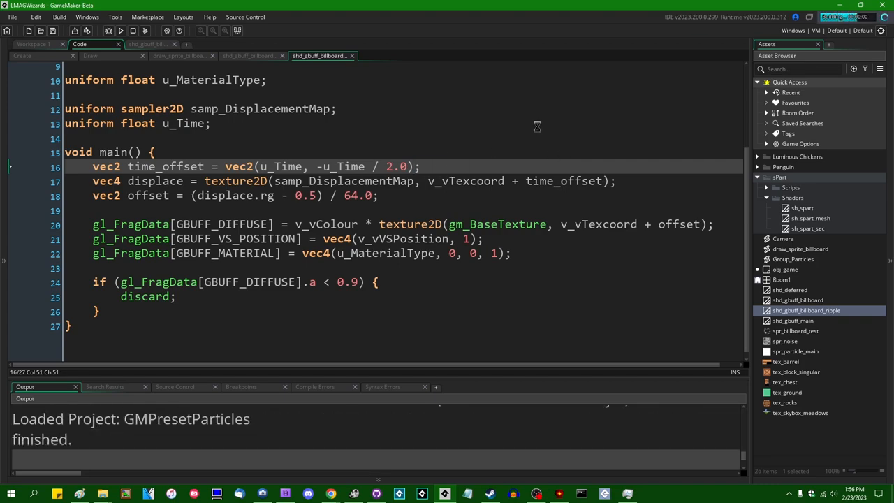
pyautogui.click(120, 30)
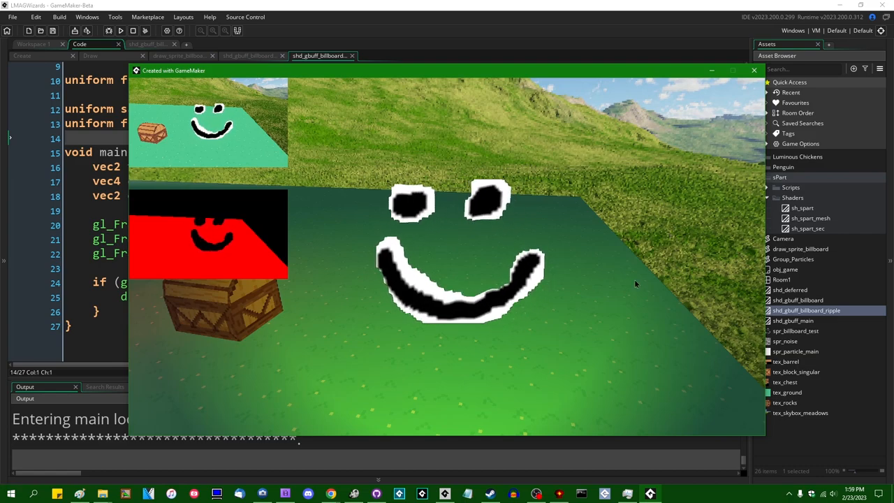
pyautogui.click(754, 70)
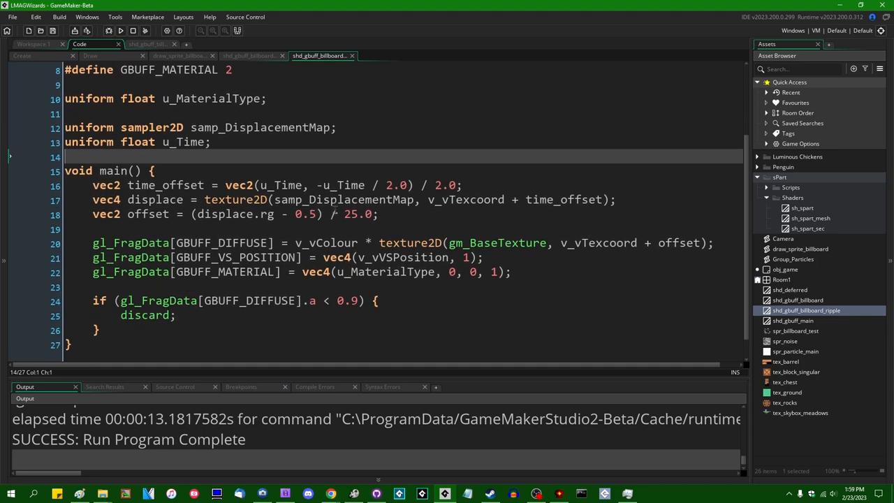
# - Make u_Time a vec2 and add vec2 time_offset = vec2(u_Time, -u_Time / 2.0) / 2.0
pyautogui.doubleClick(166, 185)
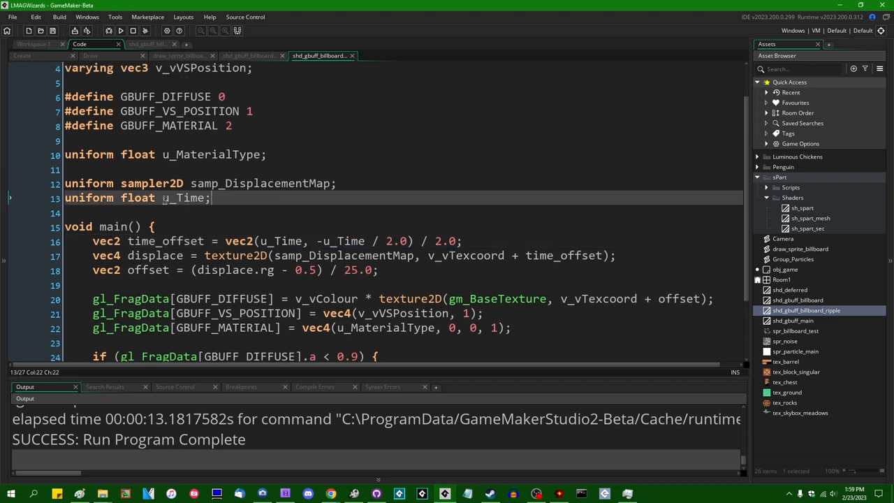
pyautogui.write('vec2')
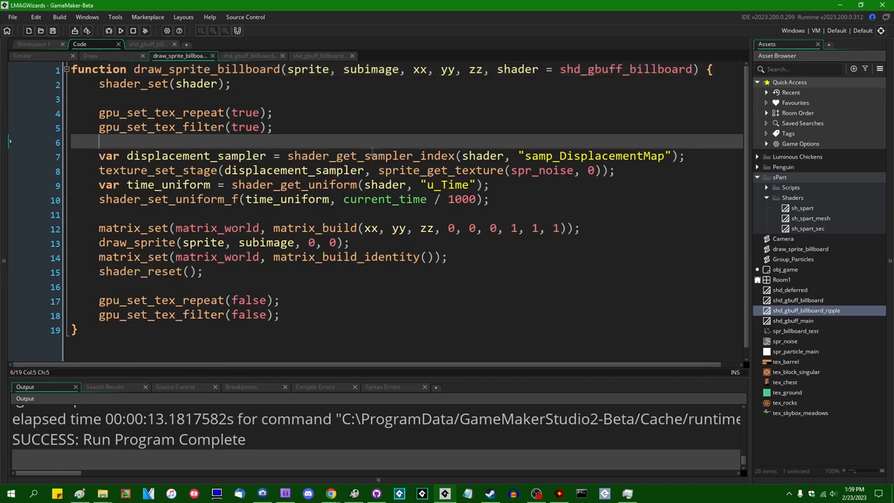
pyautogui.write('vec2 time_offset = vec2(u_Time, -u_Time / 2.0) / 2.0;')
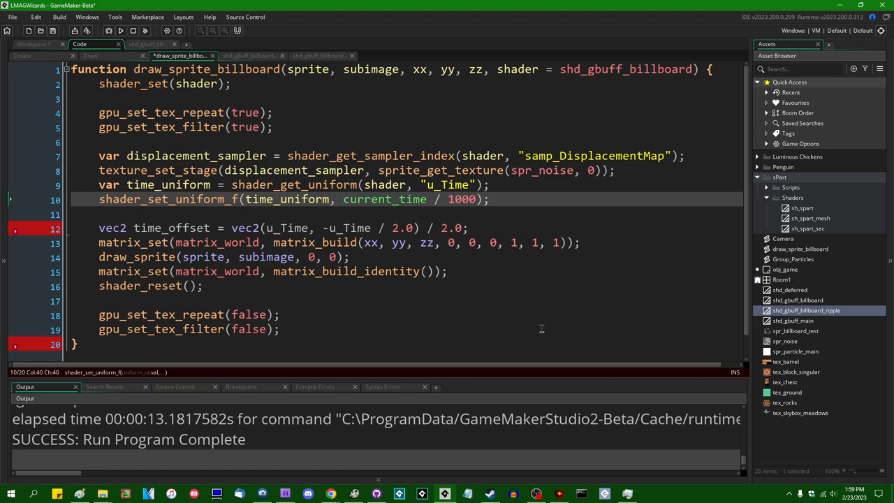
# - Send u_Time as frac(current_time / 1000) and frac(current_time / 1000 / 2), then run
pyautogui.write('fract(')
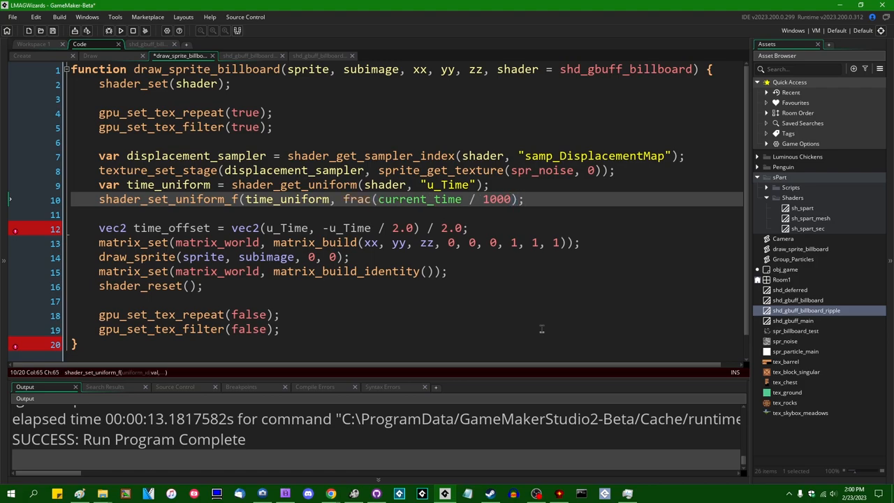
pyautogui.write(', frac(')
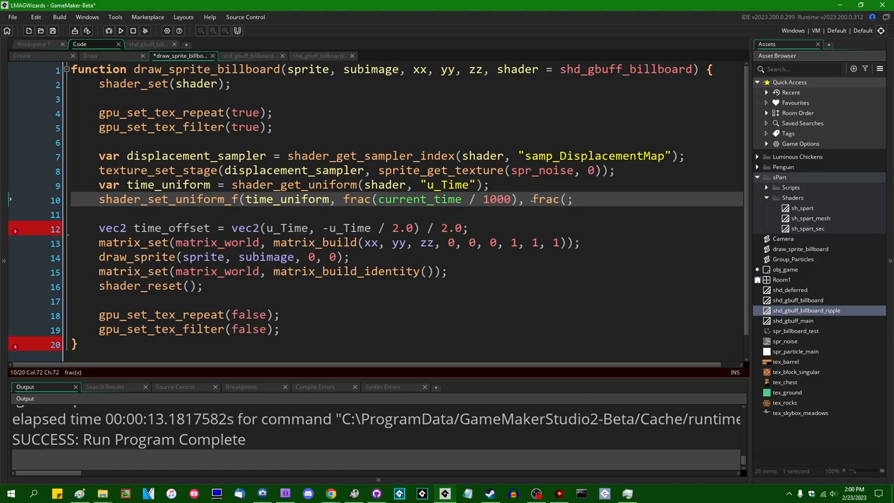
pyautogui.write('current_time / 1000')
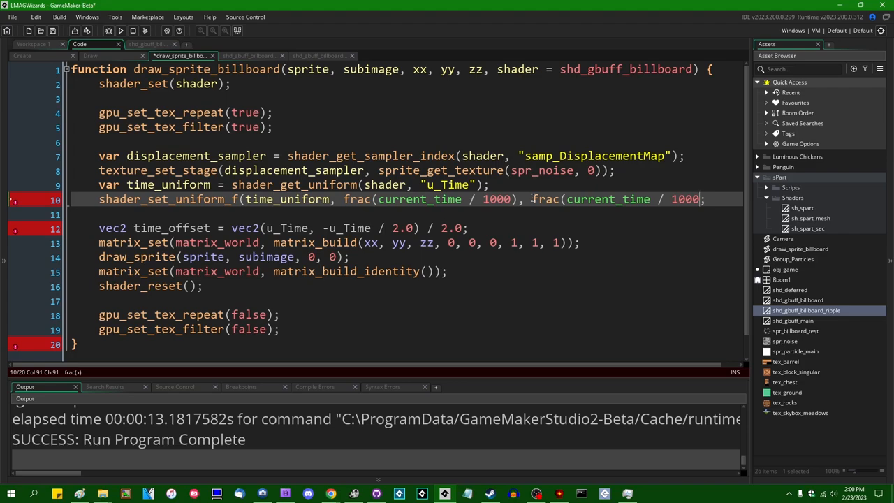
pyautogui.write('/ 2')
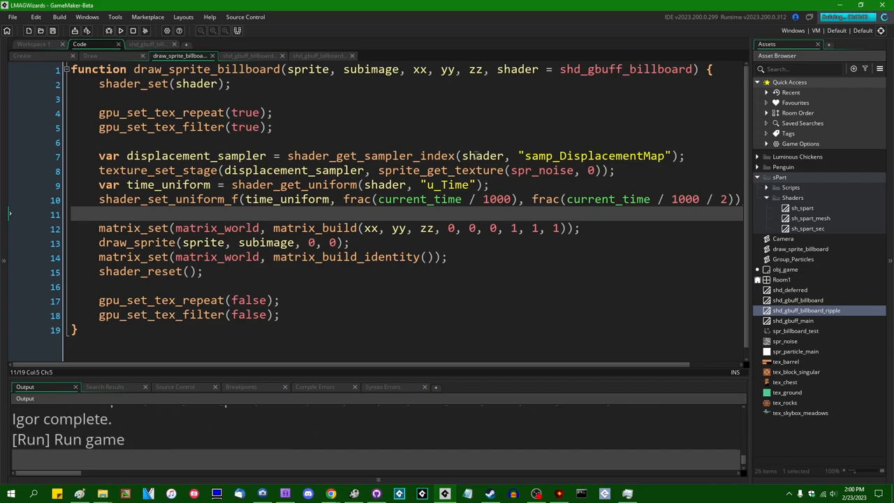
pyautogui.click(120, 30)
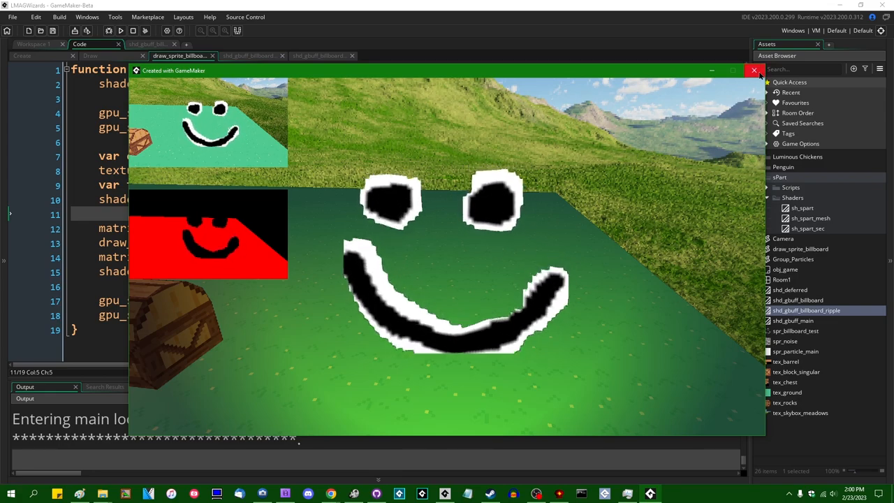
# - Add var t = current_time / 1000, send frac(t / 2) and frac(t / 2 / 2), and test
pyautogui.click(754, 71)
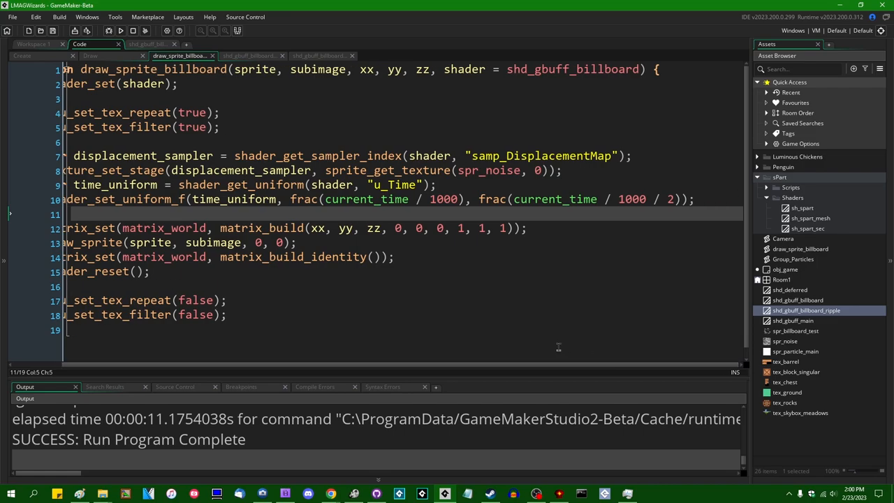
pyautogui.moveTo(652, 215)
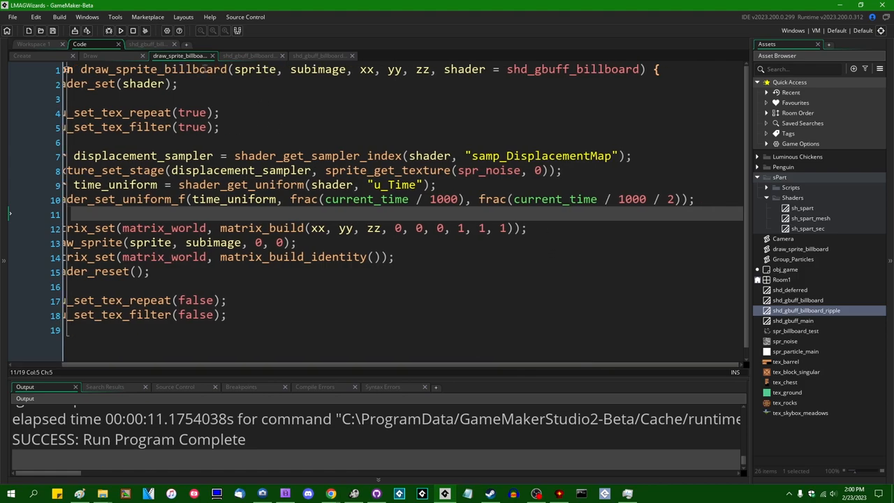
pyautogui.click(321, 55)
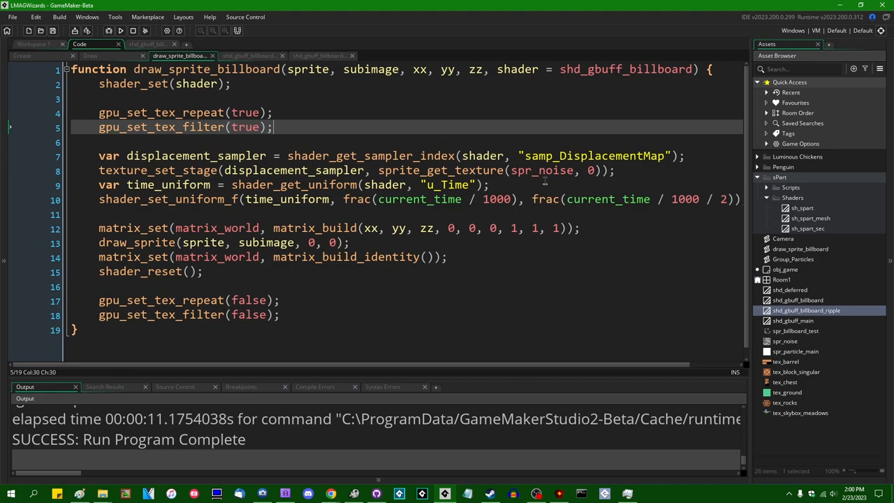
pyautogui.write('var t = current_time / 1000;')
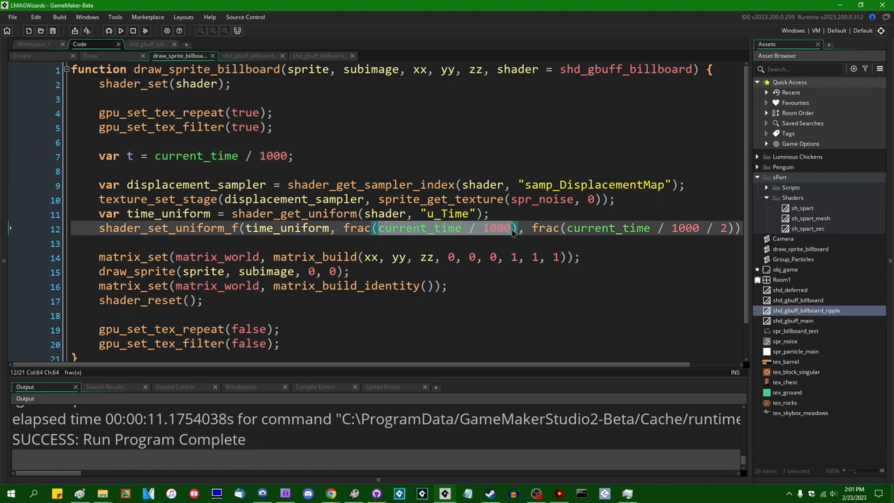
pyautogui.write('t')
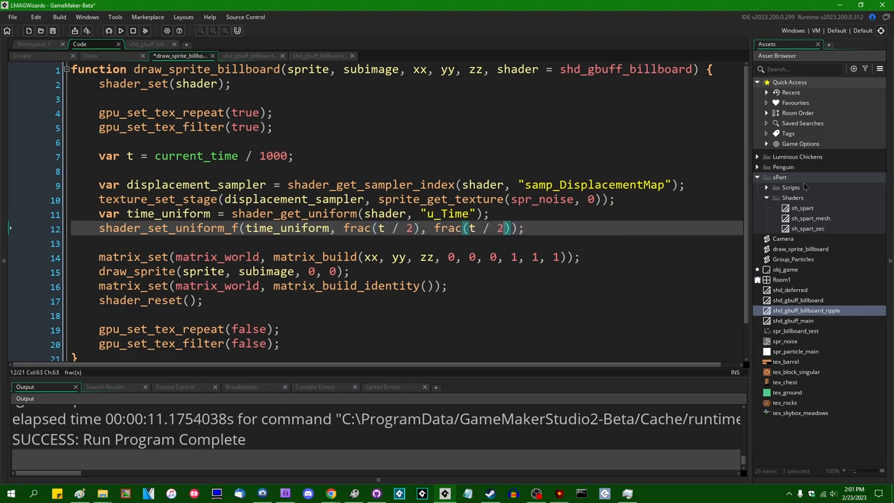
pyautogui.write('/ 2')
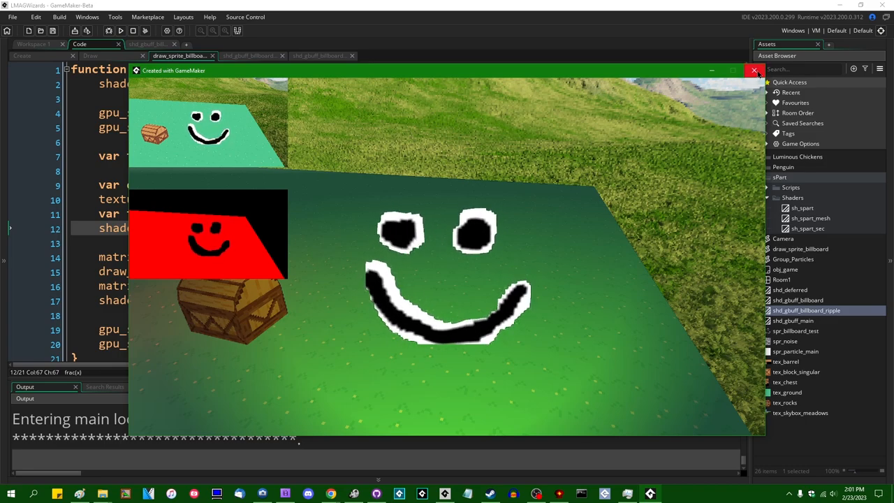
pyautogui.click(754, 71)
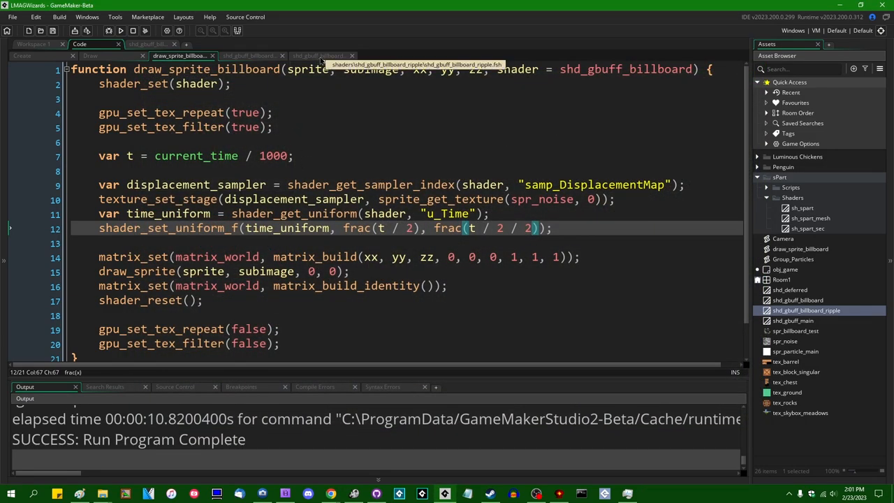
pyautogui.click(319, 55)
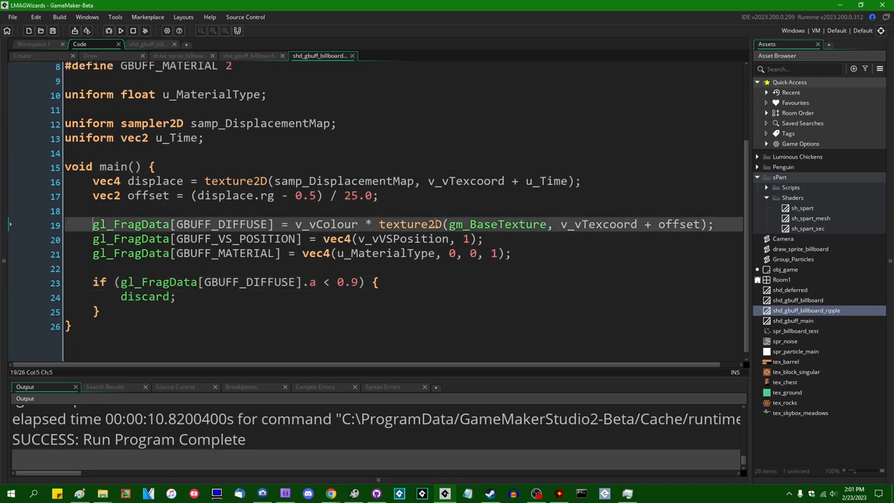
# - Comment out the diffuse line, output gl_FragData[GBUFF_DIFFUSE] = displace;, and view the grey noise
pyautogui.write('//')
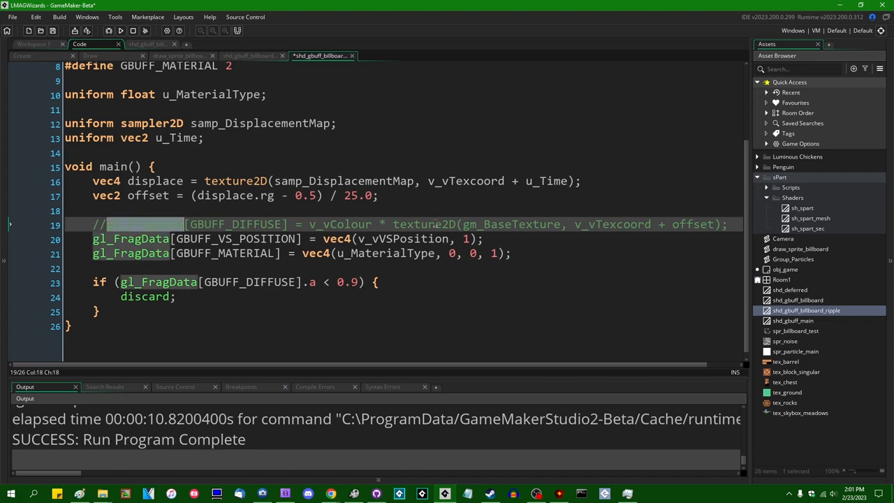
pyautogui.write('gl_FragData[GBUFF_DIFFUSE]')
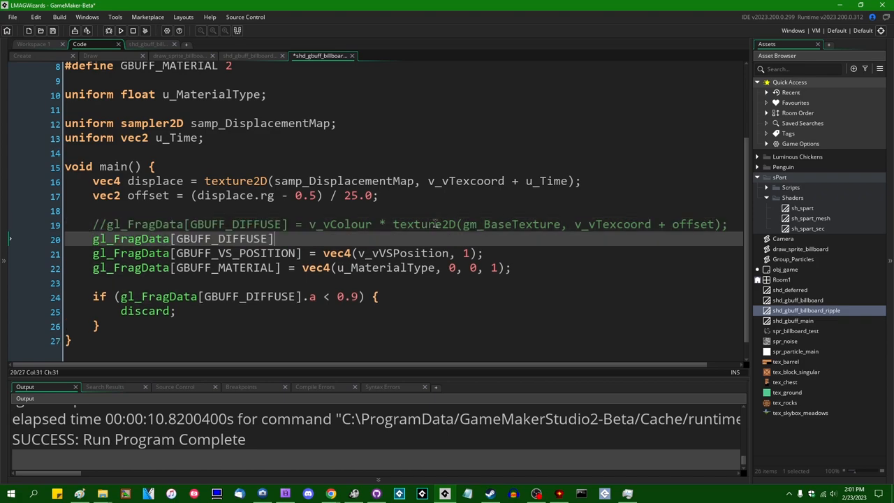
pyautogui.write('= displac')
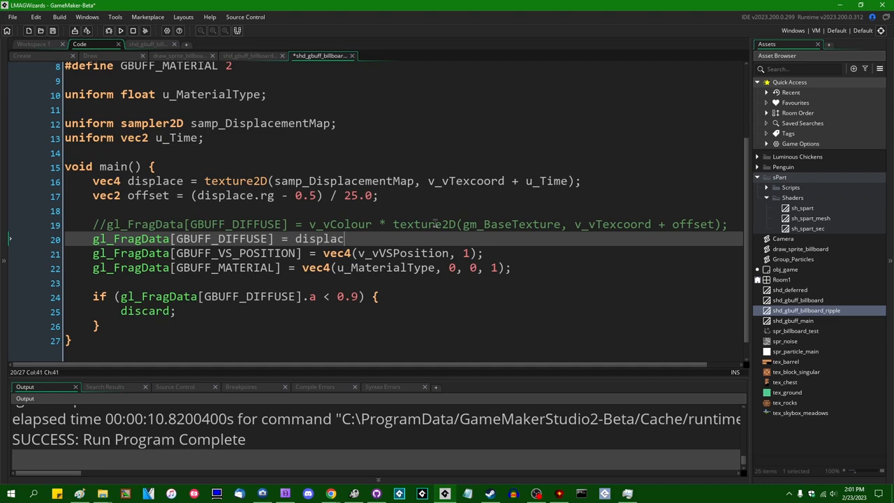
pyautogui.write('e;')
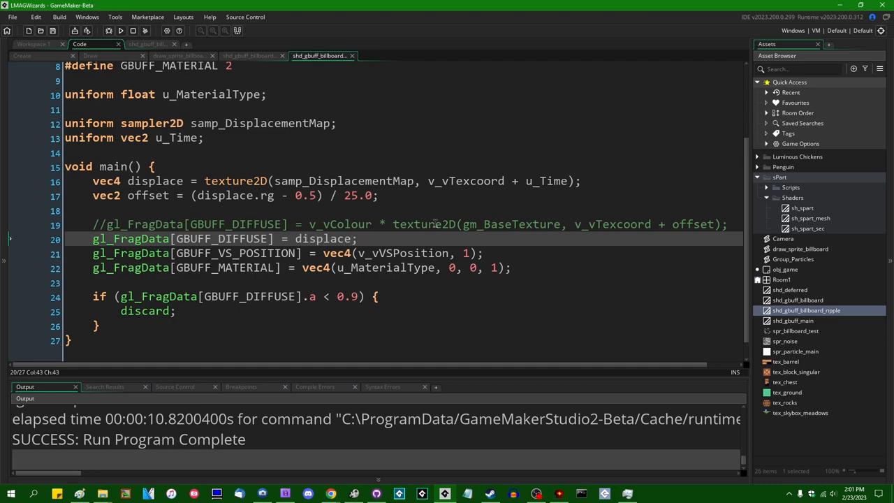
pyautogui.click(132, 30)
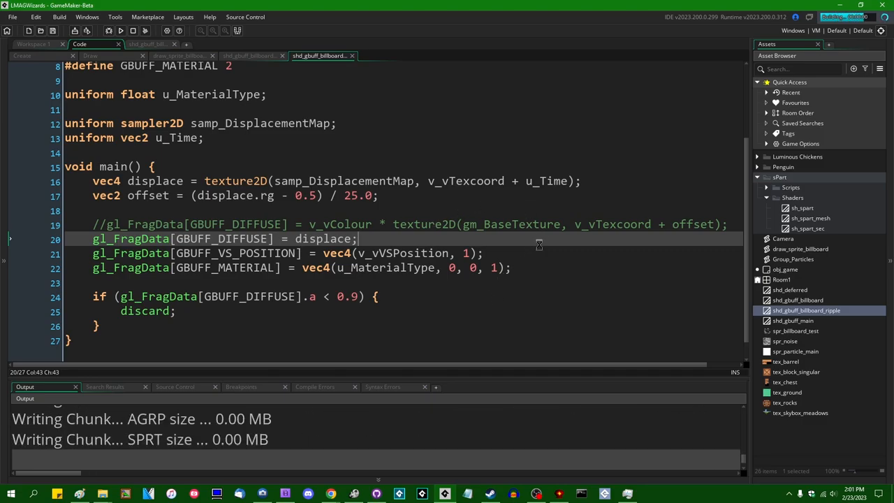
pyautogui.click(120, 30)
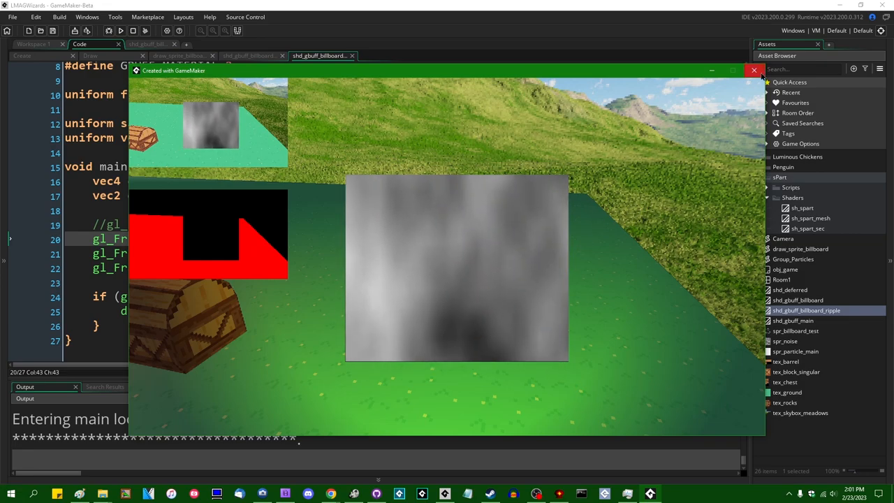
pyautogui.click(753, 70)
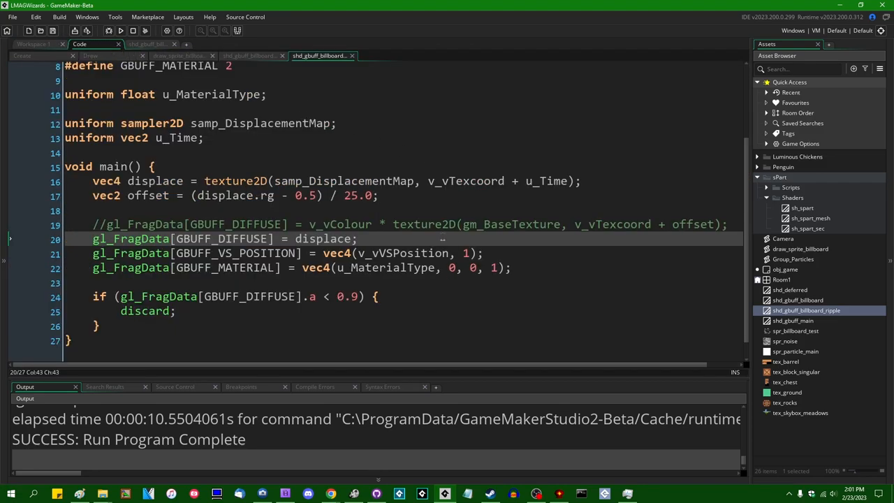
# - Change the first u_Time value in draw_sprite_billboard to frac(t / 10) and test the ripple
pyautogui.click(178, 55)
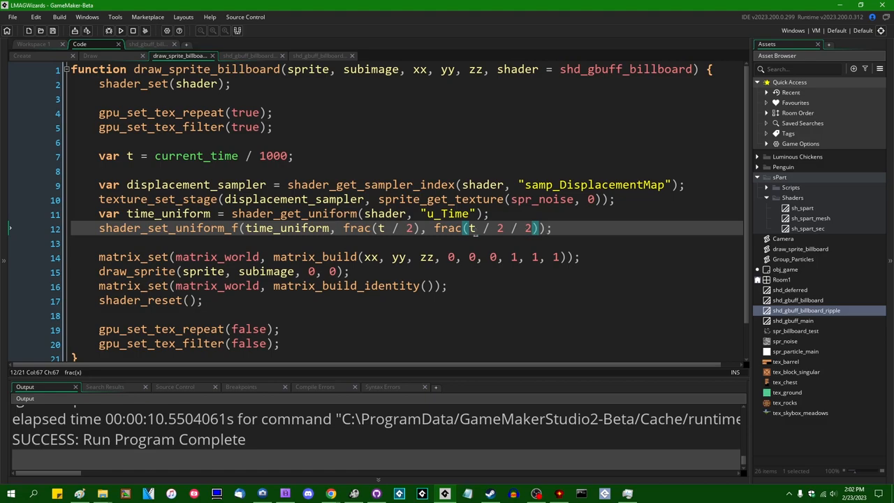
pyautogui.write('0')
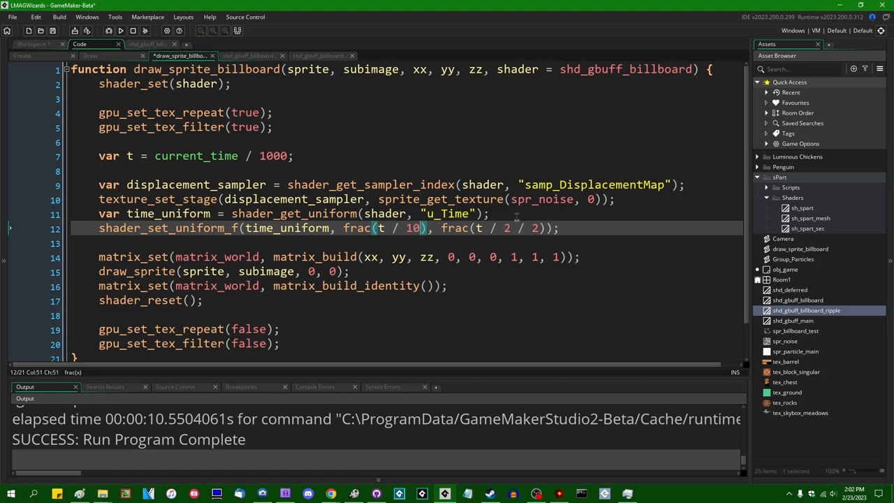
pyautogui.write('10')
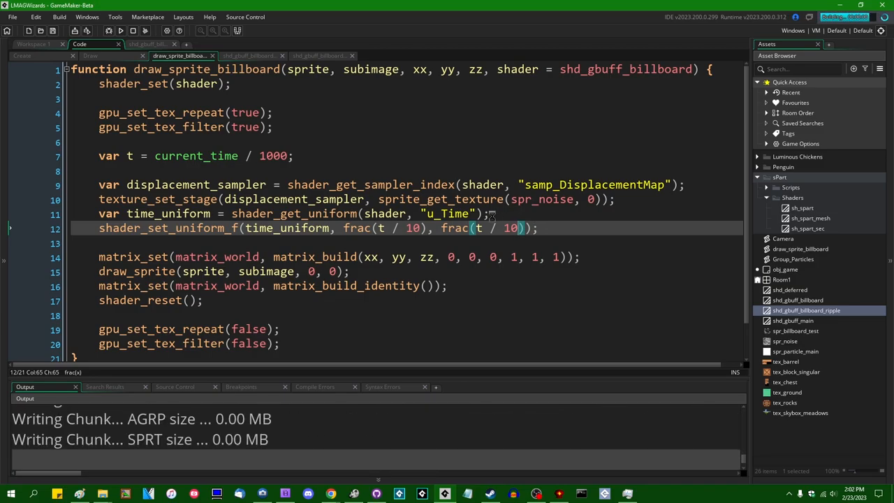
pyautogui.click(109, 30)
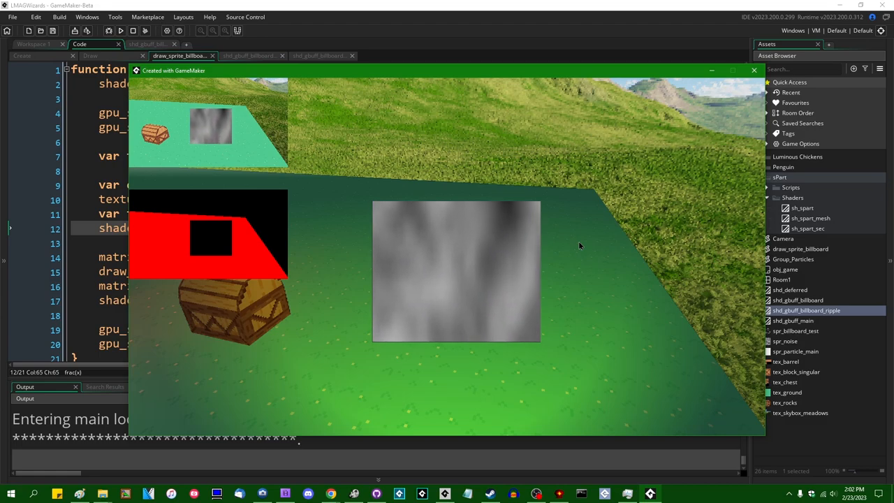
pyautogui.click(753, 70)
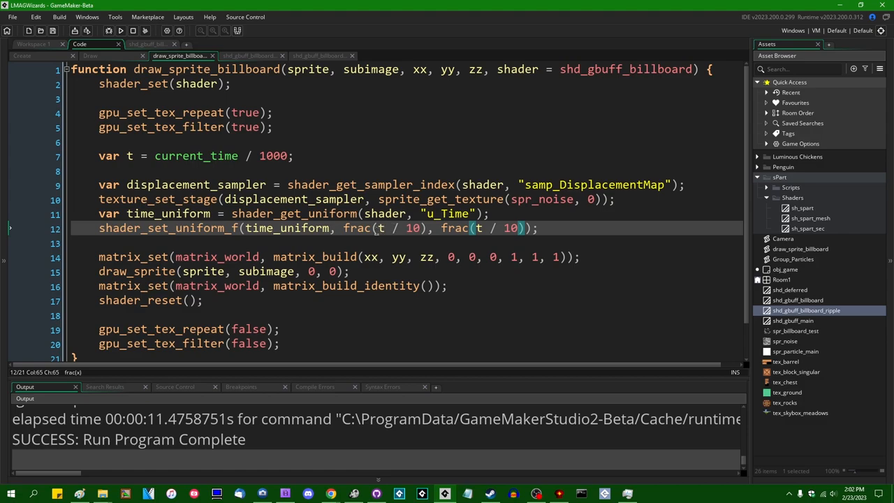
# - Set the second u_Time value to 0 and rerun the game
pyautogui.write('0')
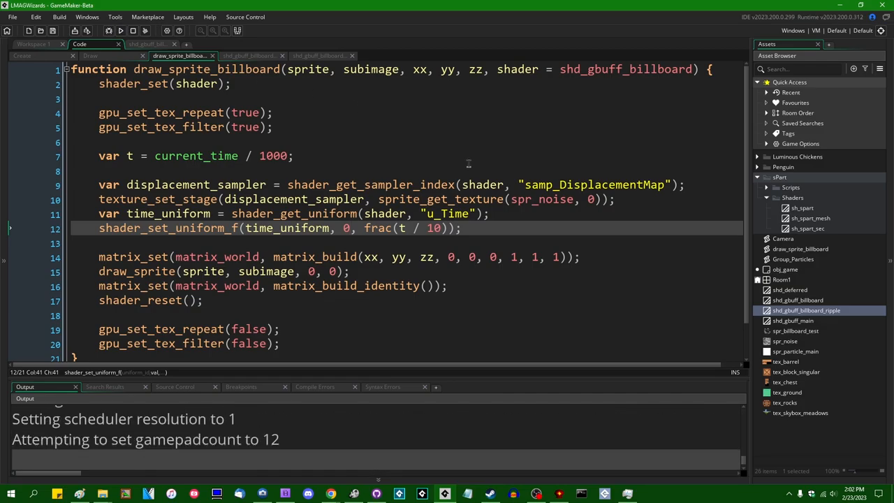
pyautogui.click(120, 30)
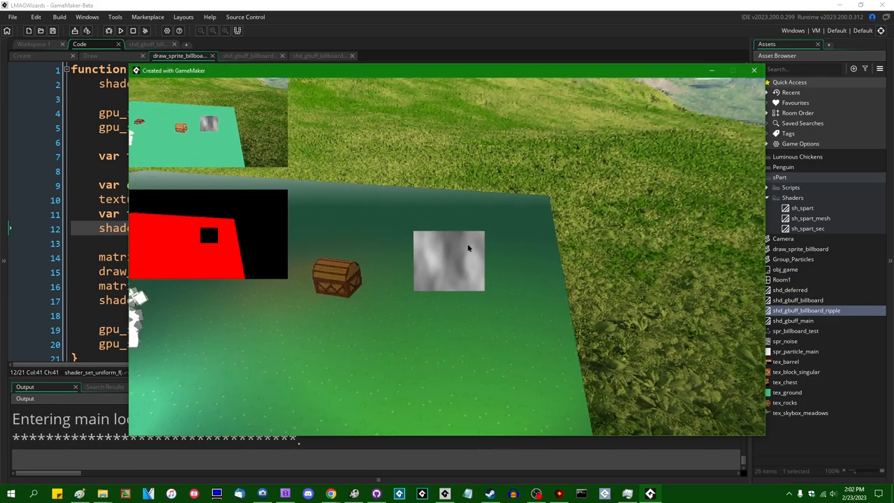
pyautogui.click(753, 69)
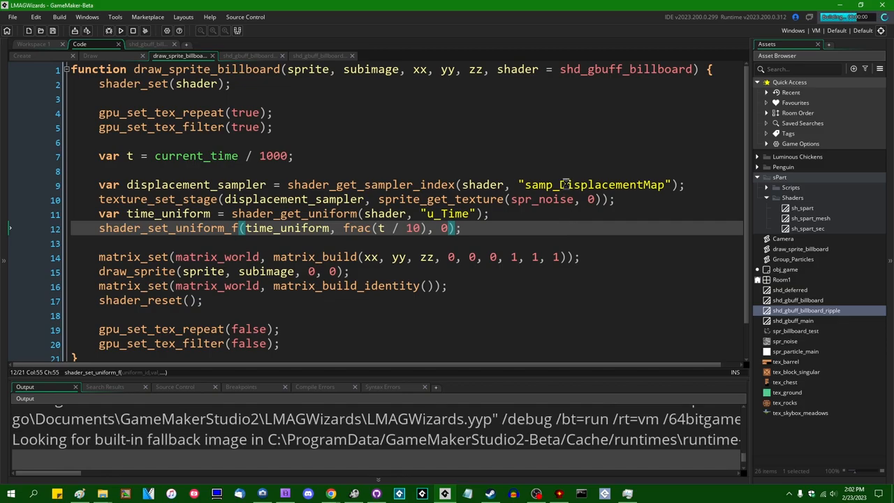
pyautogui.click(120, 30)
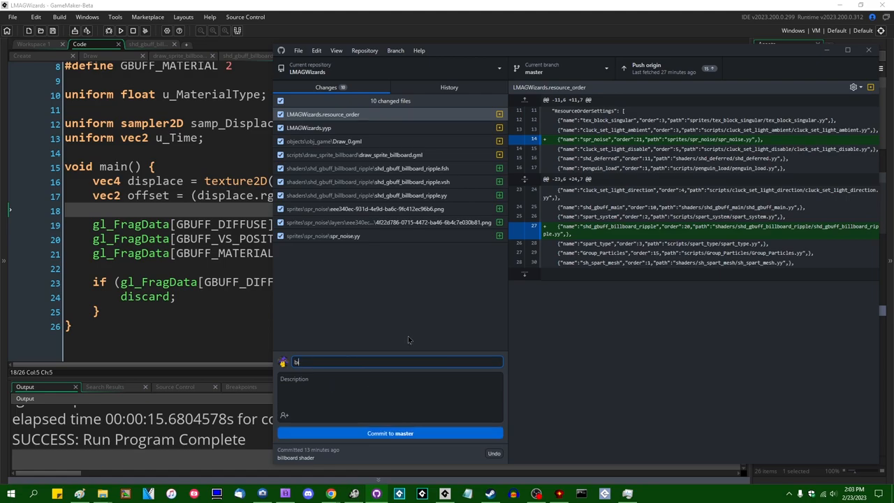
# - Write a 'billboard watery r…' commit summary and review the ripple shader and billboard script code
pyautogui.write('billboard +')
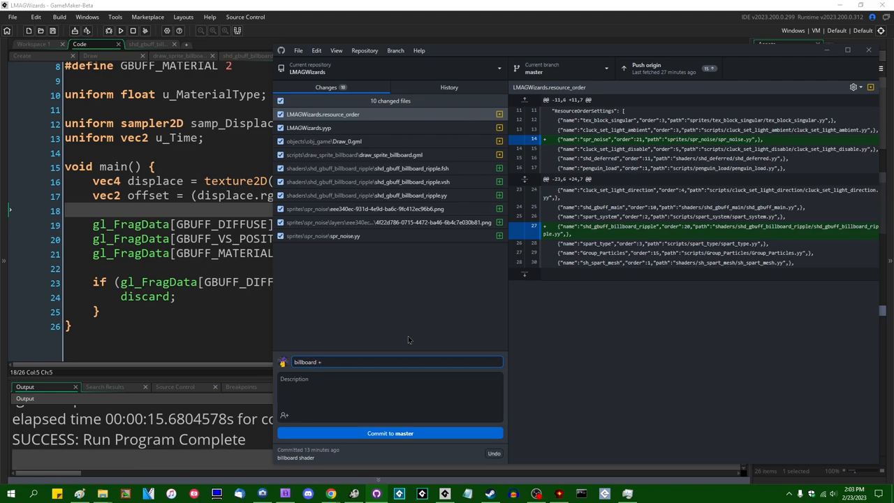
pyautogui.write('watery r')
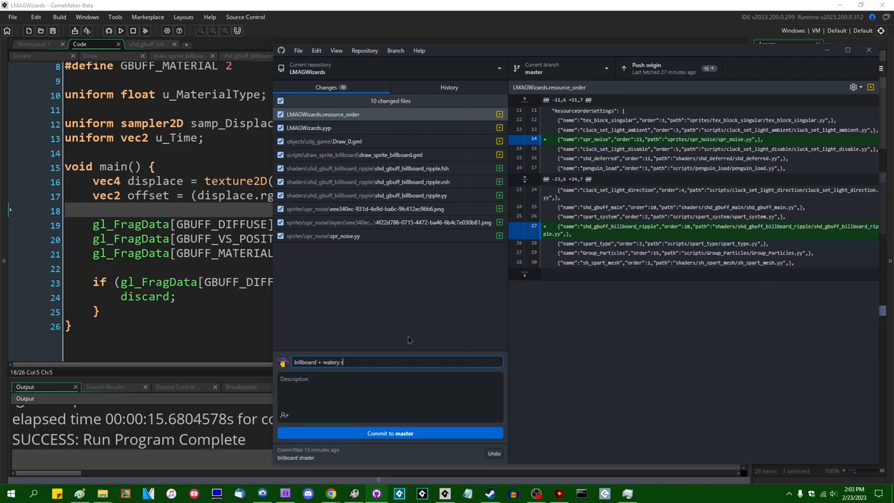
pyautogui.click(390, 432)
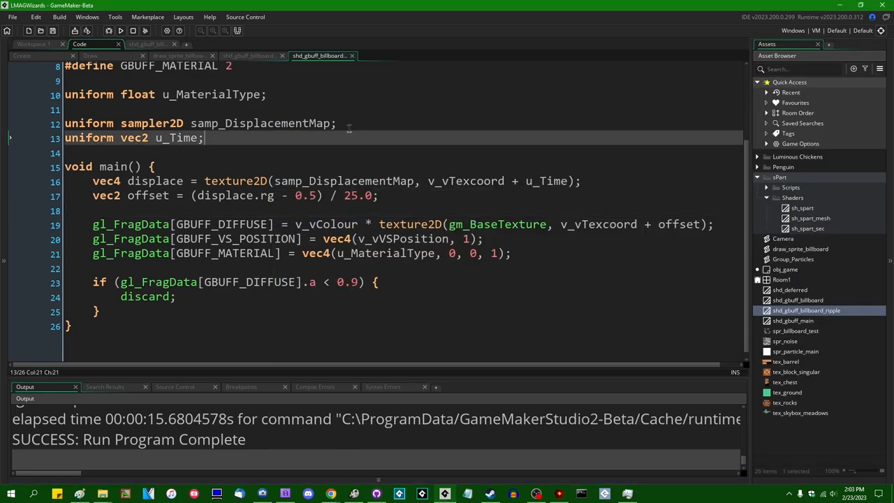
pyautogui.scroll(3)
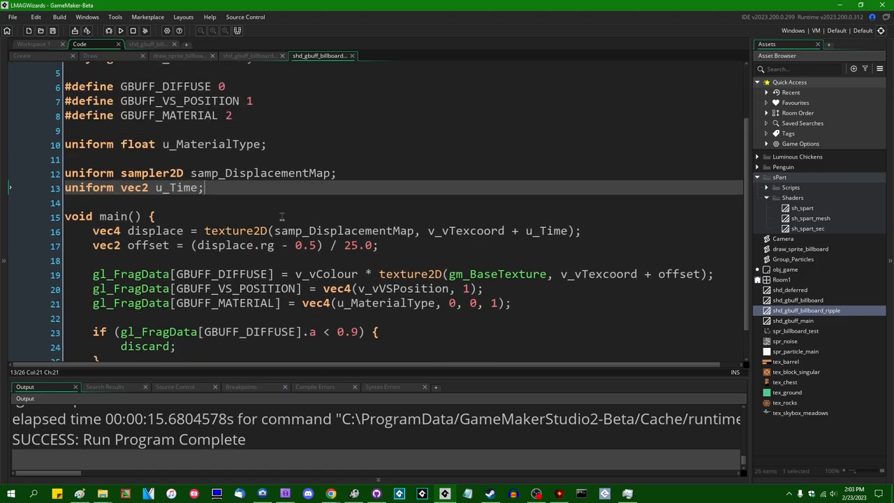
pyautogui.click(90, 55)
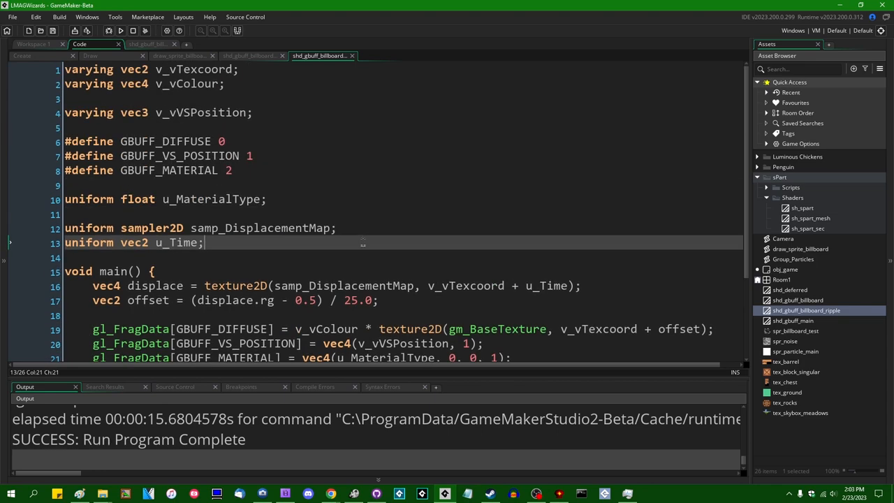
pyautogui.scroll(-3)
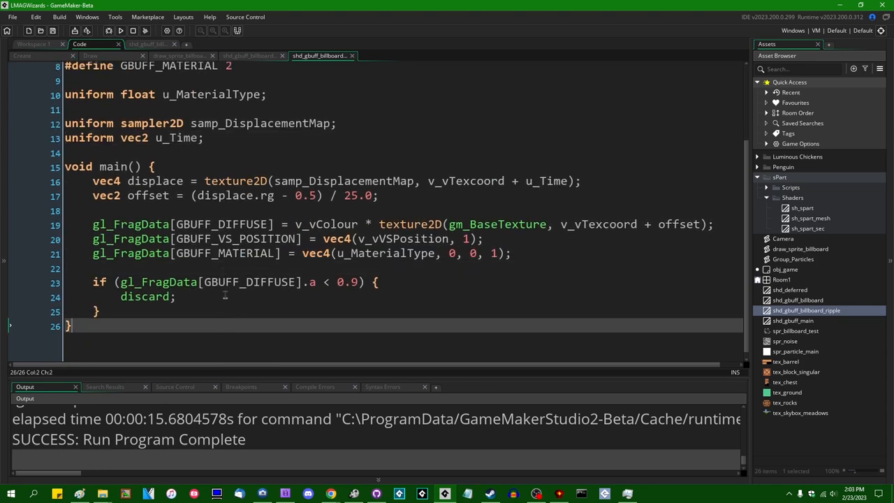
pyautogui.scroll(3)
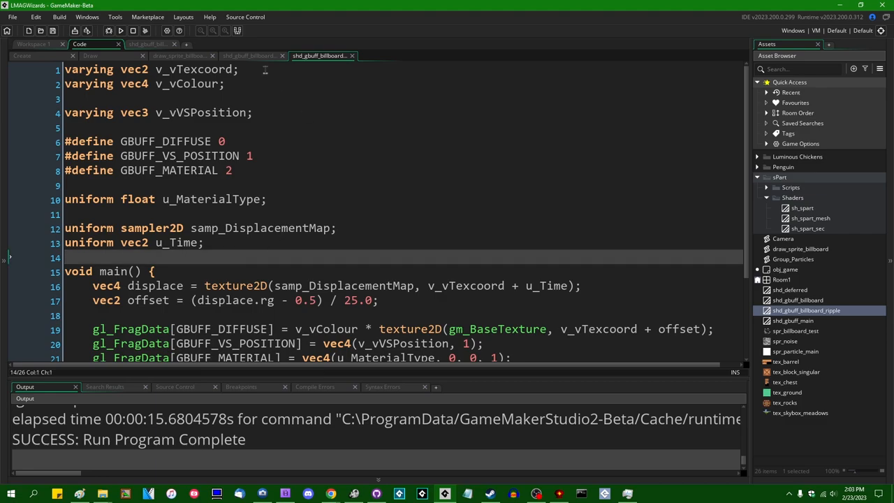
pyautogui.click(182, 55)
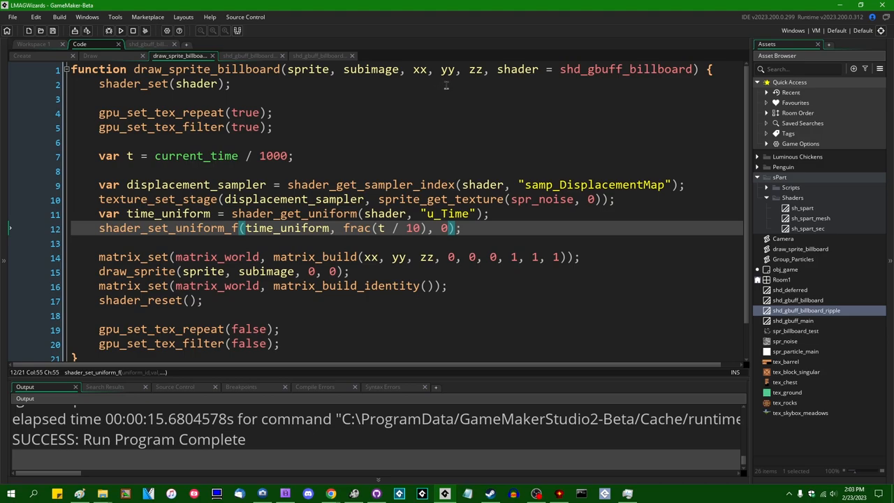
pyautogui.moveTo(423, 159)
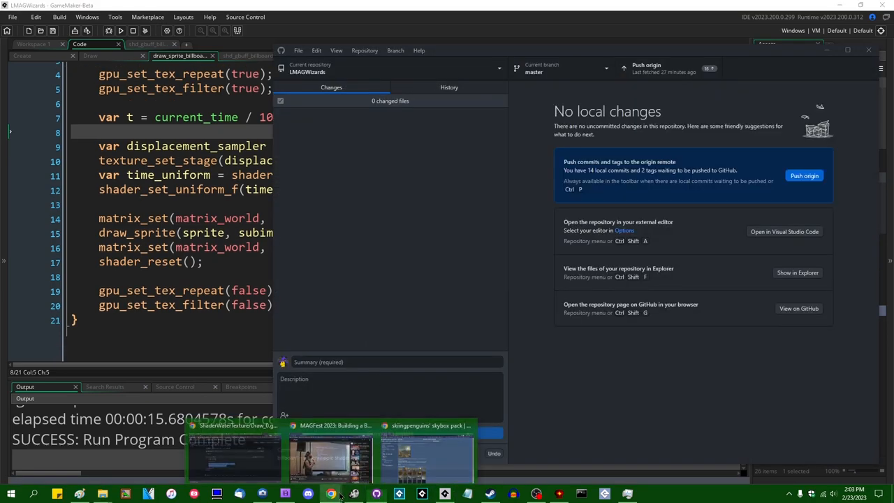
# - Switch to the Codecks board in Chrome to view the Water shader card
pyautogui.click(234, 454)
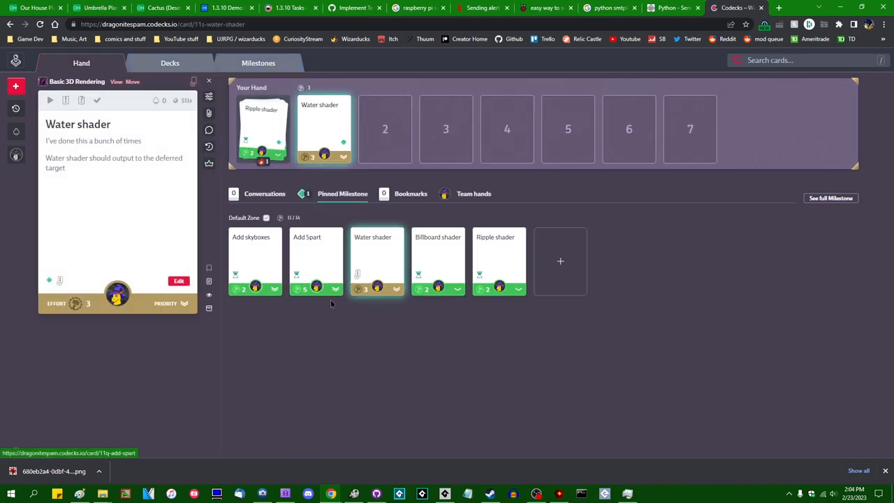
pyautogui.moveTo(371, 345)
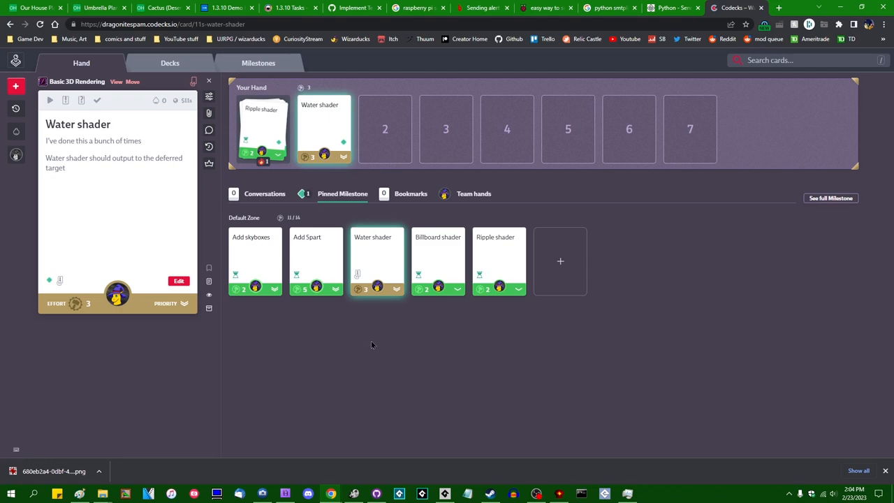
pyautogui.moveTo(378, 315)
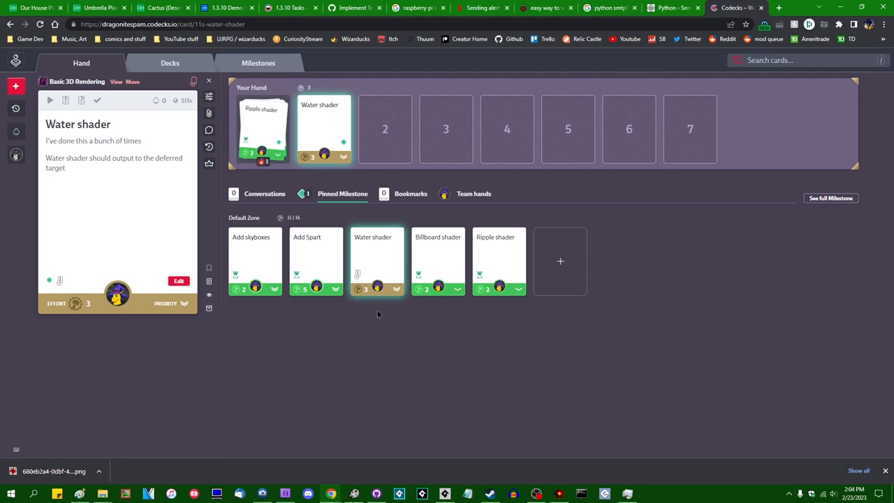
pyautogui.moveTo(412, 315)
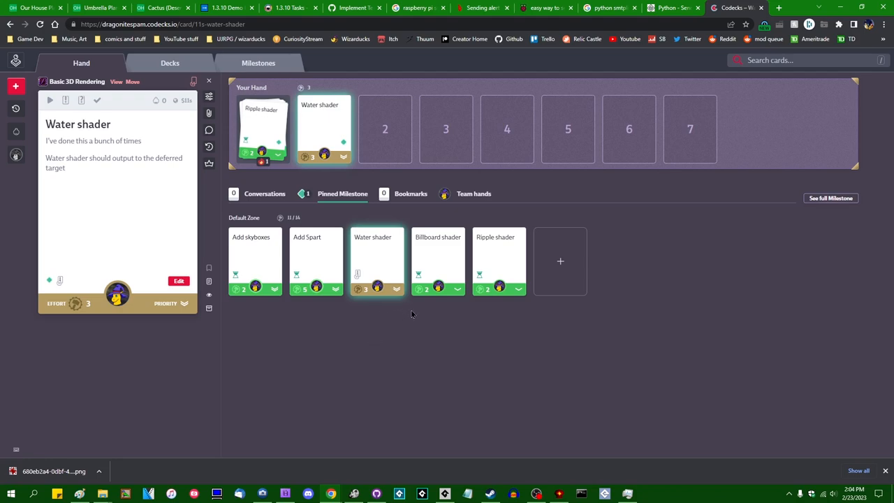
pyautogui.moveTo(419, 315)
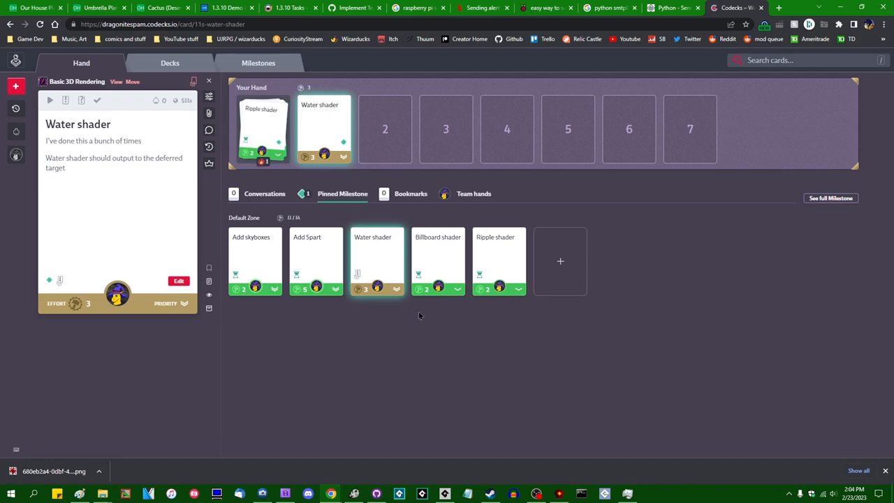
pyautogui.moveTo(417, 313)
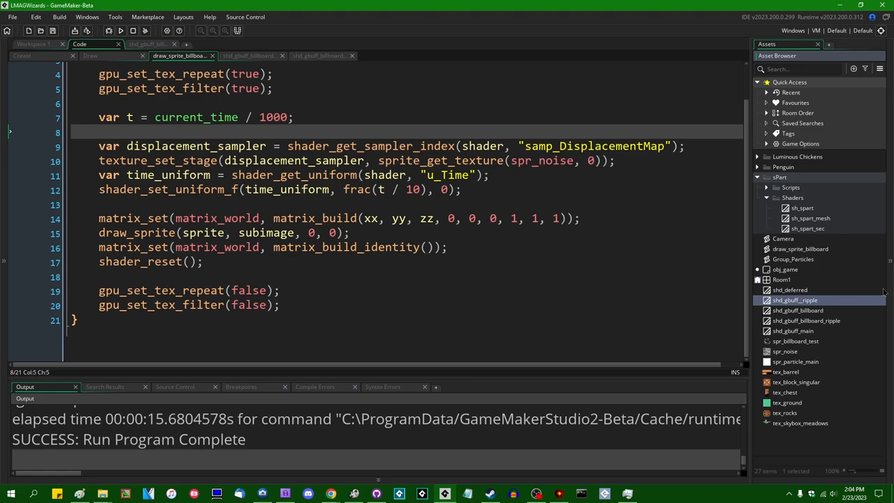
# - Replace shd_gbuff_ripple's billboard matrices with gm_Matrices world-view-projection and world-view transforms
pyautogui.doubleClick(793, 330)
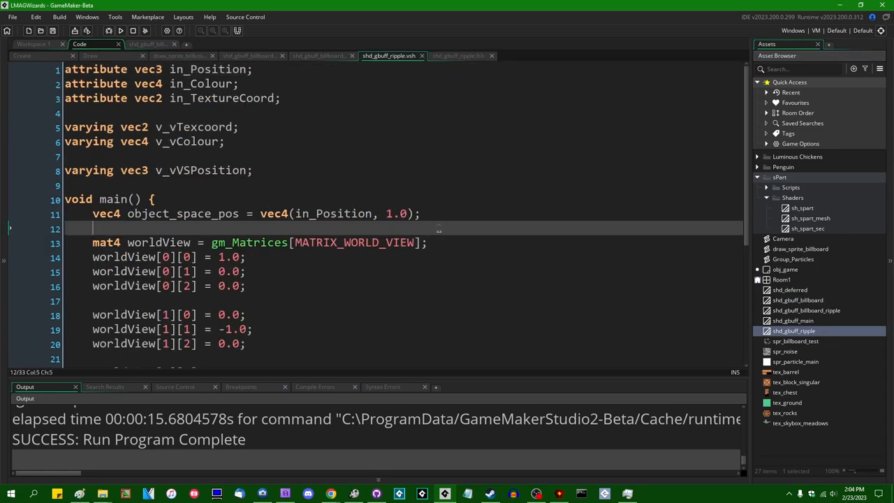
pyautogui.scroll(-3)
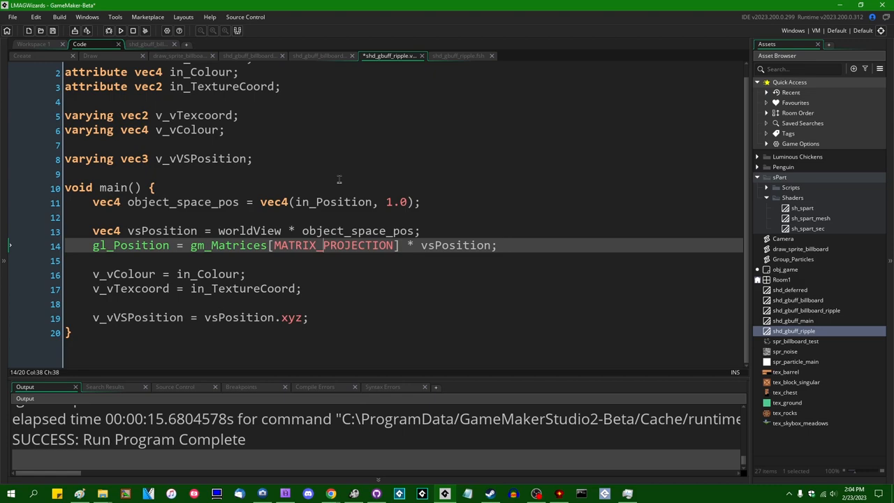
pyautogui.write('WORLD_VIEW_')
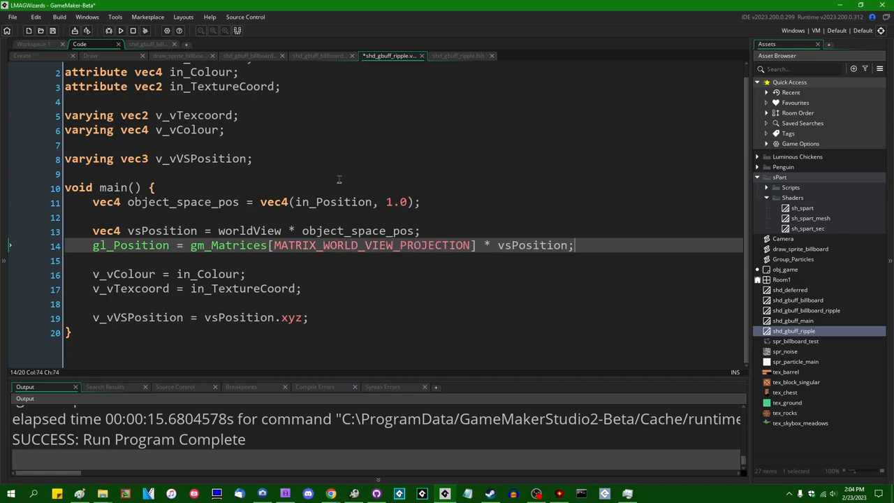
pyautogui.write('object_space_p')
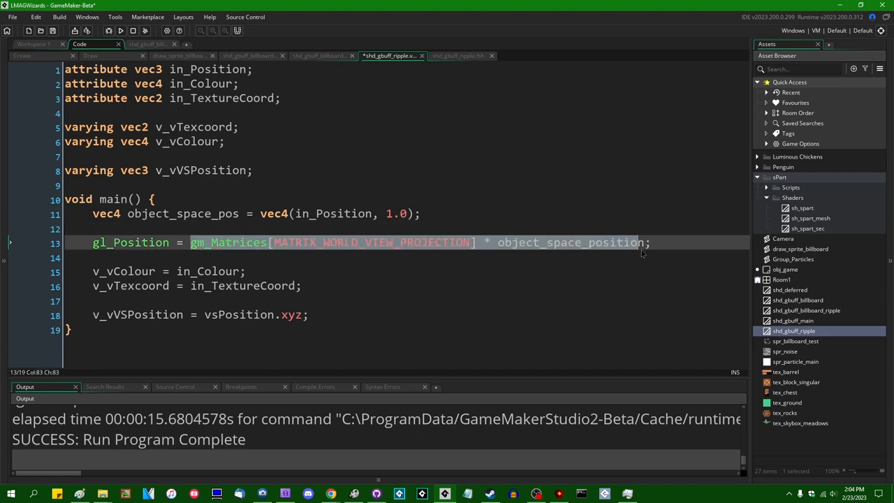
pyautogui.doubleClick(238, 314)
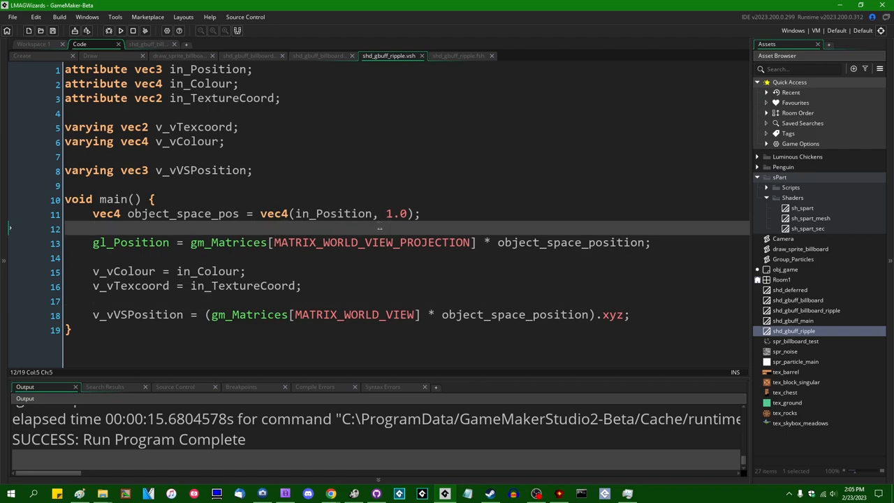
pyautogui.moveTo(384, 258)
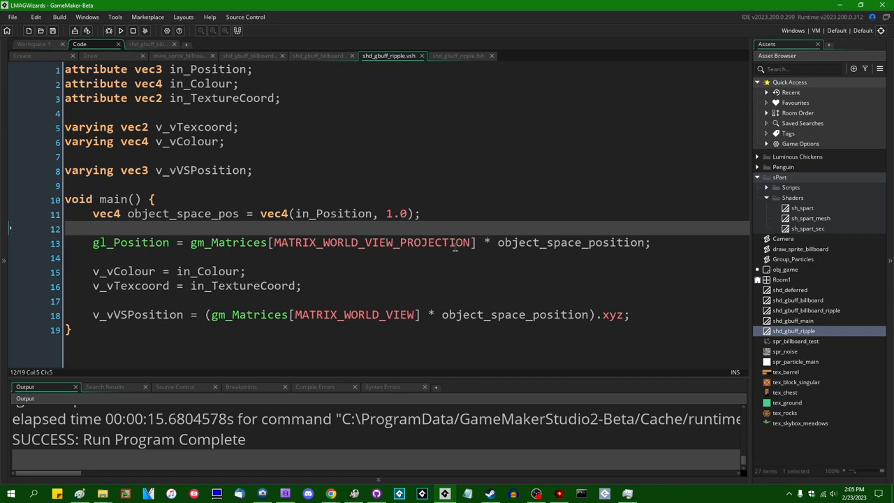
pyautogui.click(490, 55)
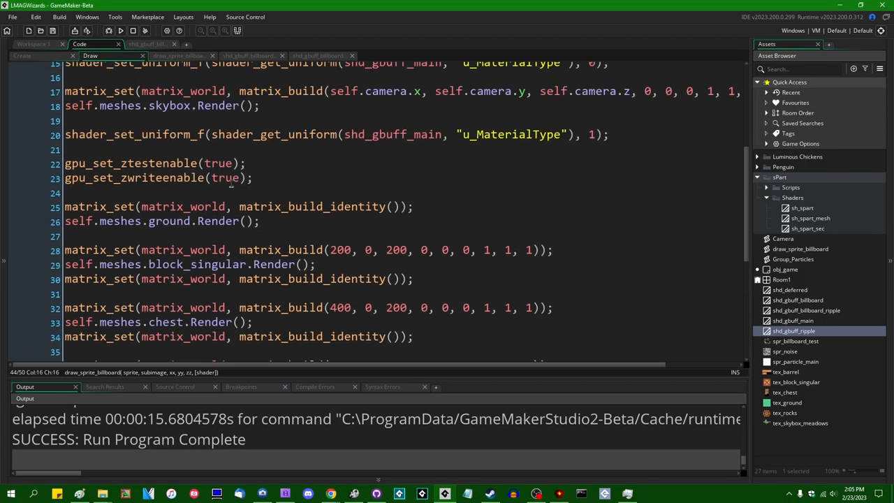
# - Set u_MaterialType to 1 via shader_set_uniform_f before the rock pile, then run the game
pyautogui.scroll(3)
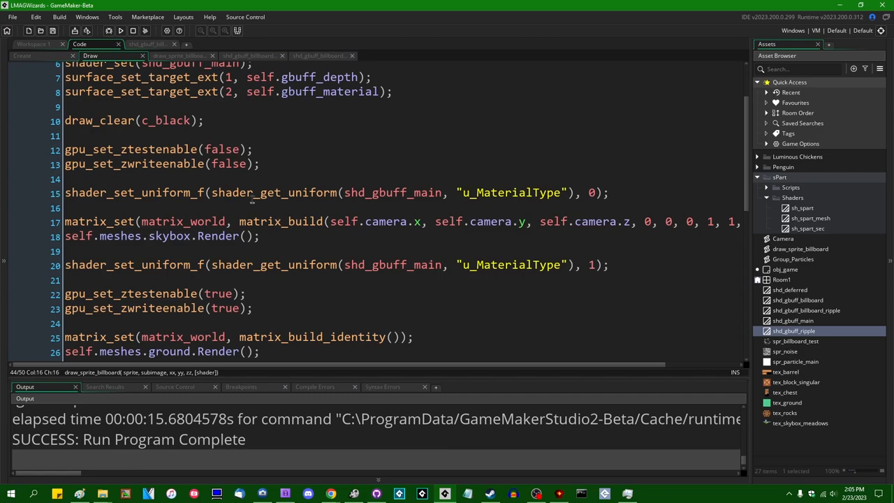
pyautogui.scroll(3)
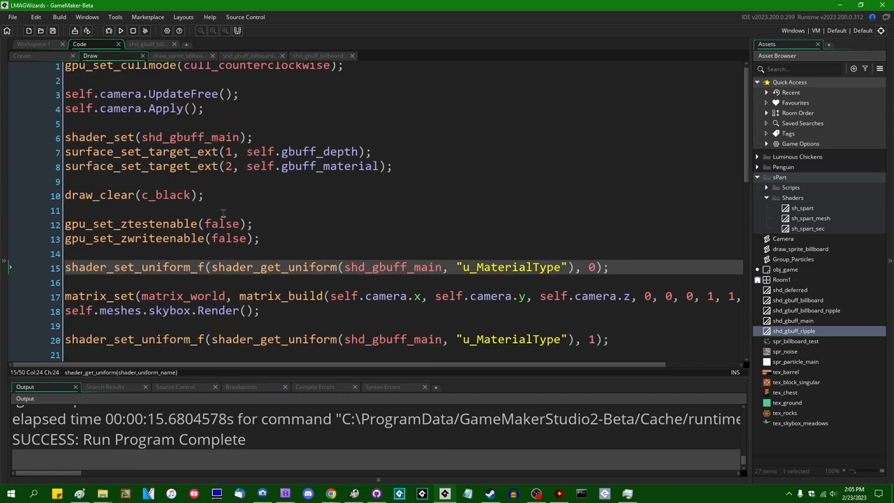
pyautogui.scroll(-3)
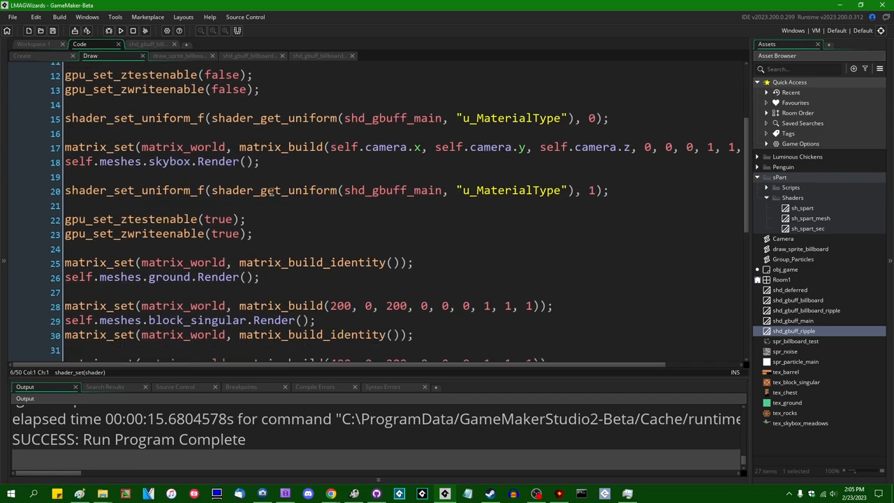
pyautogui.scroll(-3)
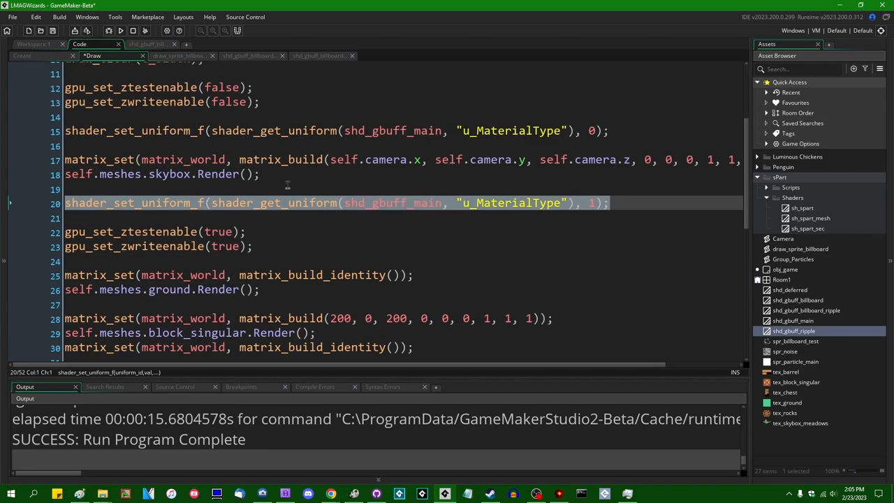
pyautogui.scroll(-3)
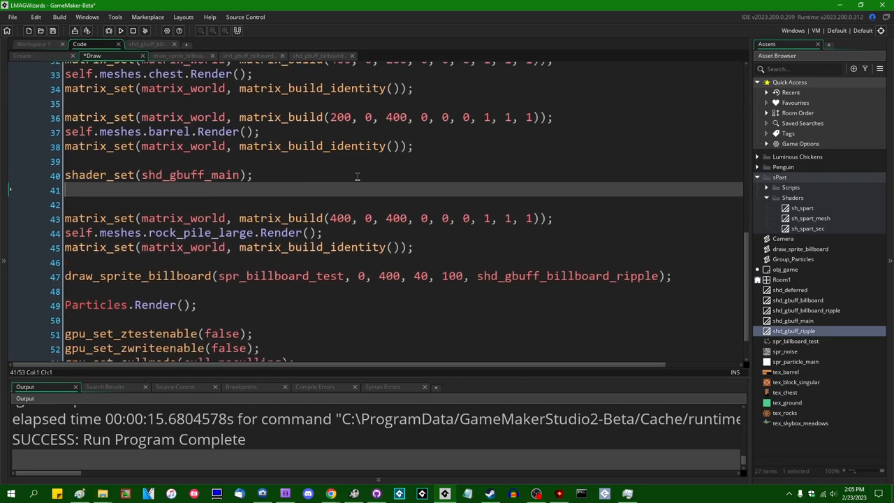
pyautogui.write('shader_set_uniform_f(shader_get_uniform(shd_gbuff_main, "u_MaterialType"), 1);')
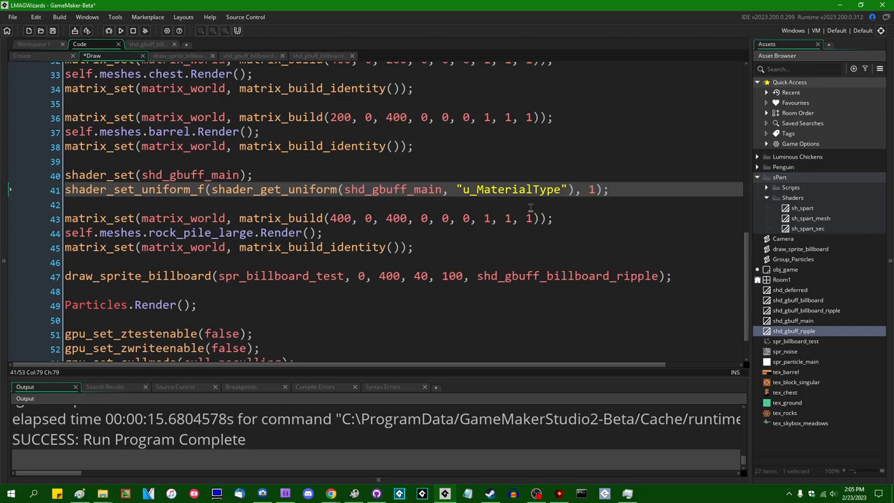
pyautogui.moveTo(704, 343)
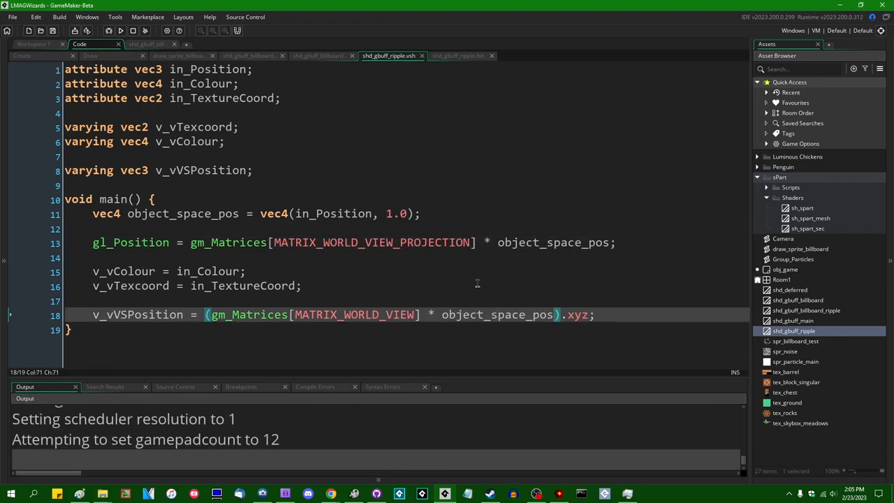
pyautogui.click(120, 30)
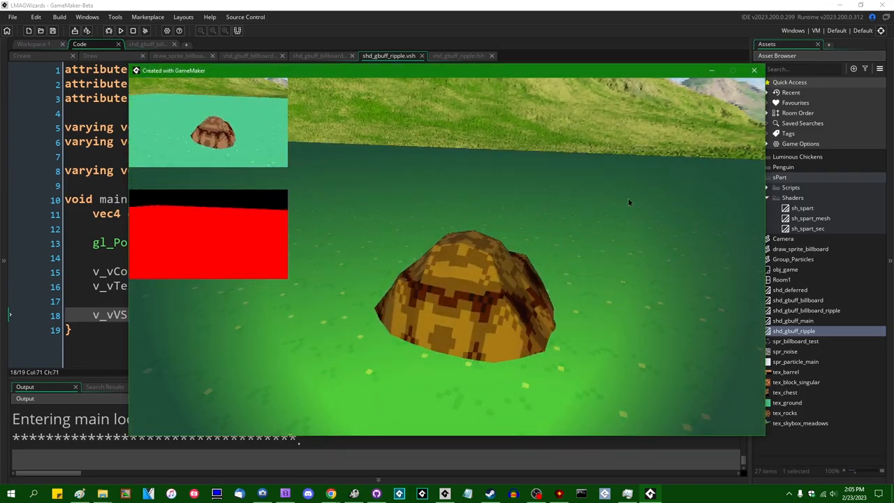
# - Close the test run and bring up shd_gbuff_billboard and the draw_sprite_billboard script
pyautogui.click(754, 70)
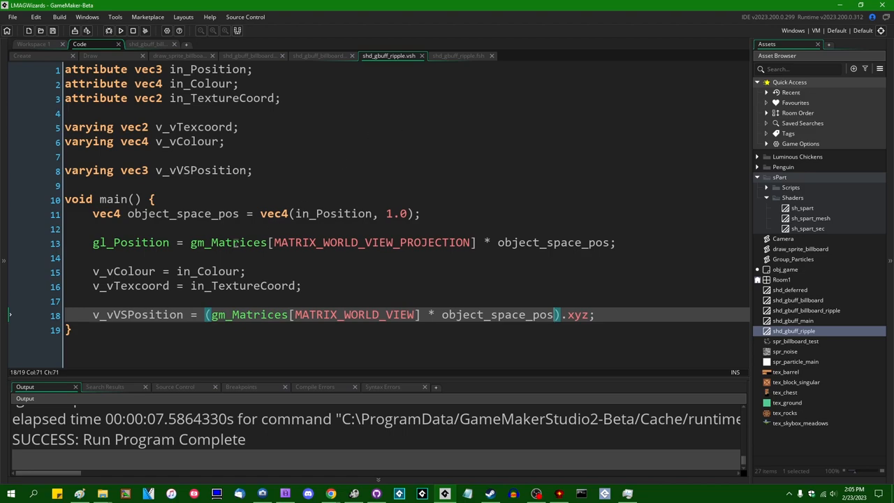
pyautogui.click(251, 56)
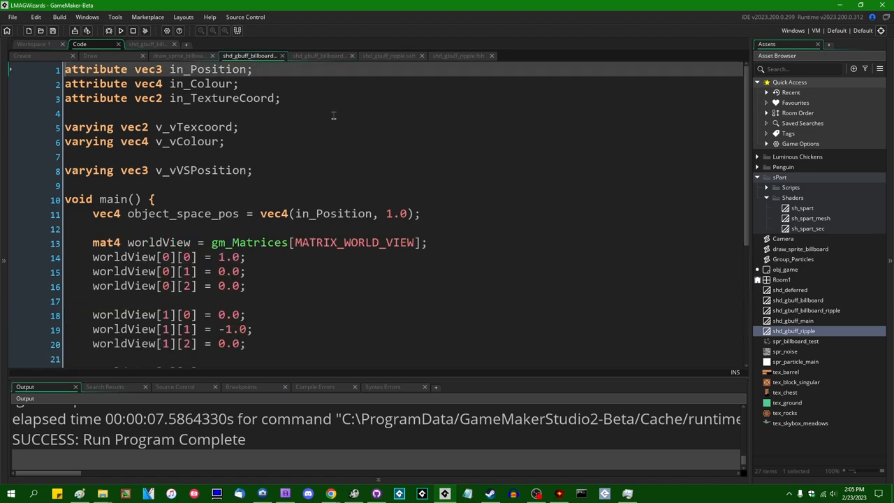
pyautogui.click(180, 56)
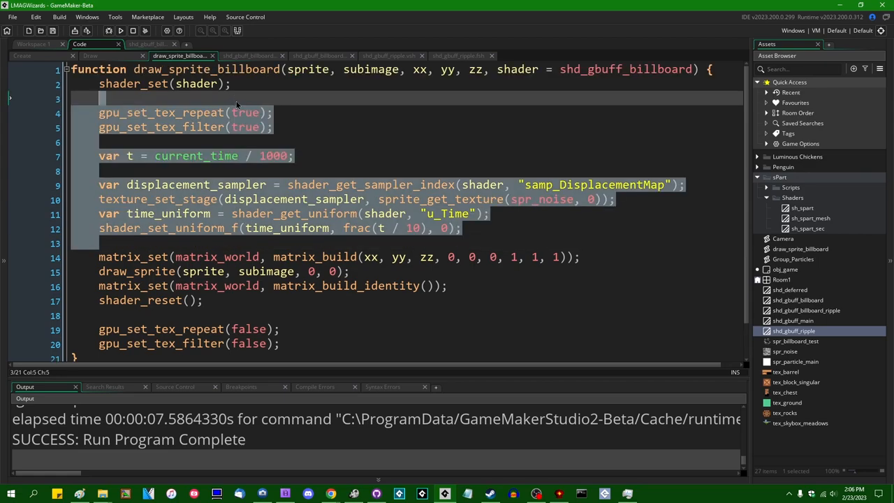
# - Copy texture repeat, filter, time and displacement setup around the rock pile, with resets set to false
pyautogui.click(90, 55)
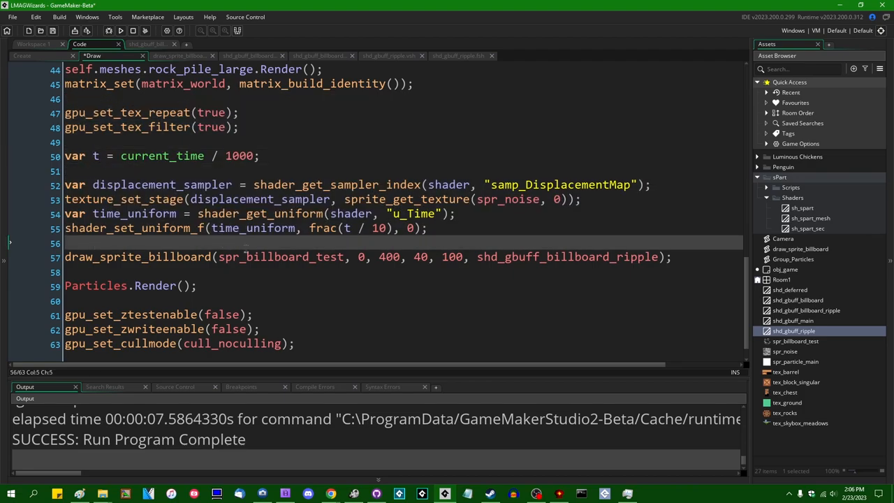
pyautogui.scroll(3)
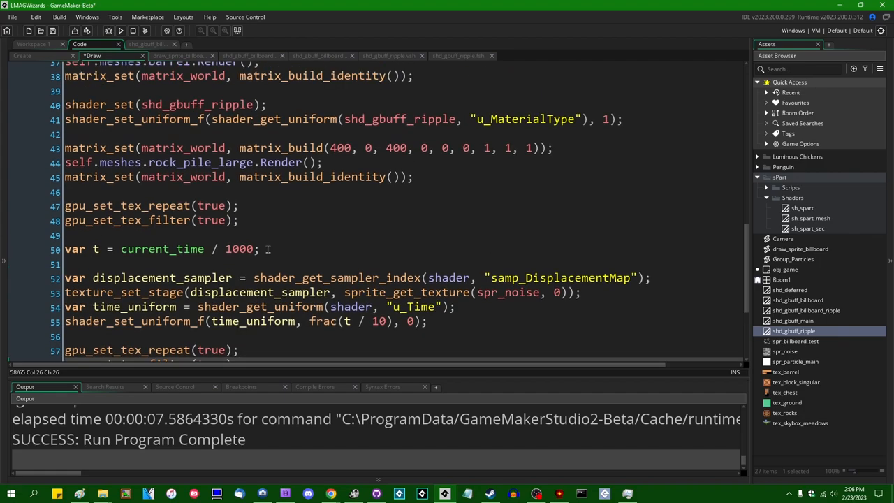
pyautogui.scroll(3)
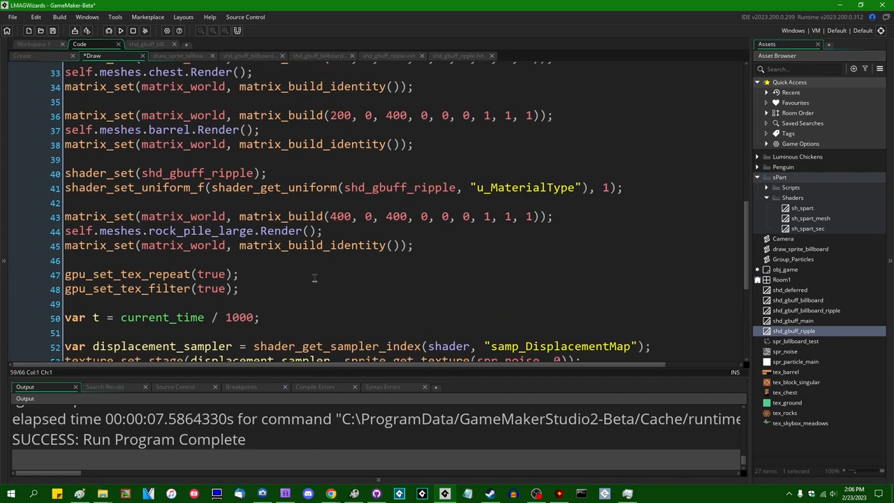
pyautogui.click(345, 245)
pyautogui.write('fals')
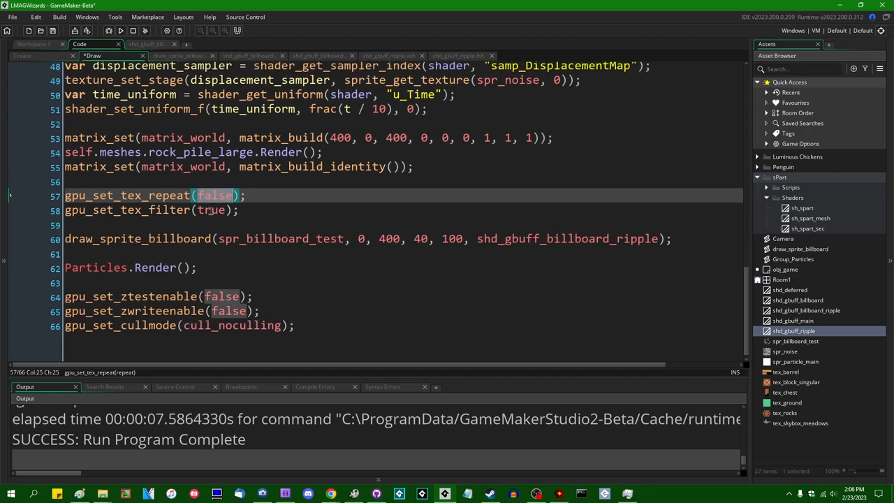
pyautogui.click(179, 55)
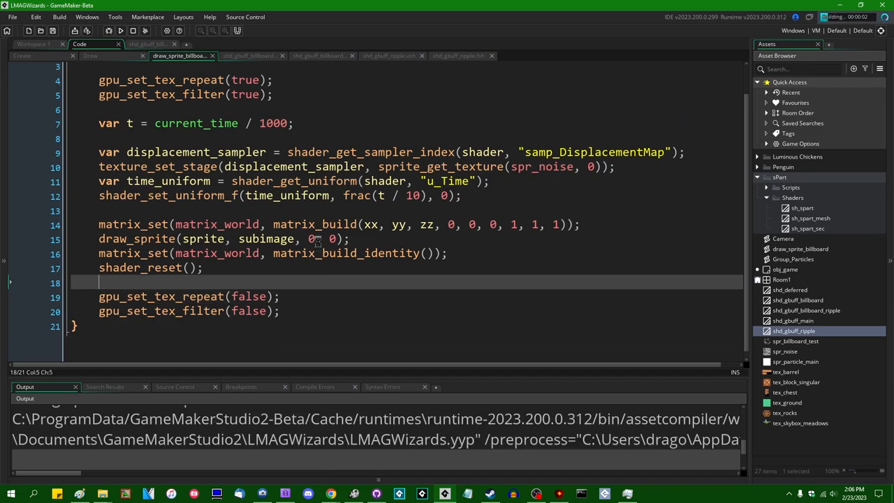
pyautogui.click(91, 56)
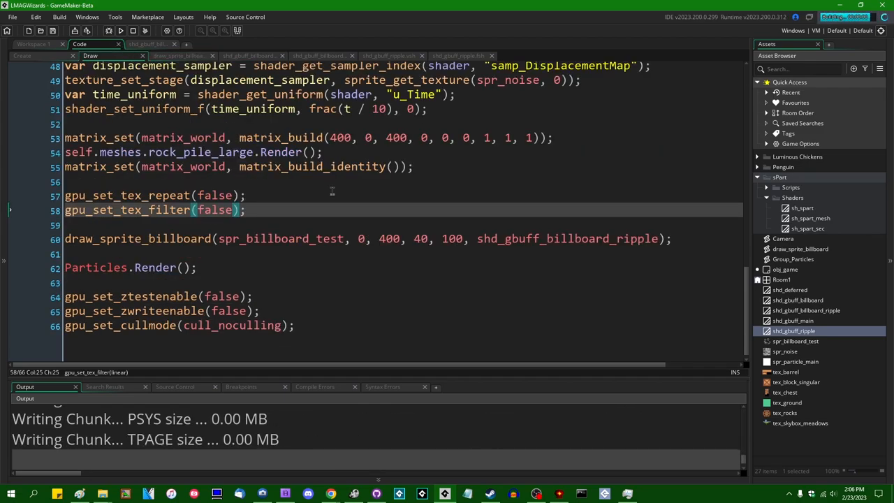
# - Run the game and abort after the unset shader variable error
pyautogui.click(120, 30)
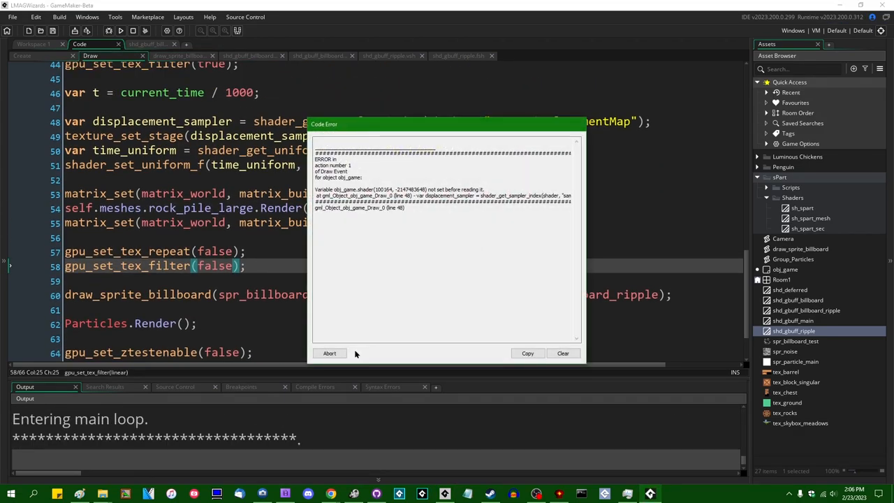
pyautogui.click(329, 353)
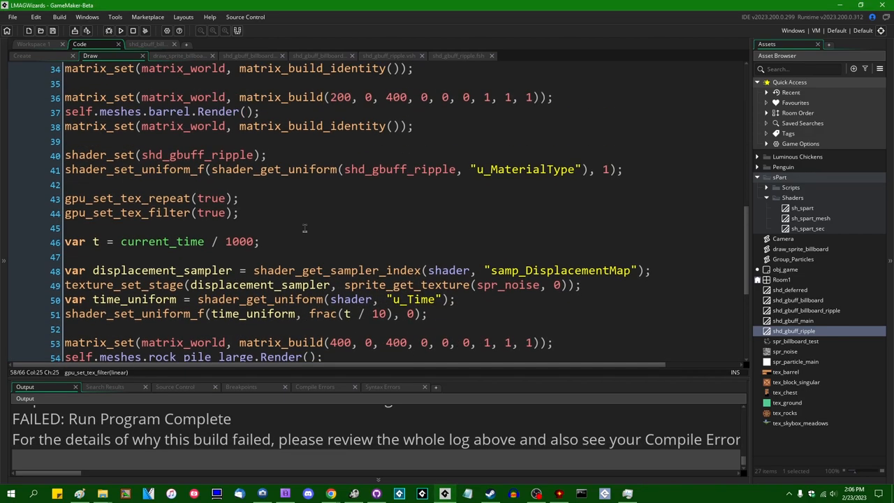
pyautogui.scroll(-3)
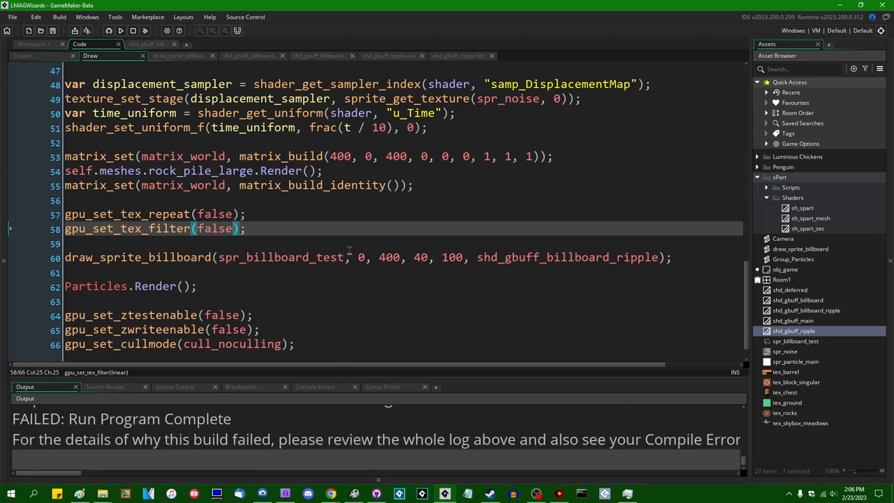
# - Select the undefined shader variable in the Draw event setup to fix it
pyautogui.scroll(3)
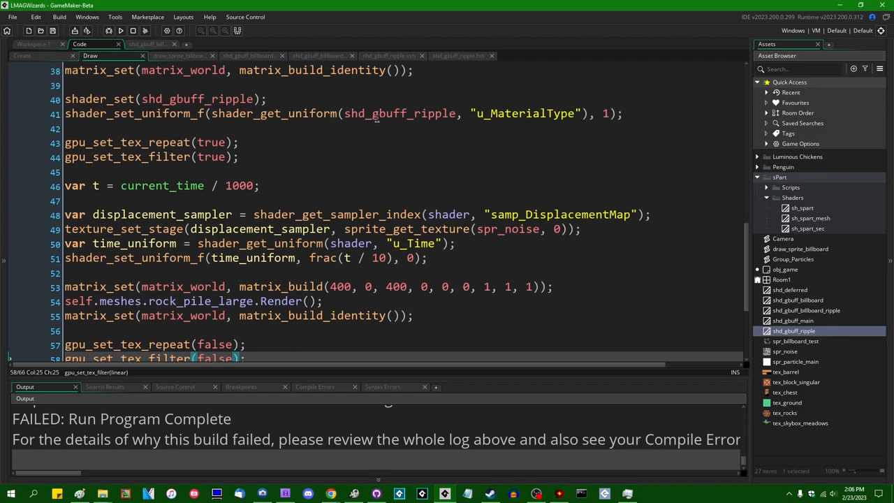
pyautogui.doubleClick(448, 215)
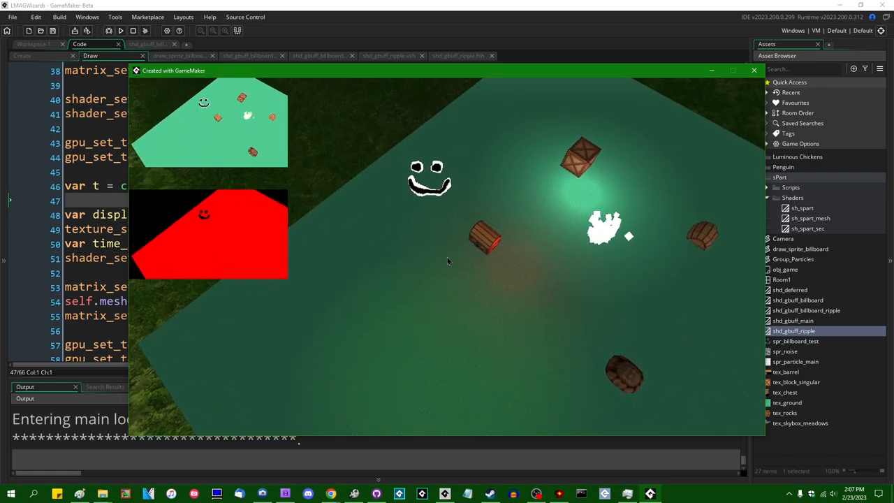
pyautogui.moveTo(675, 98)
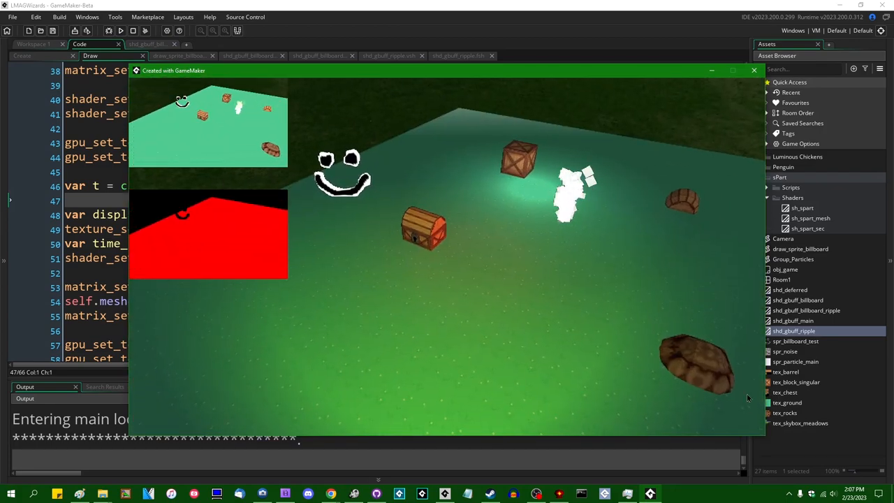
# - Commit the six changed files to master as 'general ripple/water shader' and view the history
pyautogui.click(753, 70)
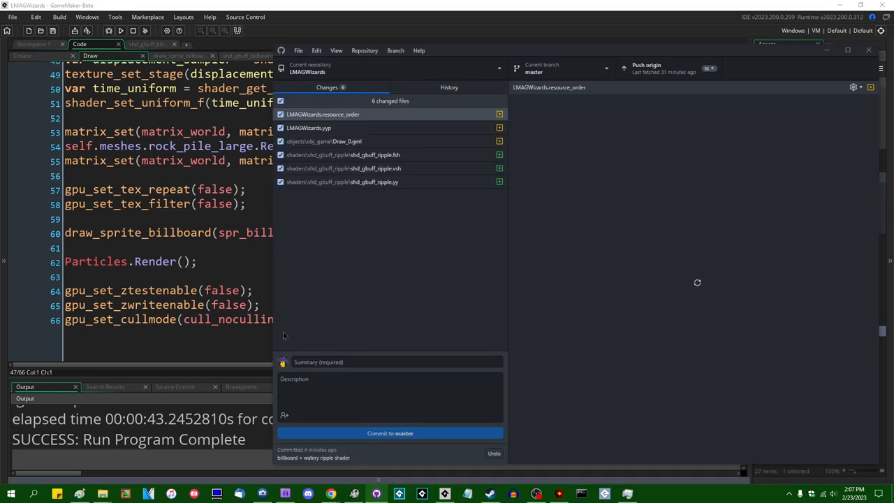
pyautogui.write('genera')
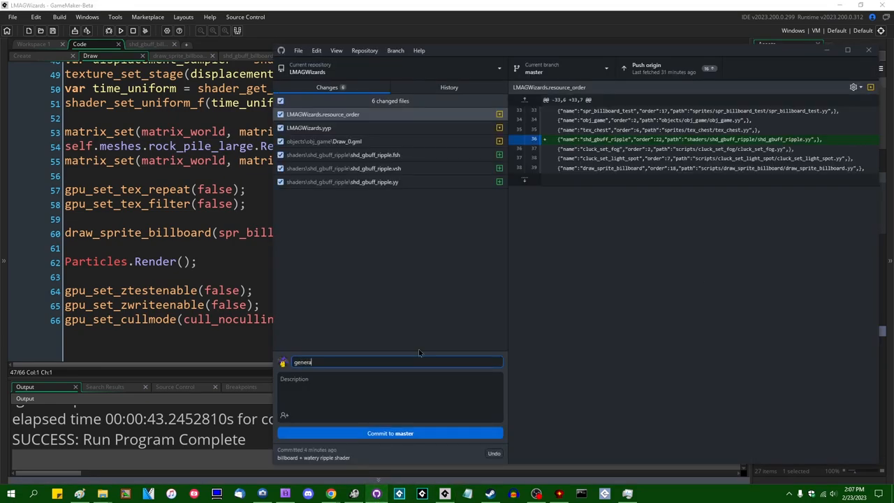
pyautogui.write('ripple/water shader')
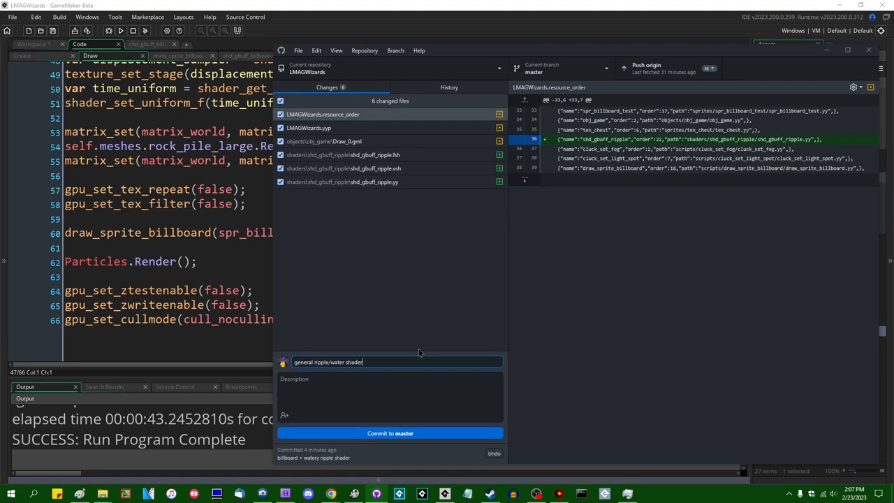
pyautogui.click(389, 433)
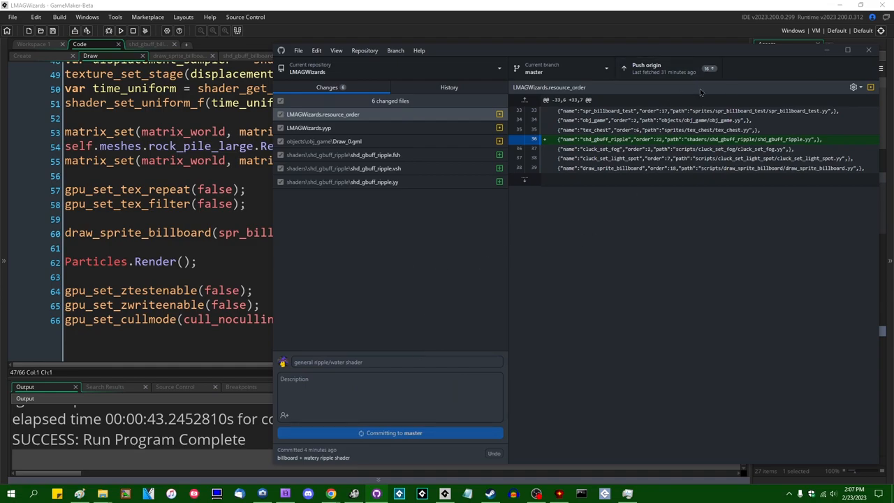
pyautogui.click(449, 86)
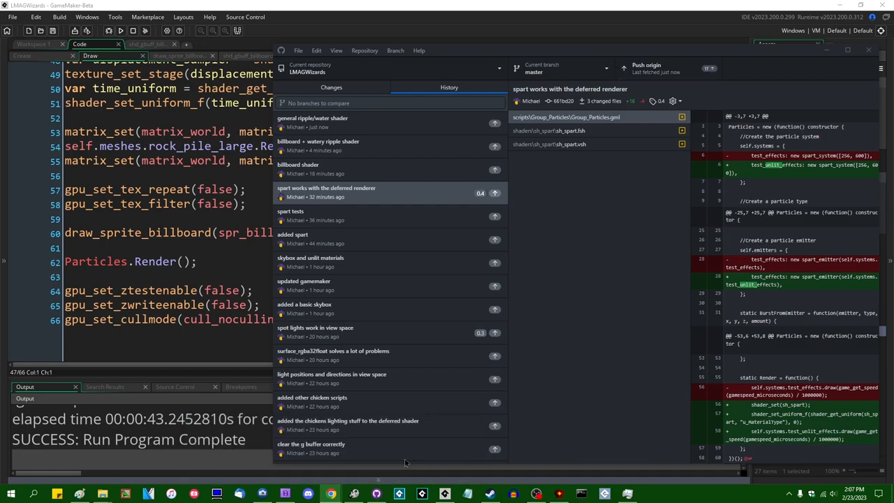
# - Switch to Codecks and archive the Billboard shader and Ripple shader cards
pyautogui.click(330, 495)
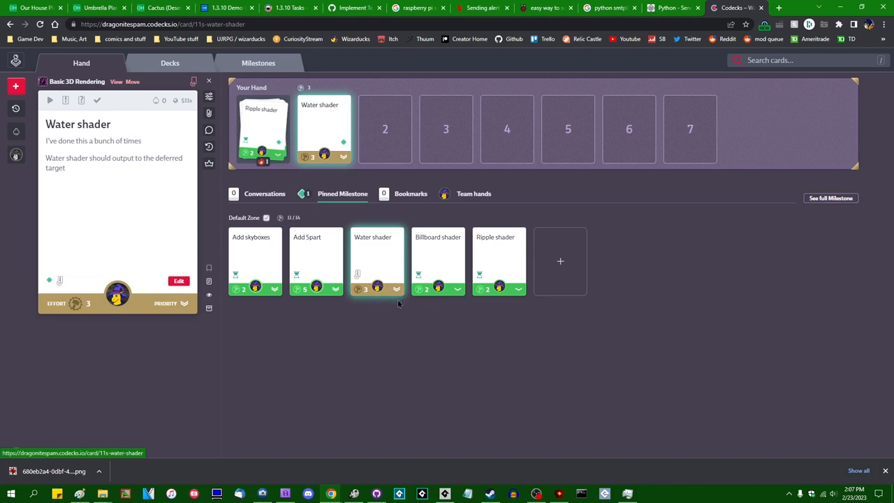
pyautogui.moveTo(379, 266)
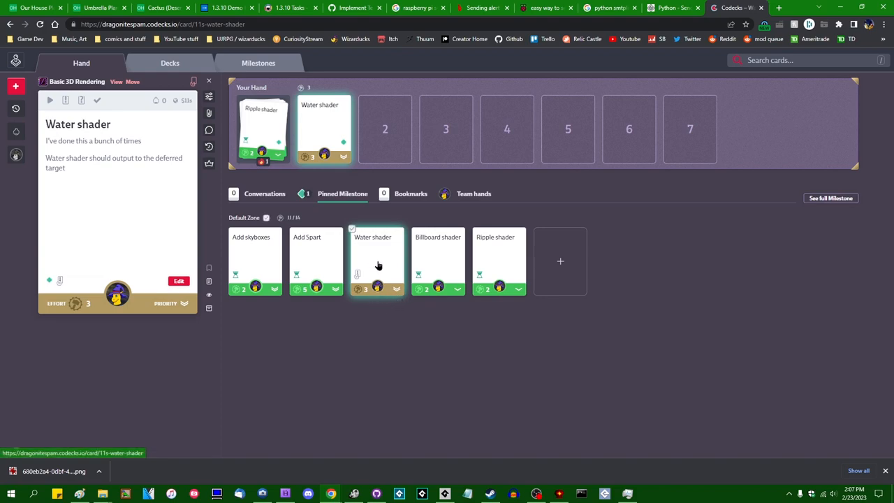
pyautogui.moveTo(382, 270)
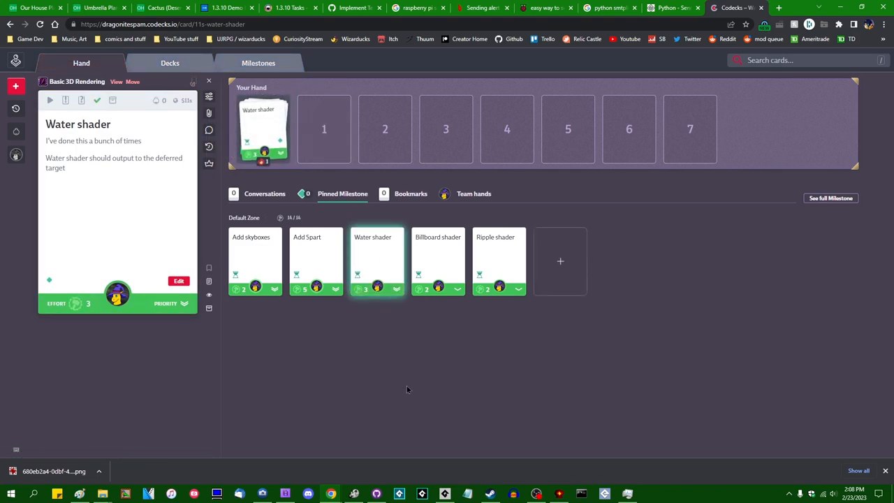
pyautogui.moveTo(426, 331)
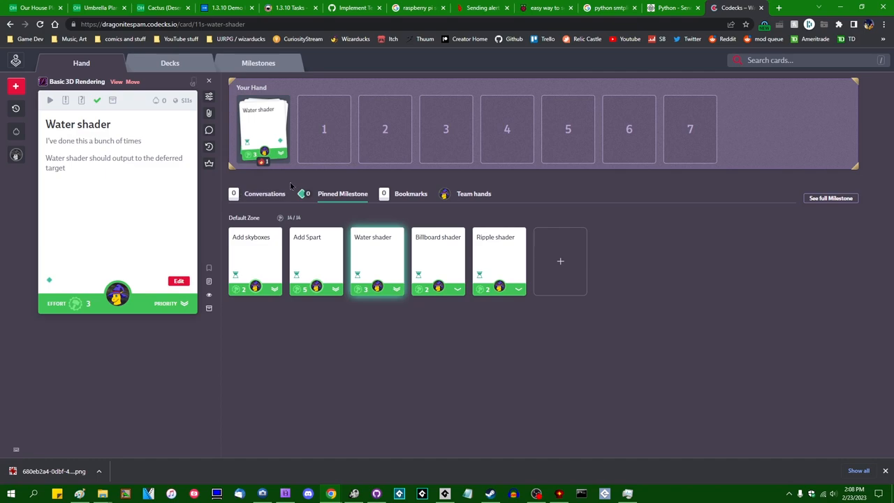
pyautogui.moveTo(309, 250)
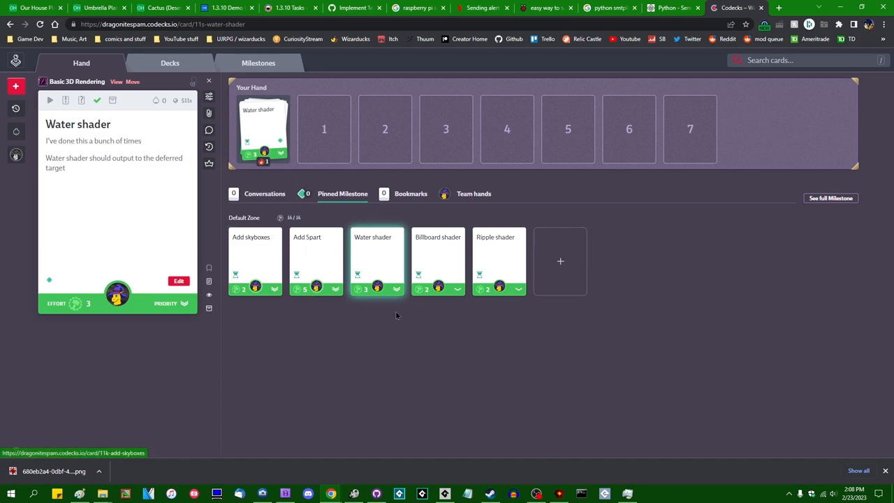
pyautogui.moveTo(209, 308)
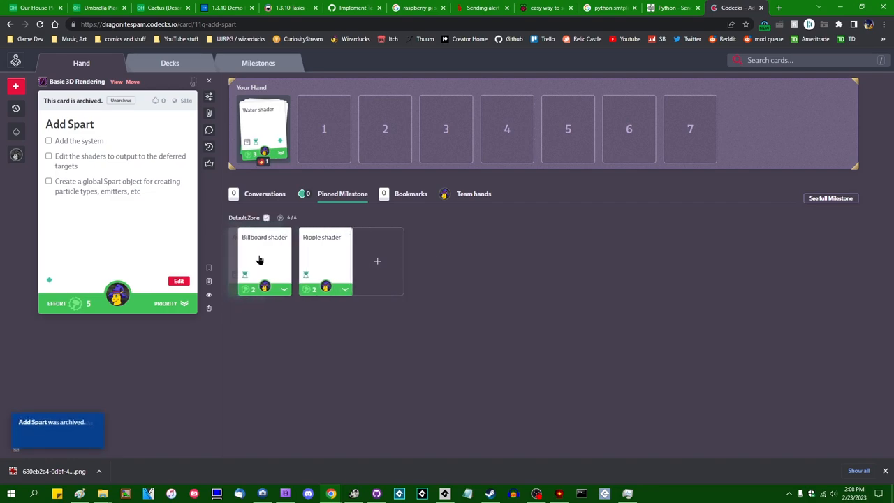
pyautogui.click(264, 261)
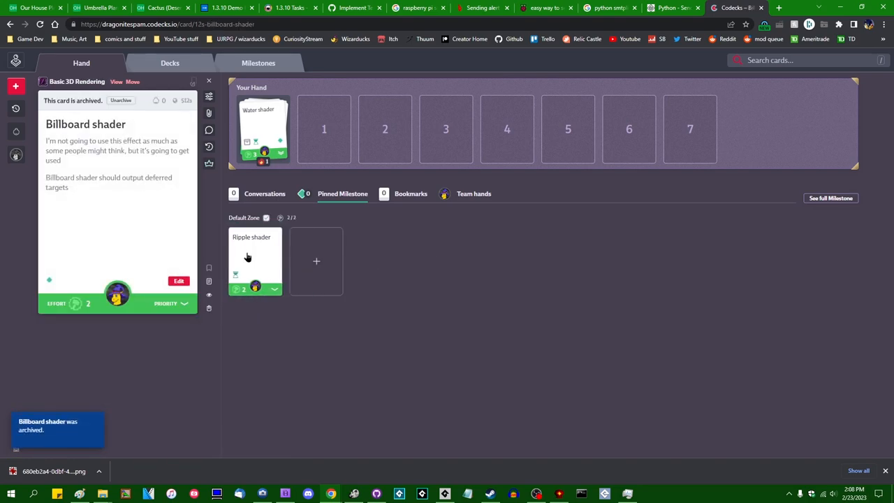
pyautogui.click(170, 63)
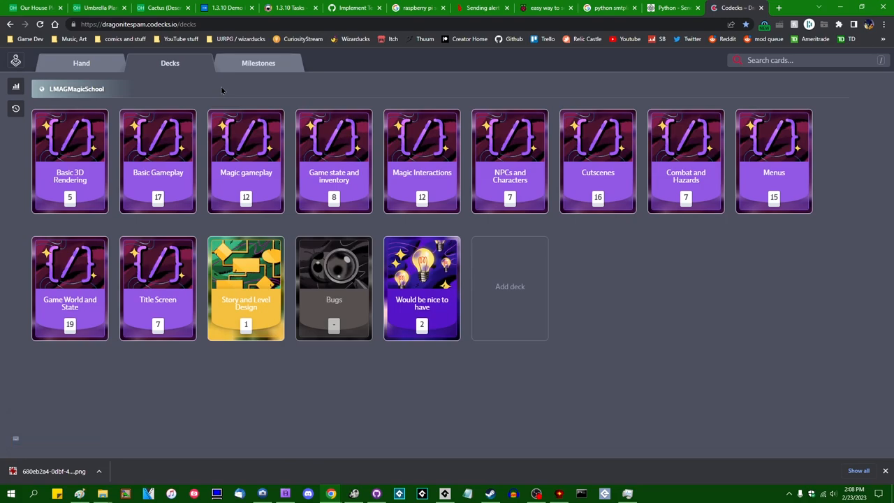
# - Add a 'Clean up the draw event' card with effort 1 to Basic 3D Rendering
pyautogui.click(70, 160)
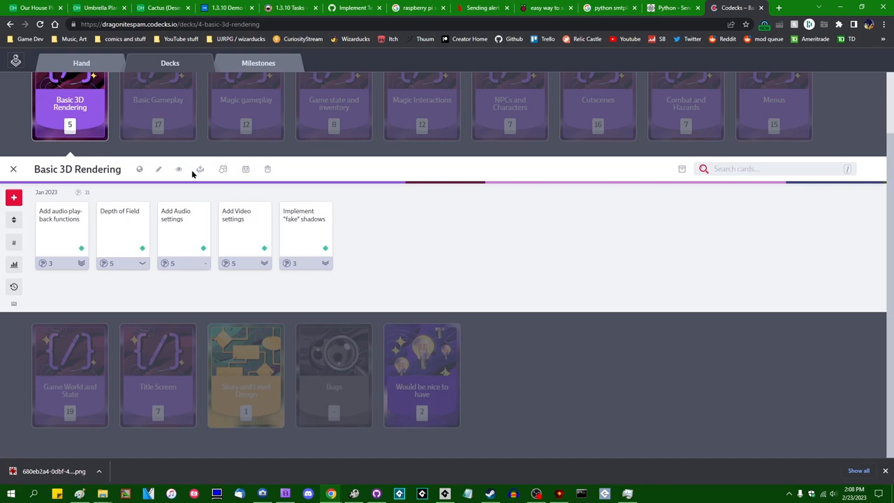
pyautogui.click(13, 197)
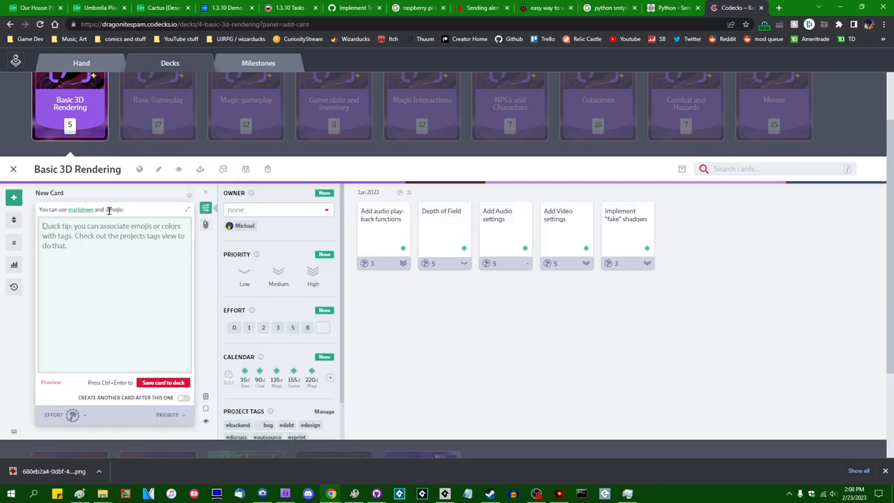
pyautogui.write('Clean up the')
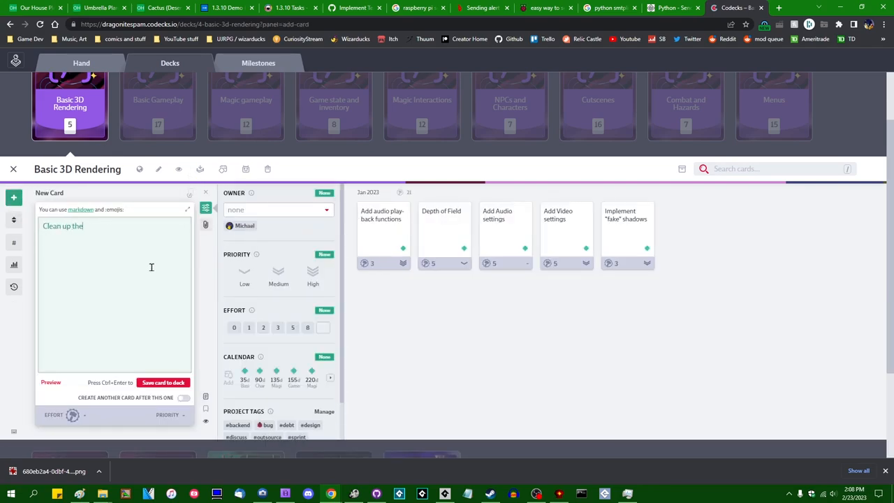
pyautogui.write('draw event')
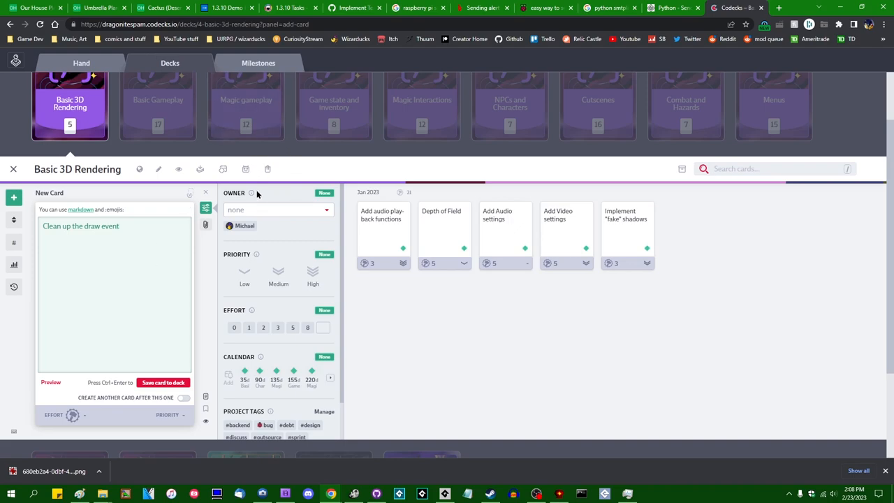
pyautogui.moveTo(317, 271)
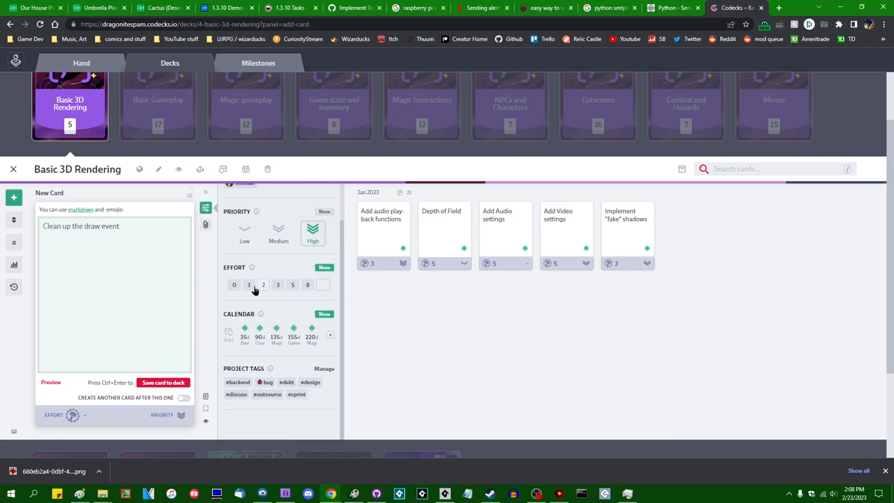
pyautogui.click(249, 284)
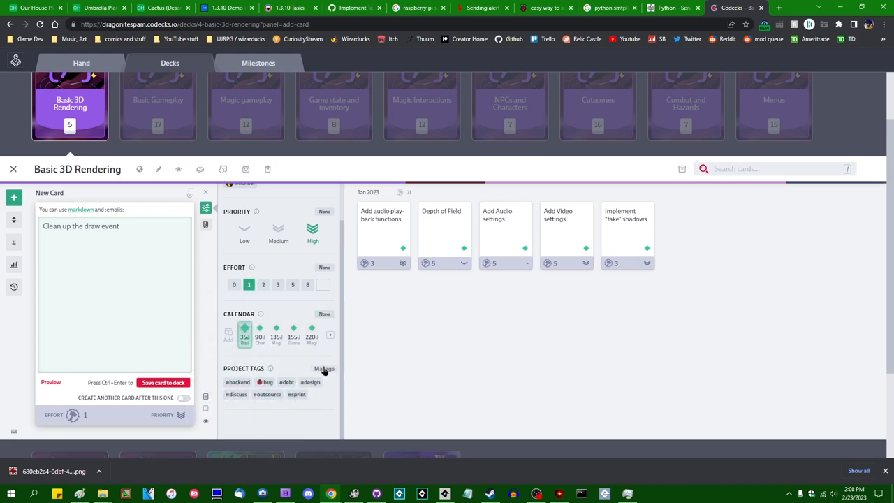
pyautogui.moveTo(316, 366)
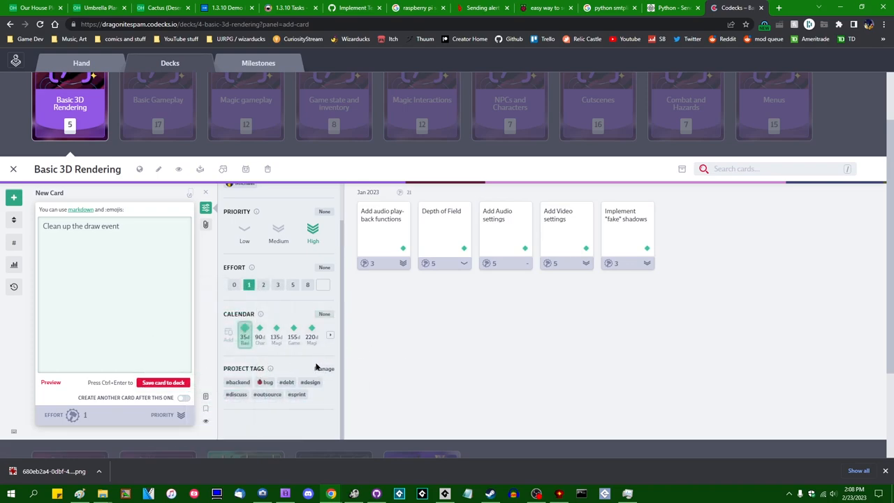
pyautogui.moveTo(361, 314)
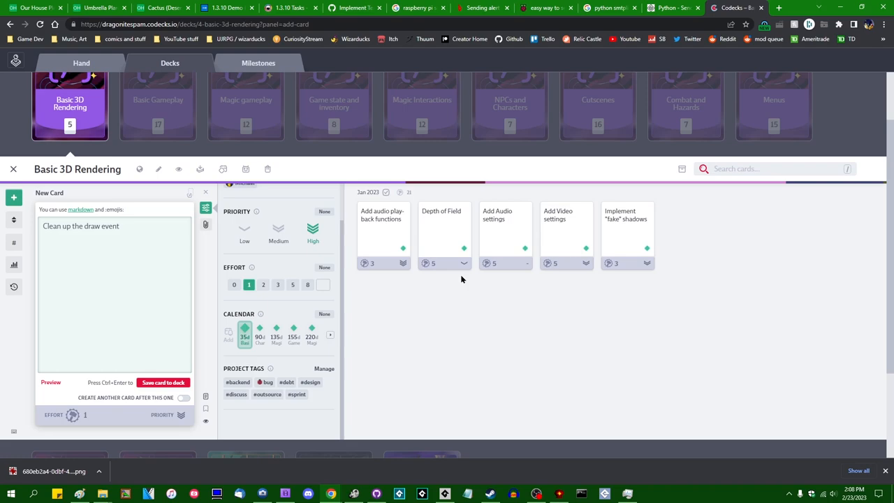
pyautogui.moveTo(352, 327)
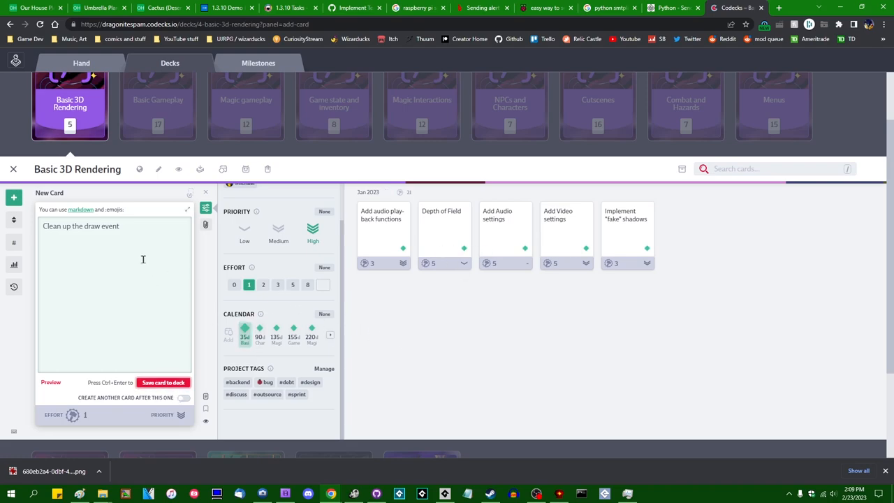
pyautogui.click(163, 382)
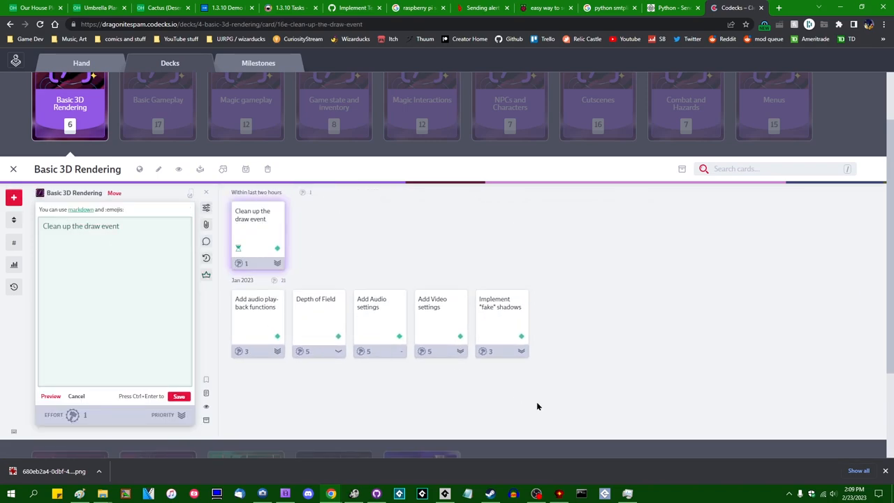
# - Draft a 'Clean up the asset browser and project workspace' card and set its priority and effort
pyautogui.click(13, 198)
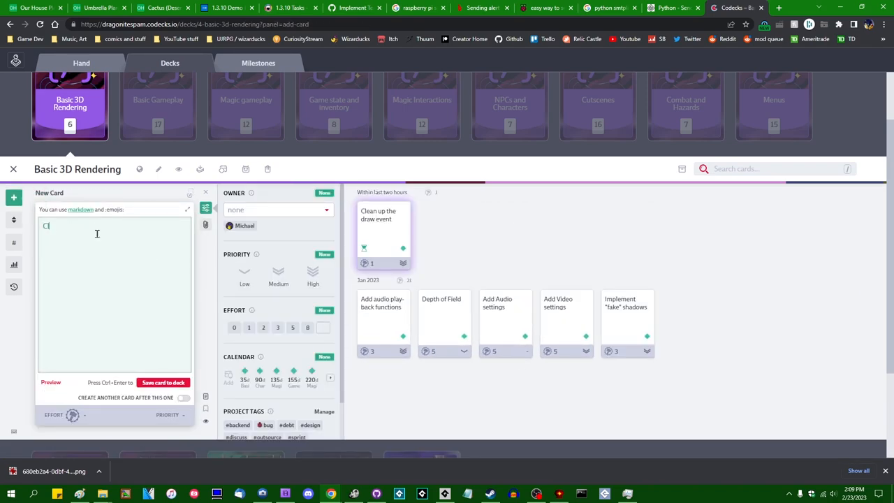
pyautogui.write('Clean up the asset p')
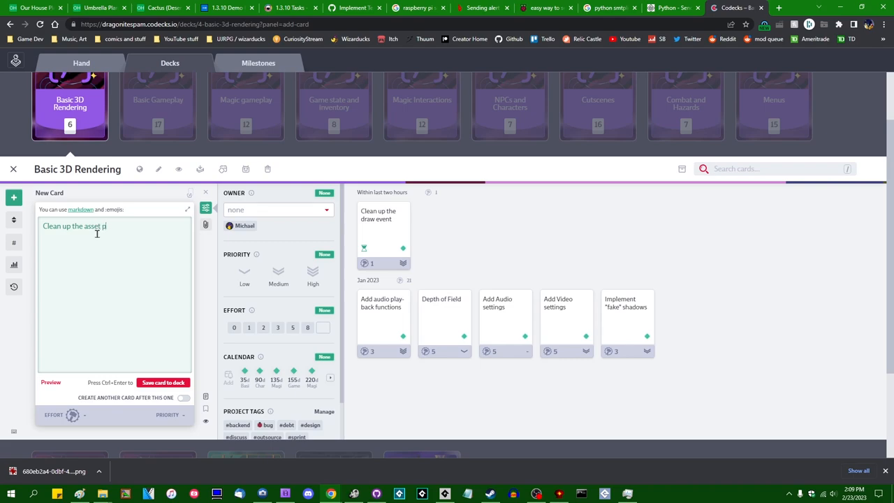
pyautogui.write('browser and')
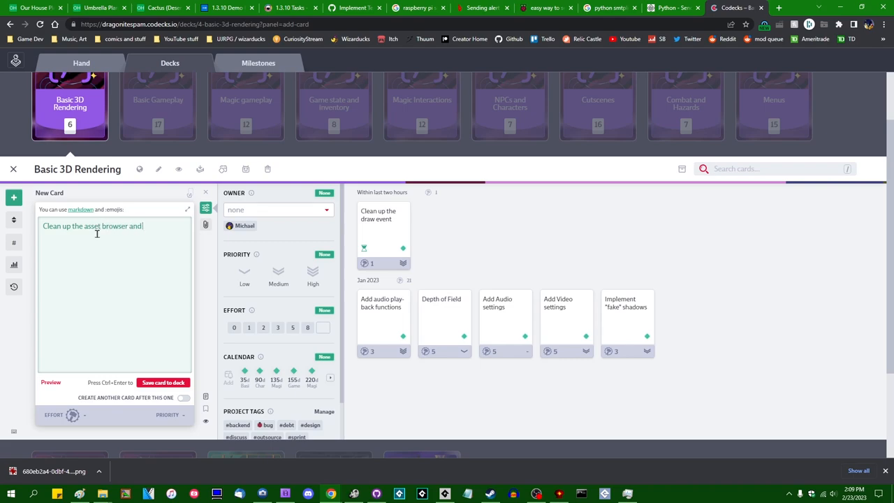
pyautogui.write('project workspace')
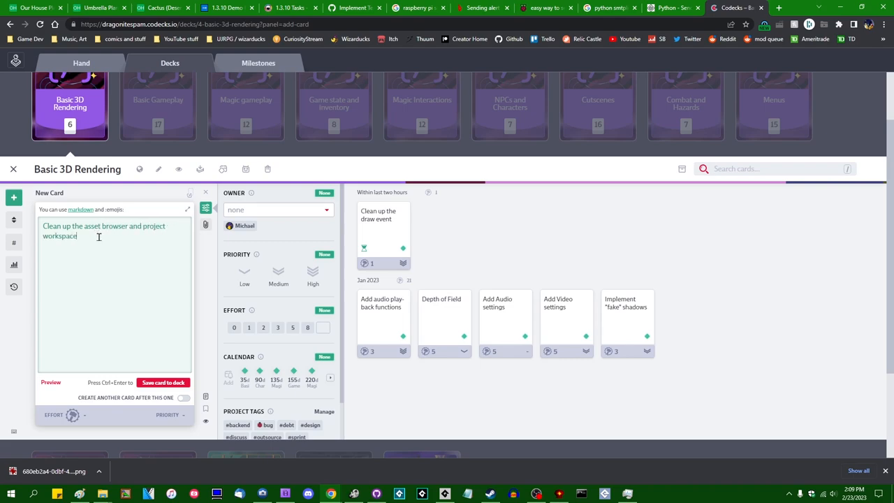
pyautogui.click(278, 271)
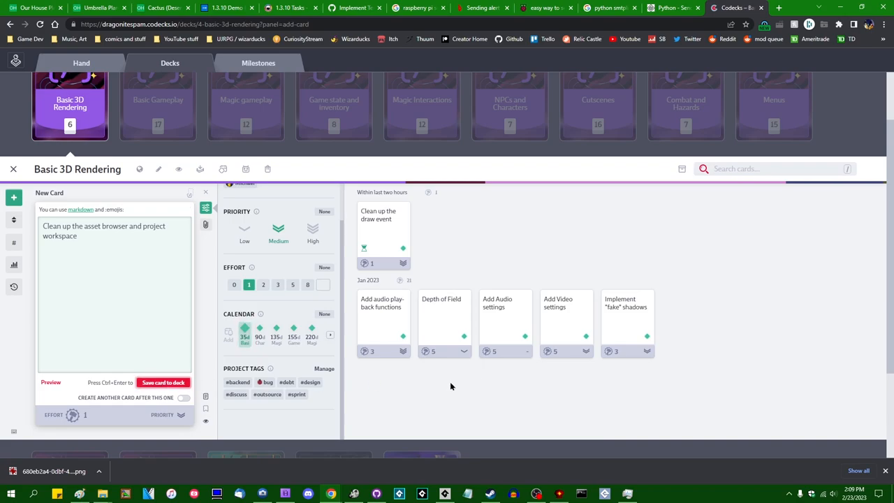
# - Save the asset browser cleanup card to the deck
pyautogui.click(162, 382)
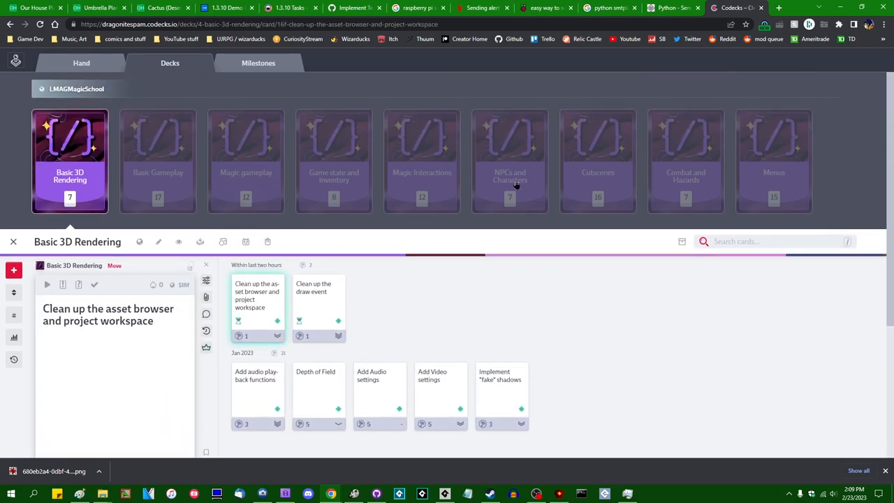
pyautogui.click(258, 63)
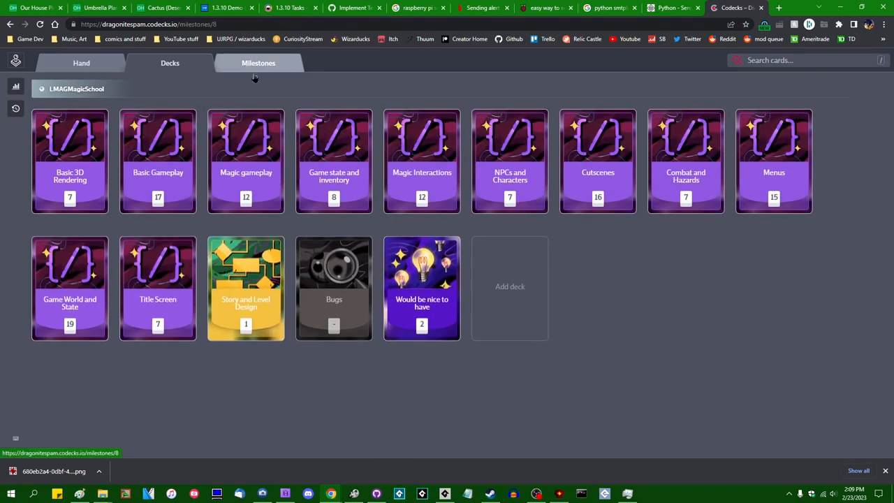
pyautogui.click(170, 63)
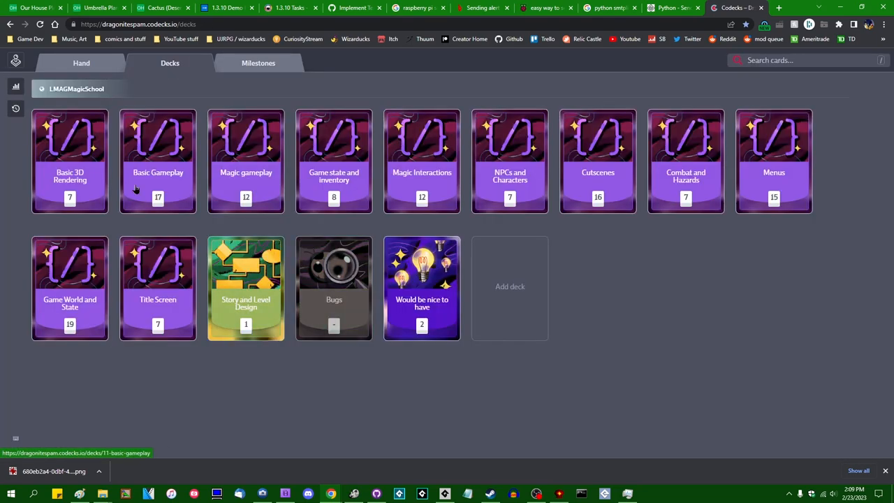
# - Claim the Add Video settings card in Basic 3D Rendering and open the milestone
pyautogui.click(70, 161)
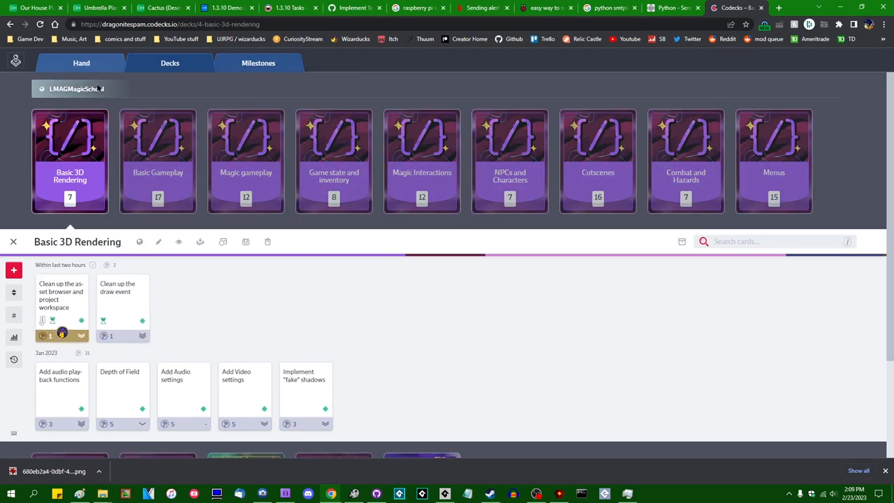
pyautogui.moveTo(248, 389)
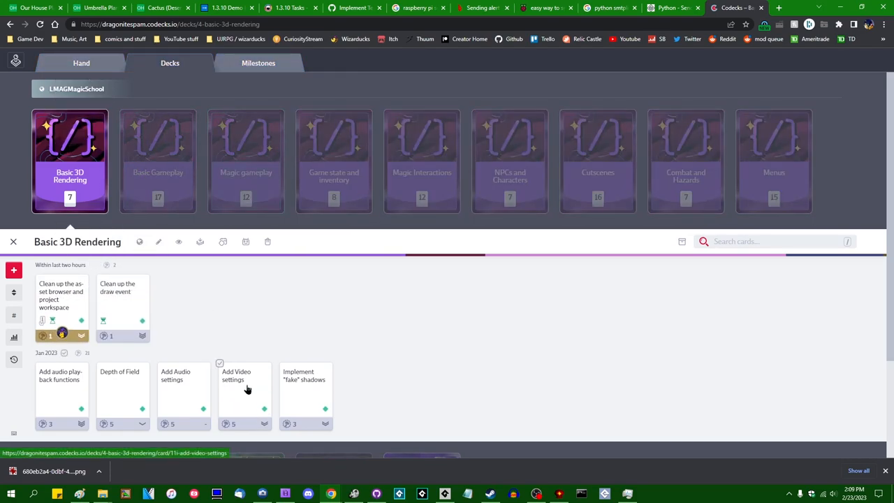
pyautogui.click(81, 62)
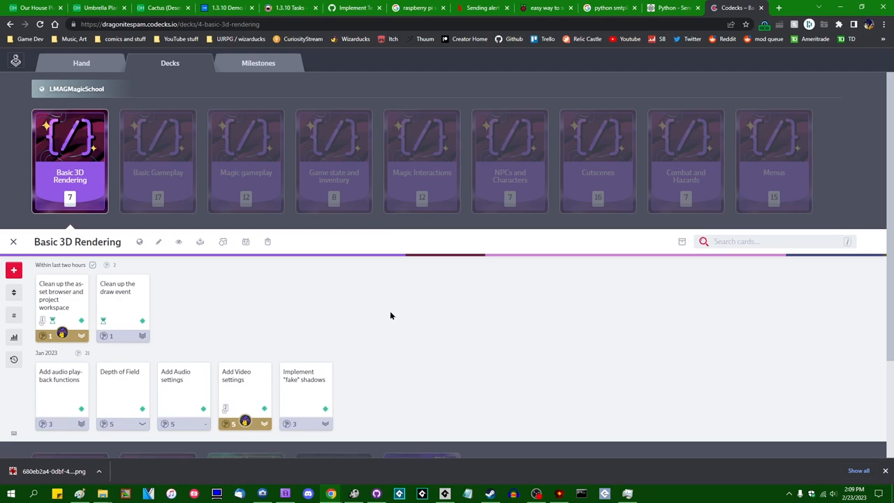
pyautogui.moveTo(411, 270)
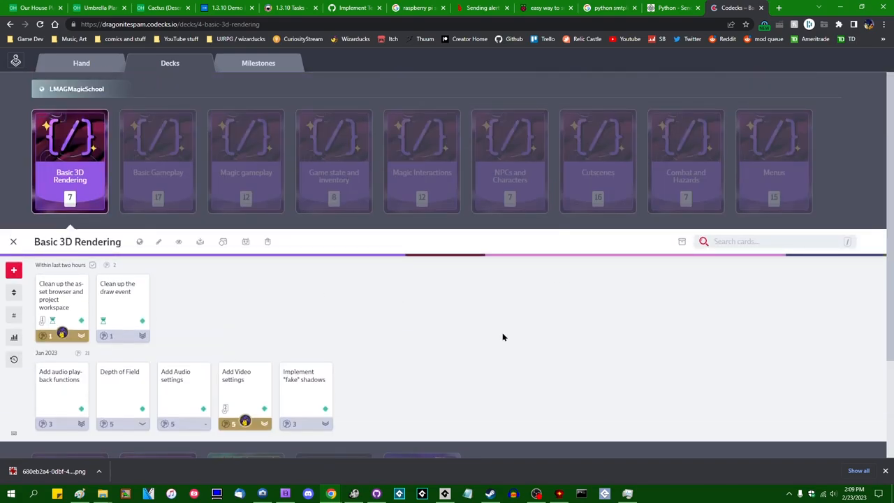
pyautogui.click(259, 63)
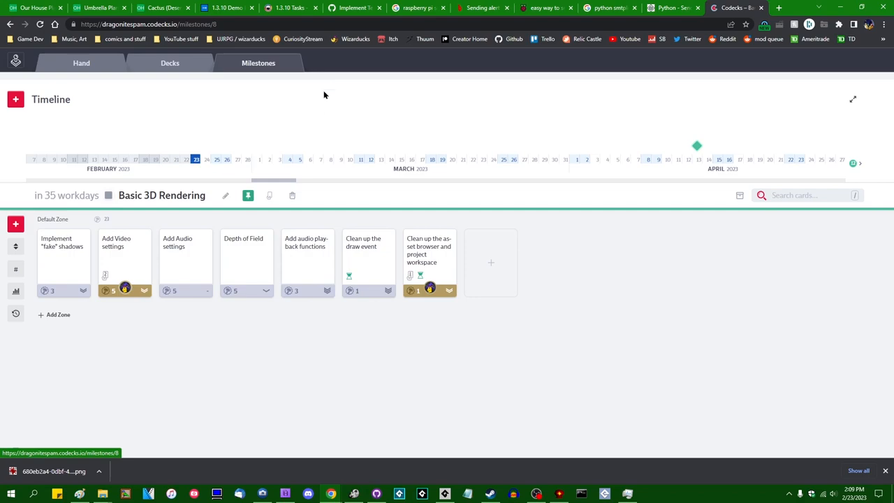
# - Open the metrics page and scroll through the burndown and workload charts
pyautogui.click(15, 85)
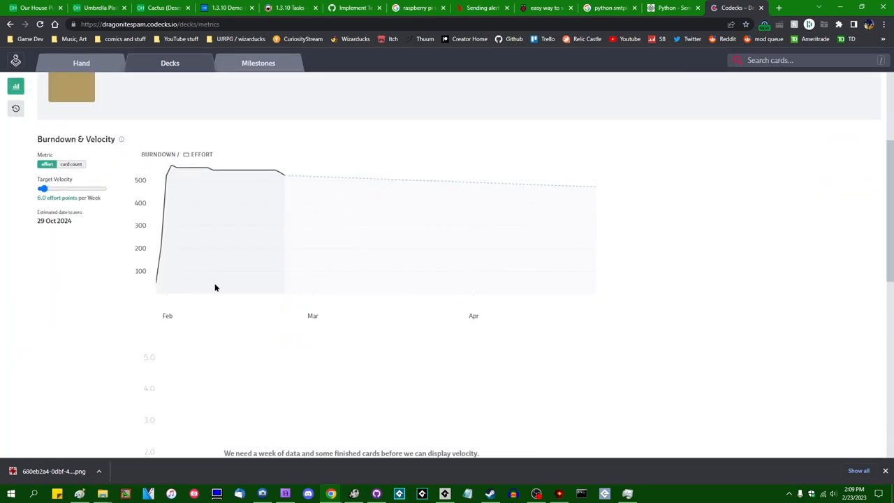
pyautogui.moveTo(281, 177)
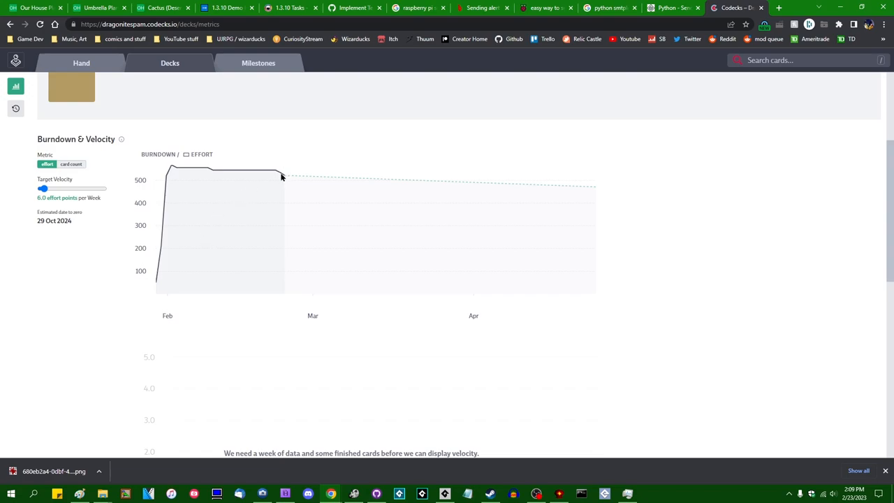
pyautogui.scroll(3)
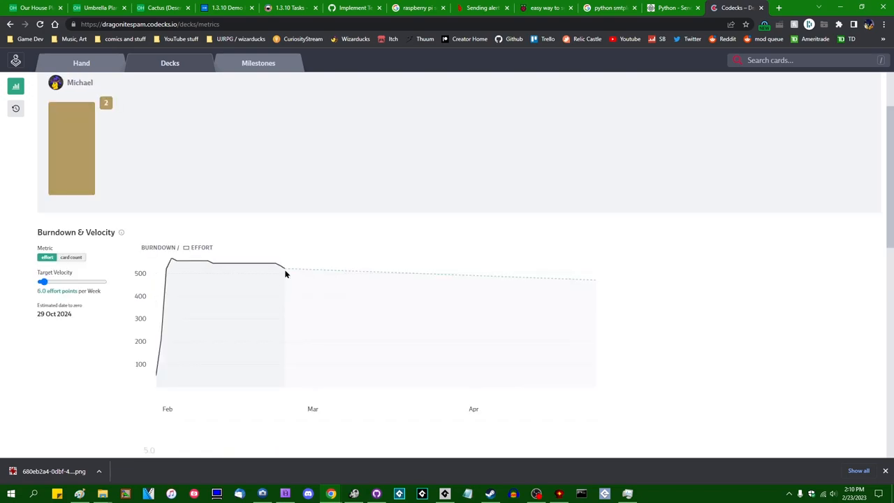
pyautogui.moveTo(277, 319)
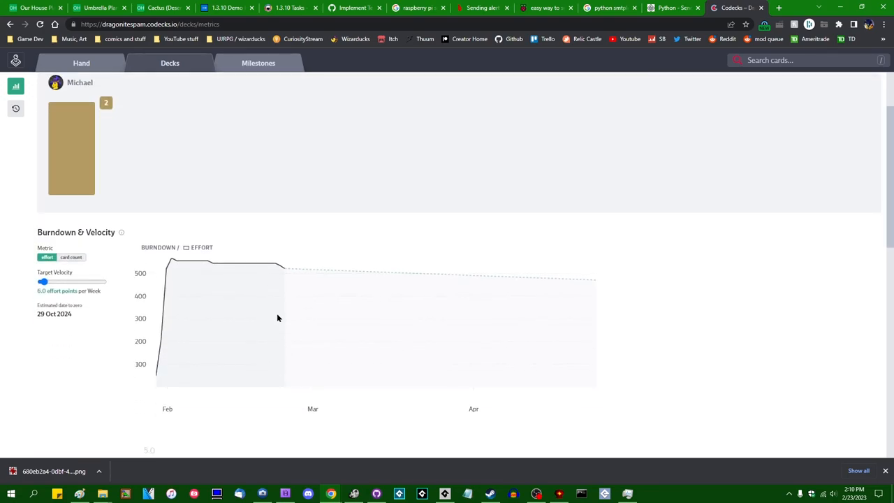
pyautogui.moveTo(279, 256)
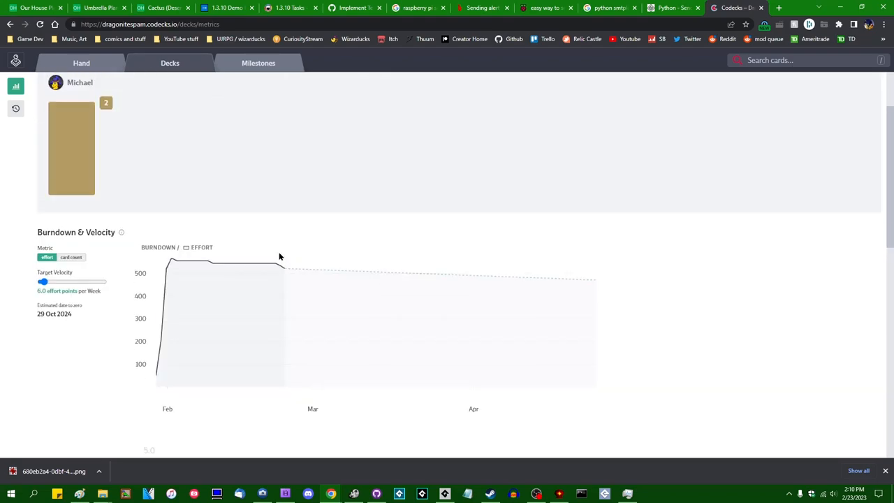
pyautogui.scroll(3)
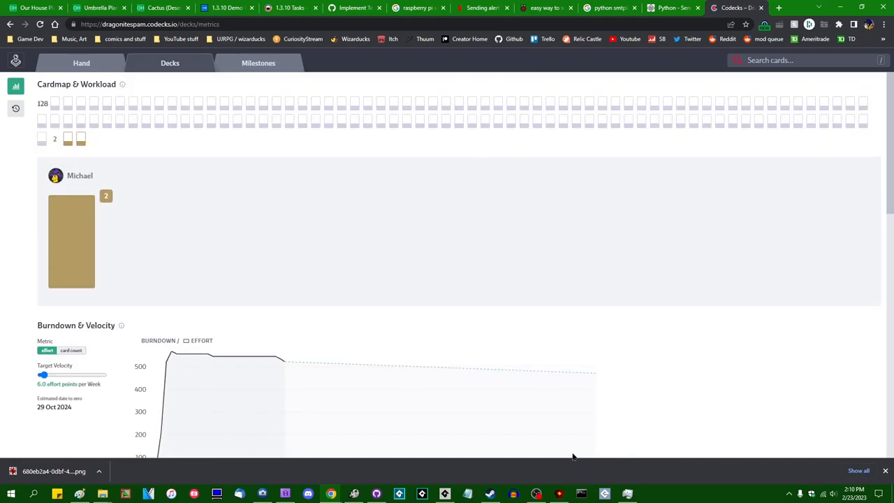